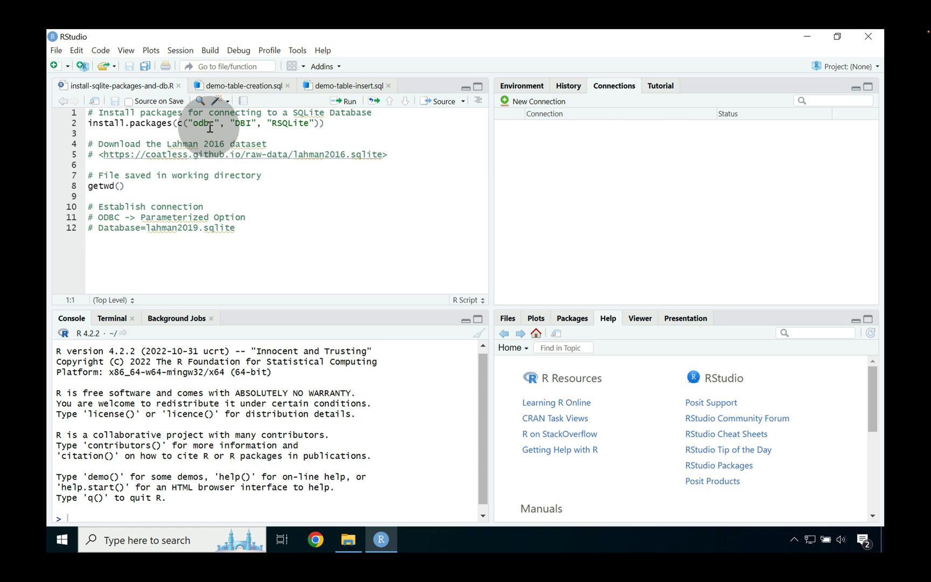
# Step: Run the install.packages line to install odbc, DBI and RSQLite
pyautogui.doubleClick(204, 124)
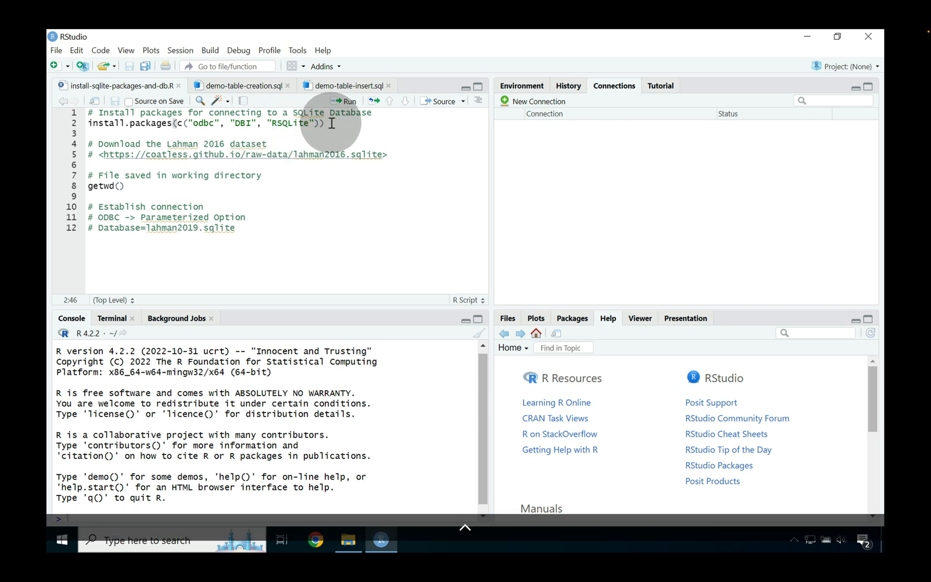
pyautogui.click(351, 101)
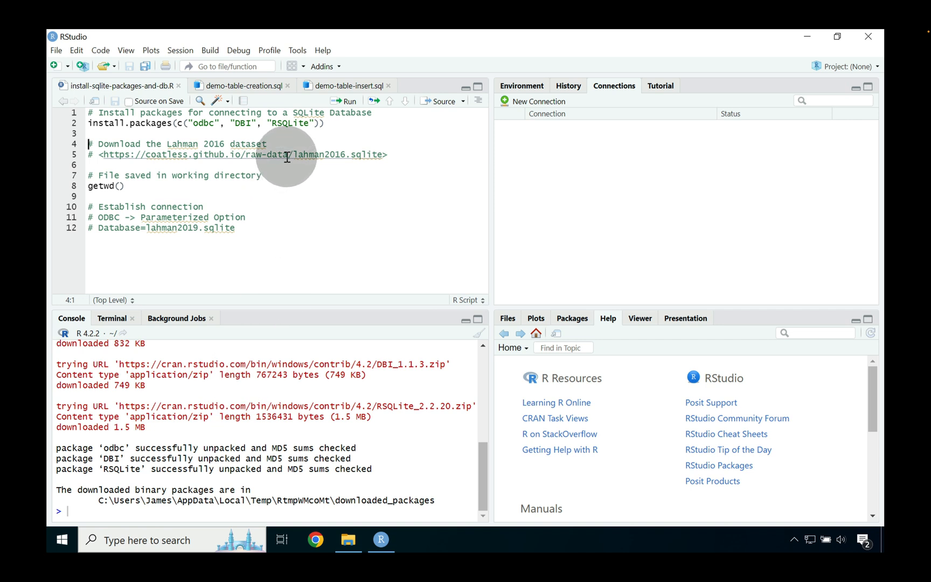
# Step: Move to the script's Lahman 2016 dataset download comment
pyautogui.click(286, 154)
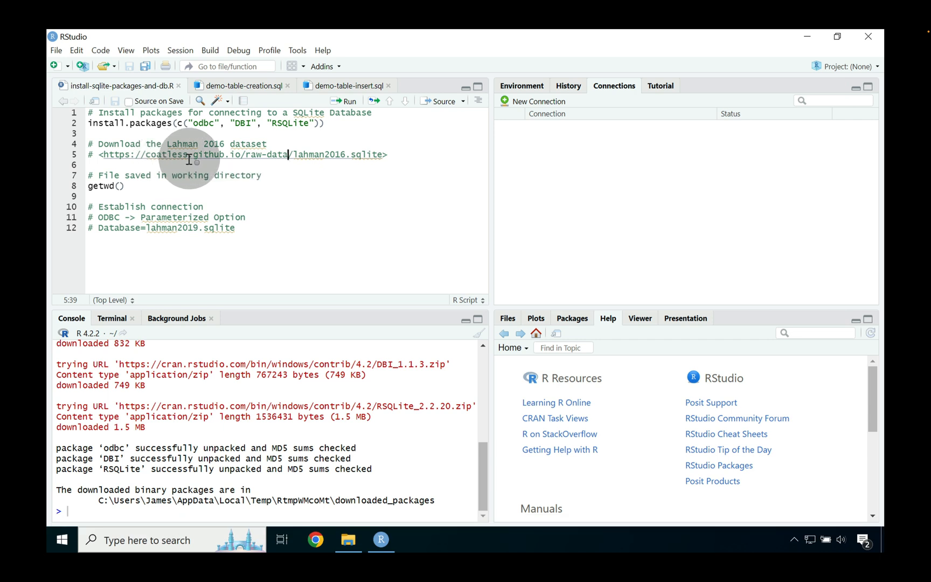
pyautogui.moveTo(246, 160)
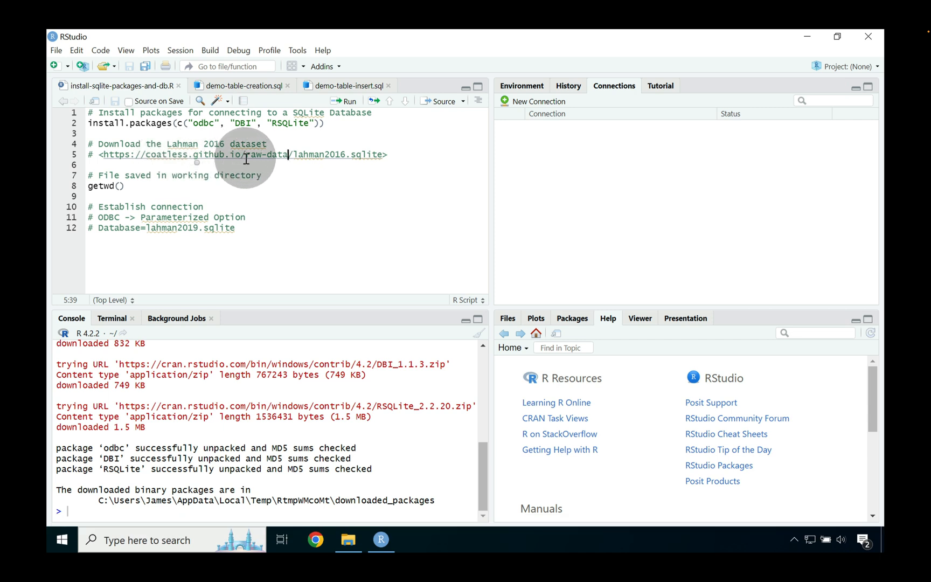
pyautogui.moveTo(297, 155)
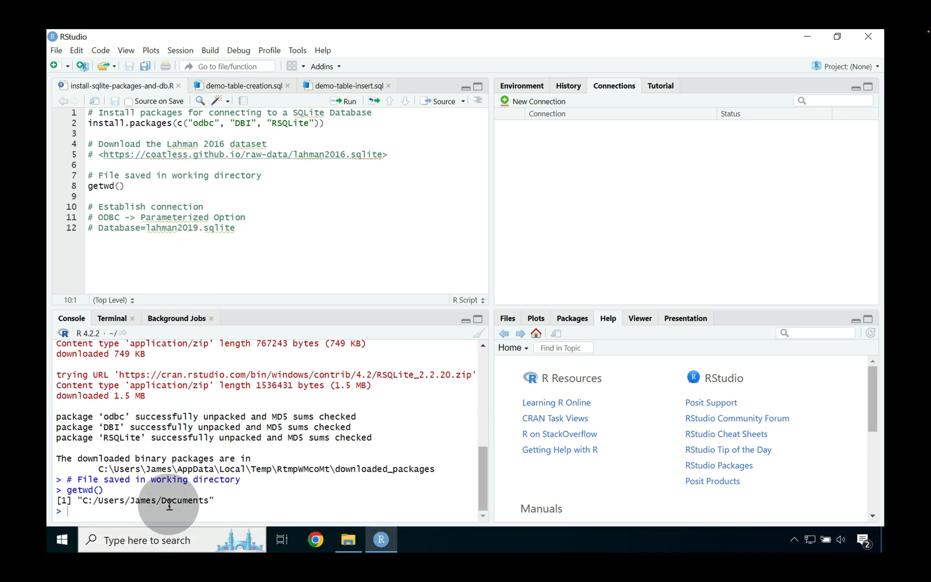
# Step: Move lahman2016.sqlite from Downloads into Documents, verify it there, and minimize File Explorer
pyautogui.doubleClick(184, 501)
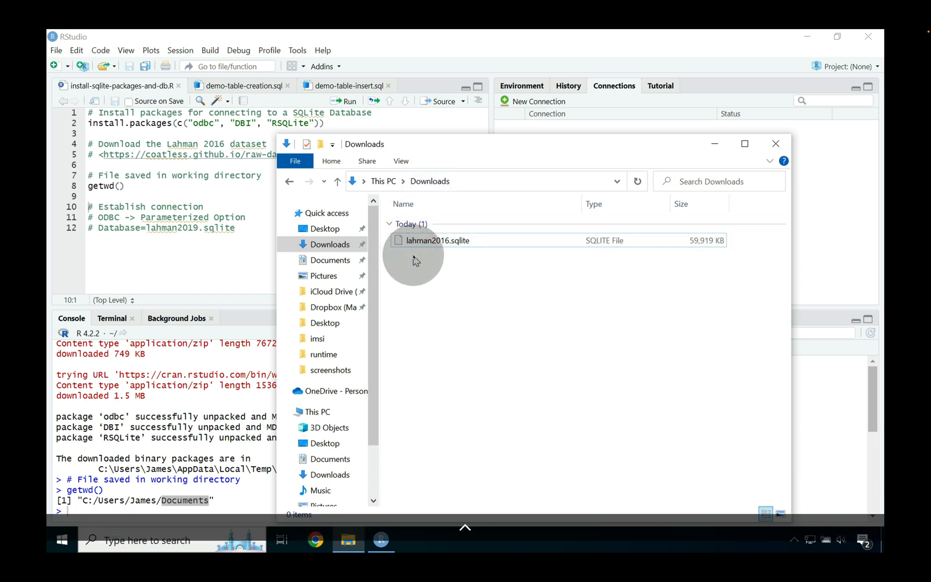
pyautogui.click(439, 240)
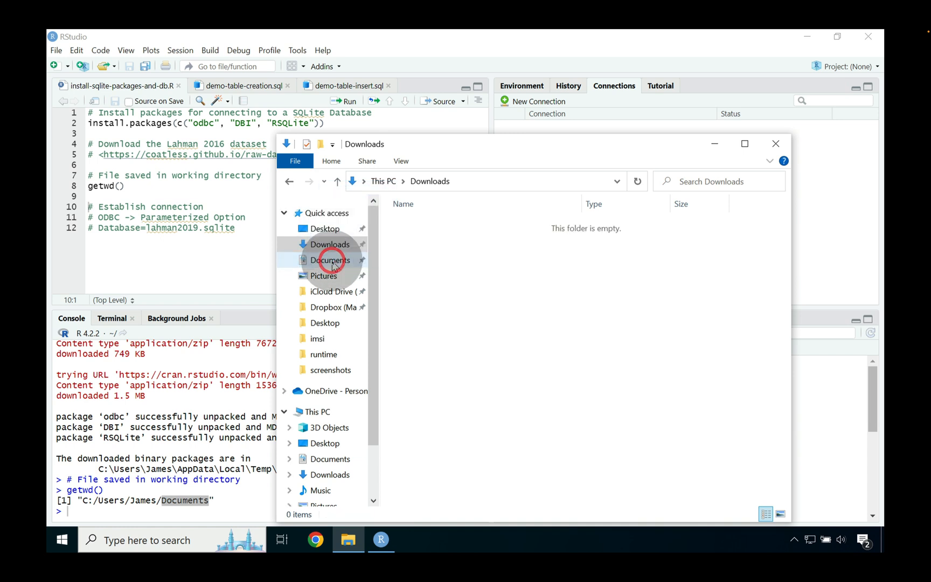
pyautogui.click(330, 260)
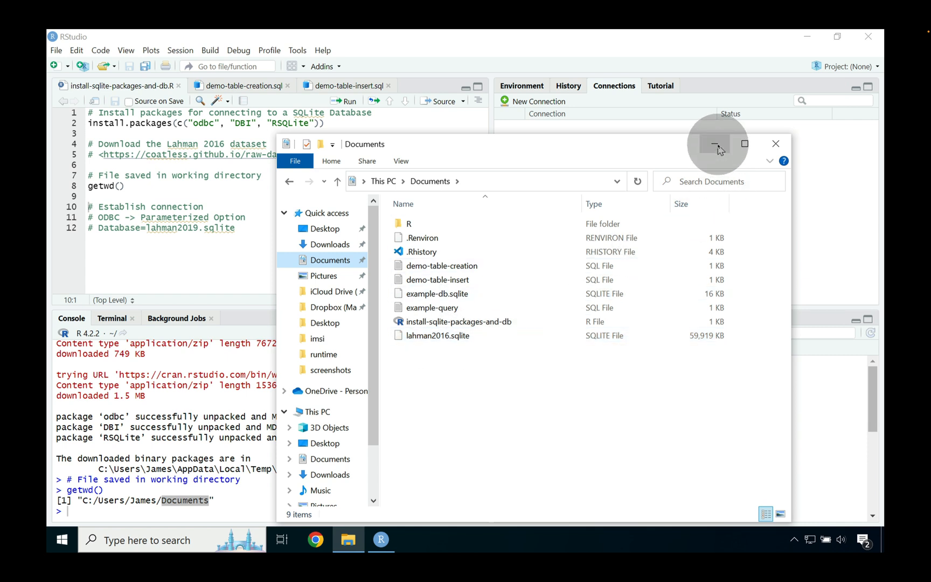
pyautogui.click(717, 143)
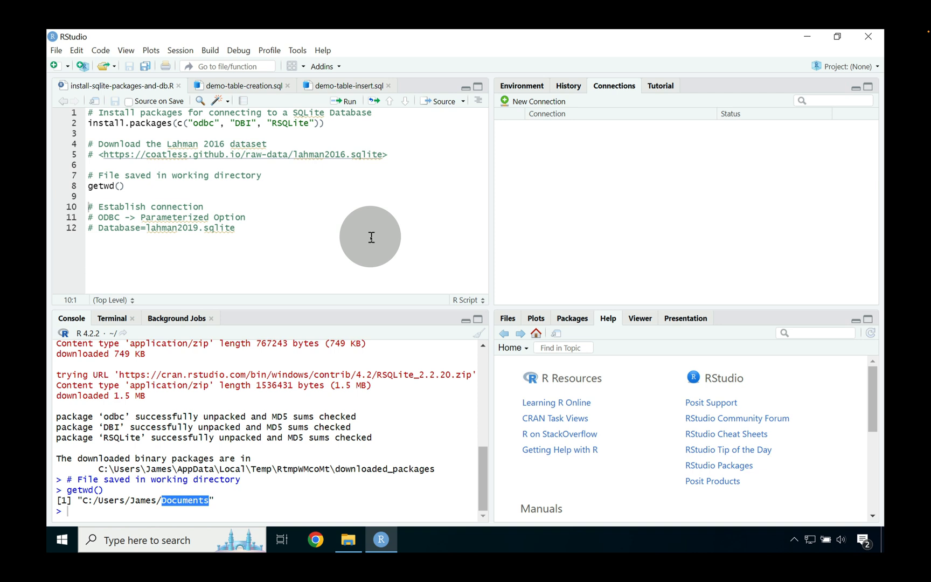
# Step: Create a new connection using the SQLite3 ODBC Driver and confirm to open it as con
pyautogui.click(236, 228)
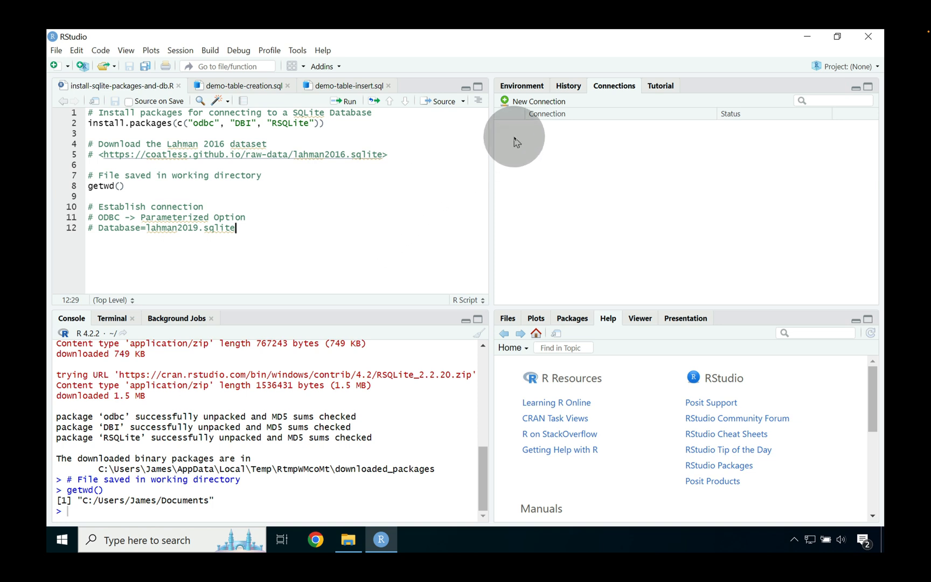
pyautogui.moveTo(614, 88)
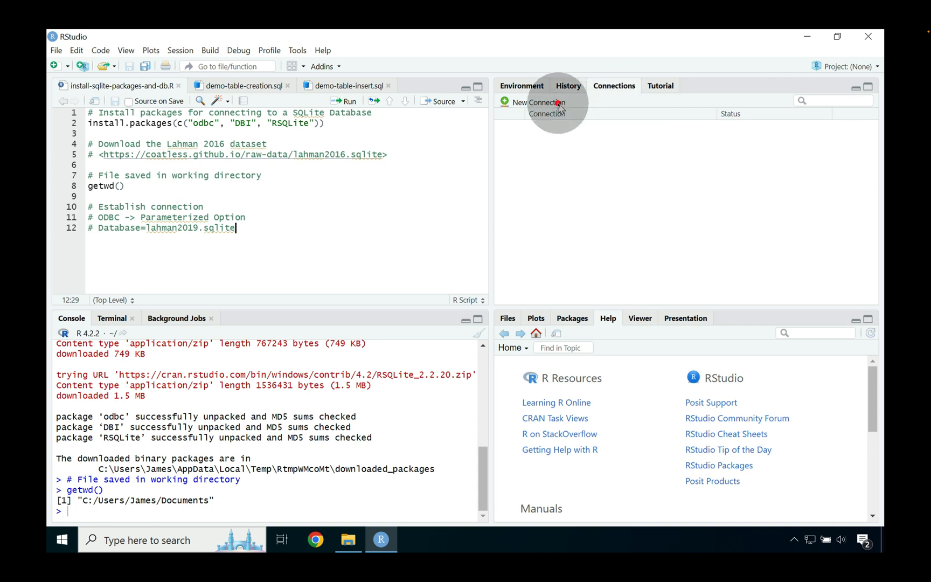
pyautogui.click(538, 102)
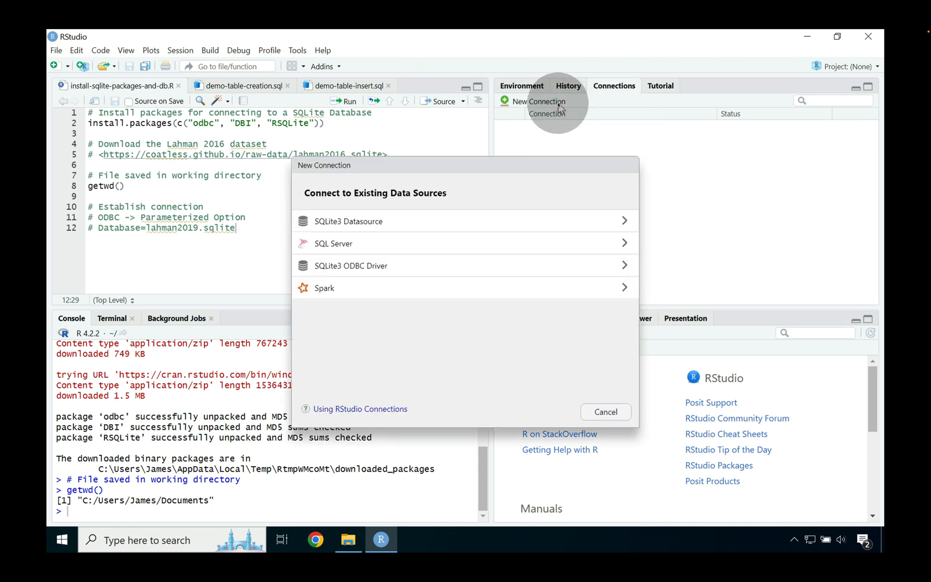
pyautogui.moveTo(398, 265)
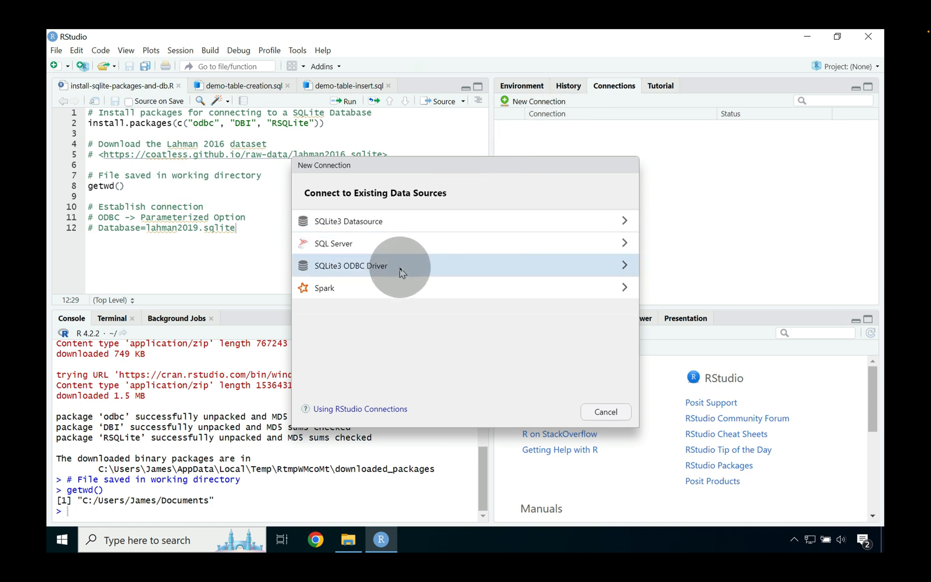
pyautogui.moveTo(404, 271)
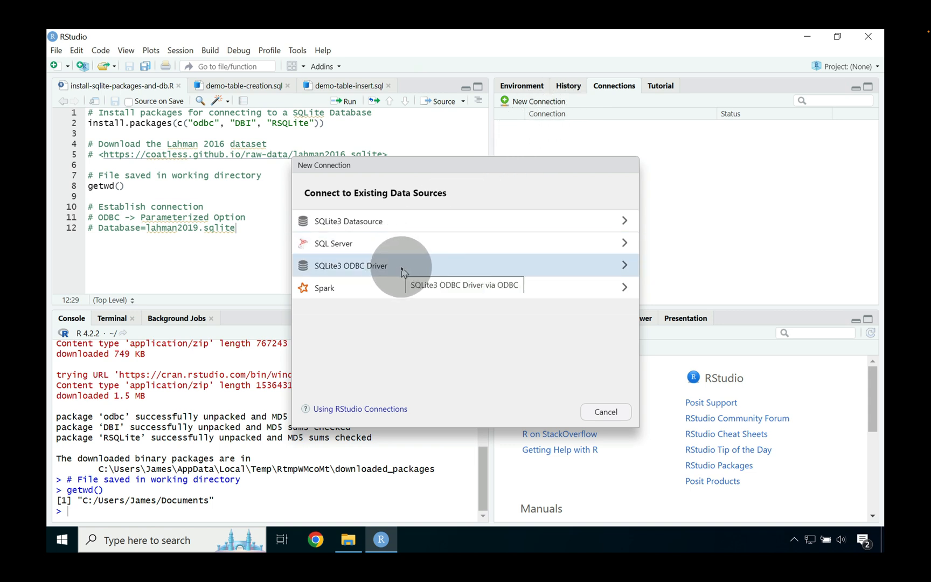
pyautogui.click(352, 265)
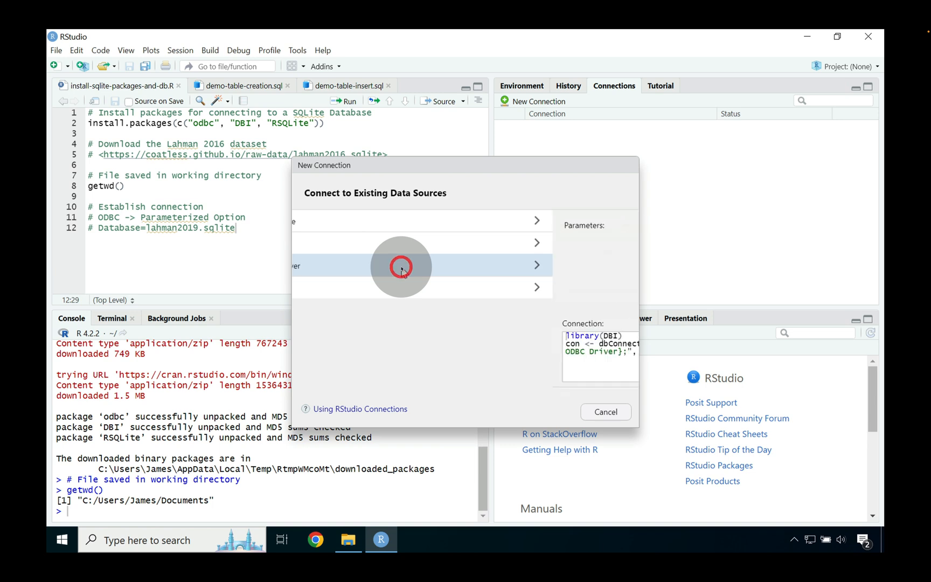
pyautogui.click(416, 265)
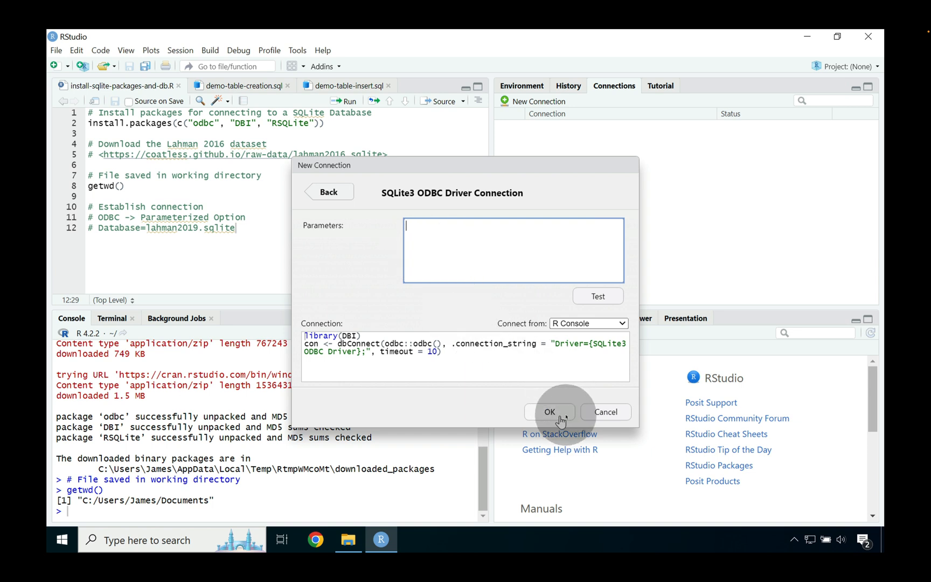
pyautogui.click(549, 412)
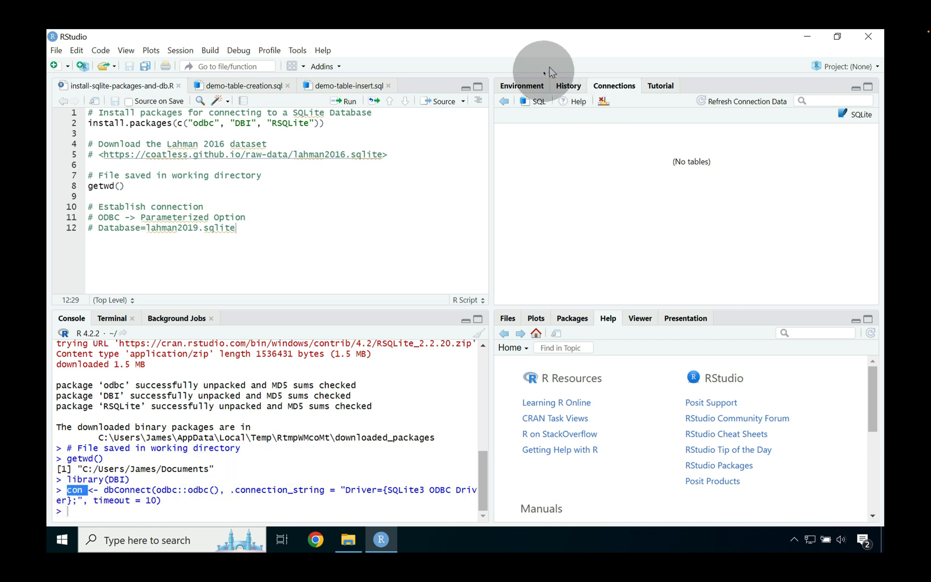
# Step: Inspect the con object in Environment, then start a new SQL script bound to the connection
pyautogui.click(522, 85)
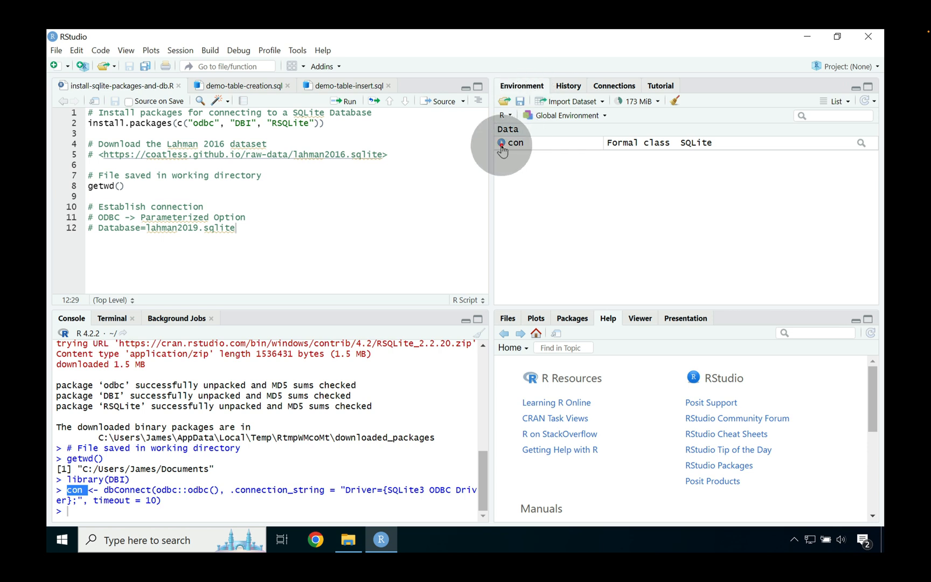
pyautogui.click(503, 142)
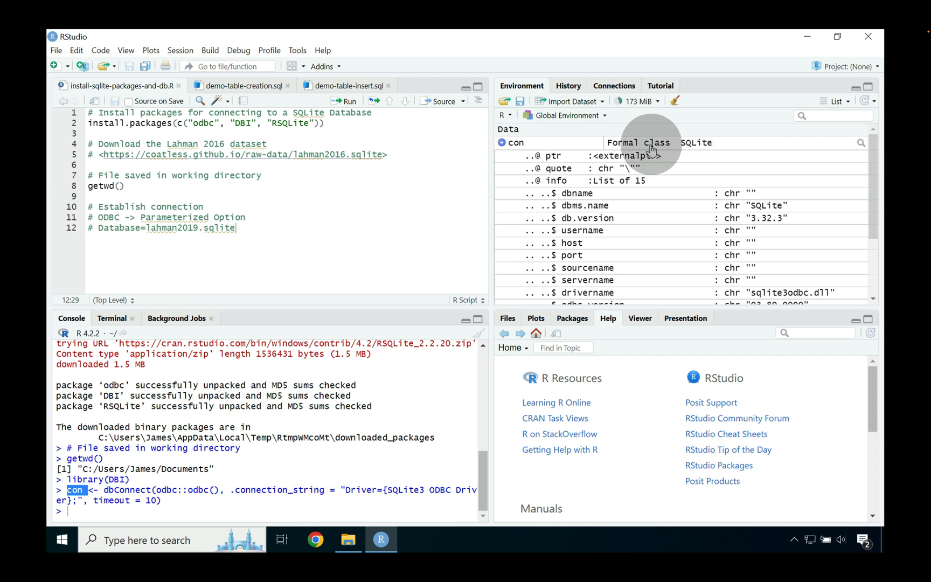
pyautogui.click(504, 142)
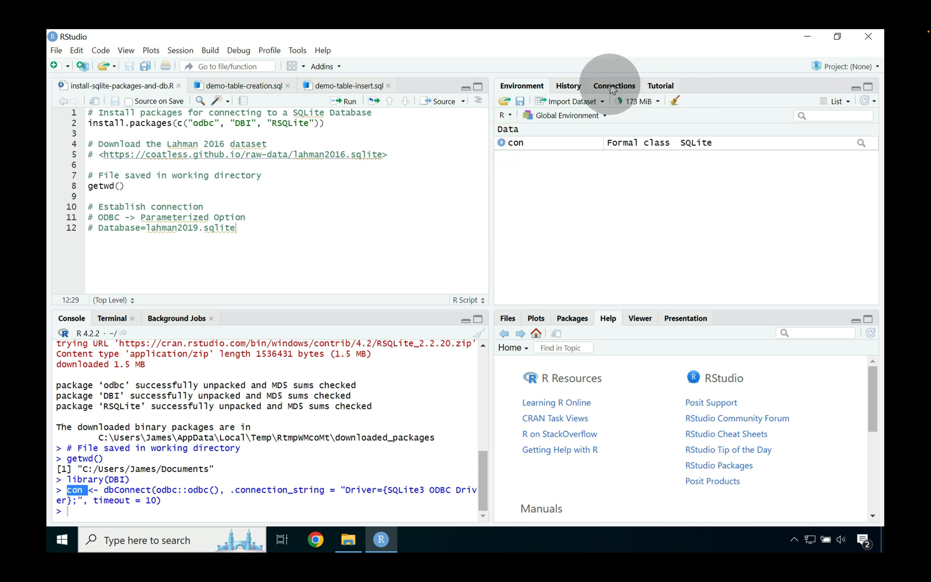
pyautogui.click(614, 85)
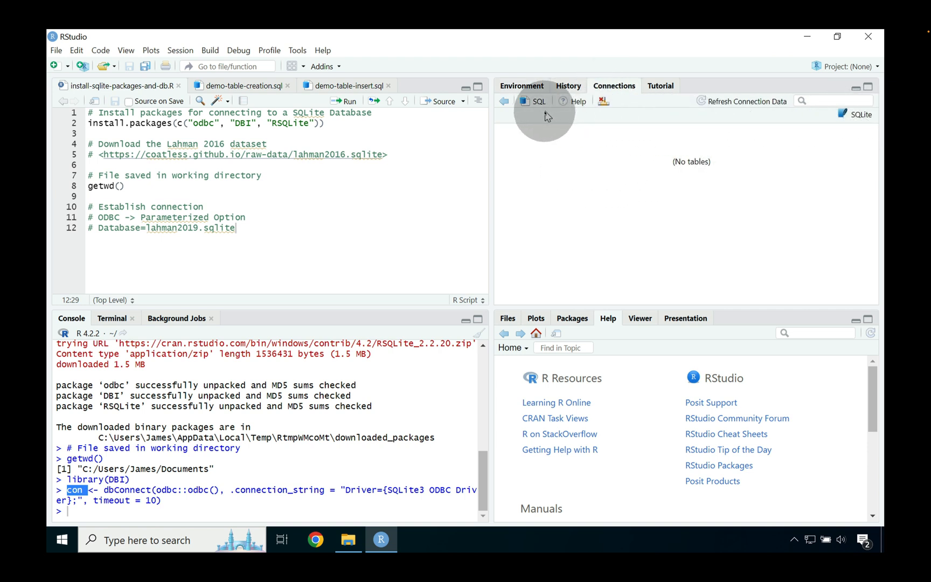
pyautogui.moveTo(685, 172)
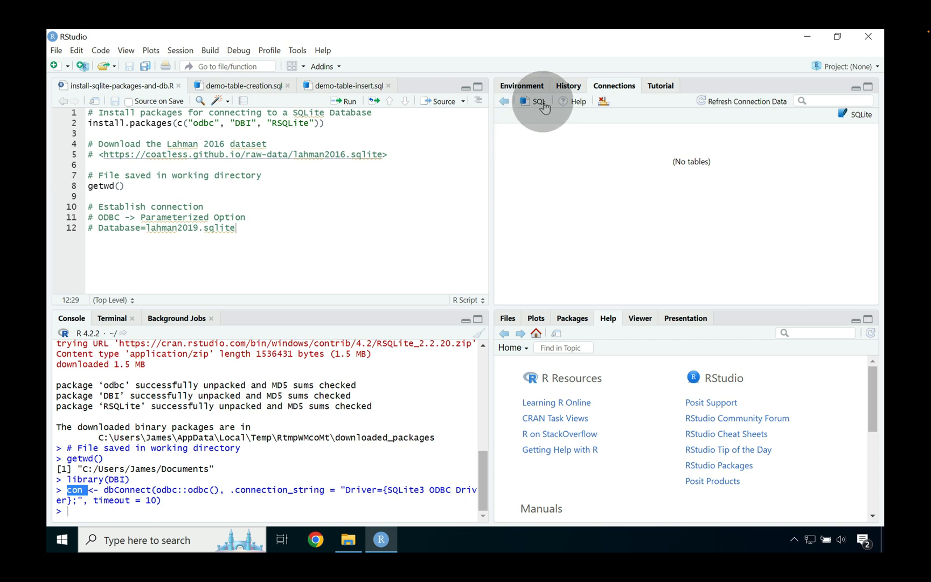
pyautogui.moveTo(537, 107)
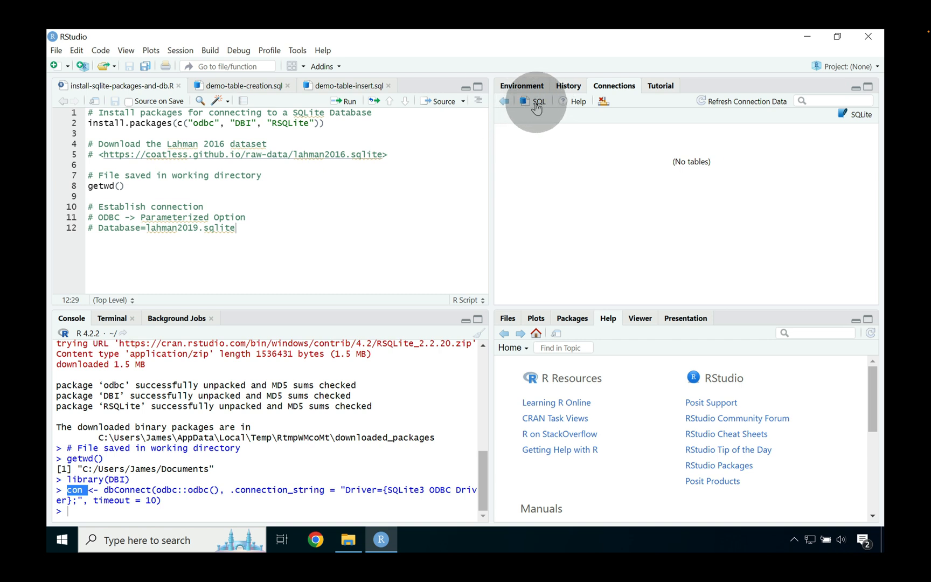
pyautogui.click(538, 101)
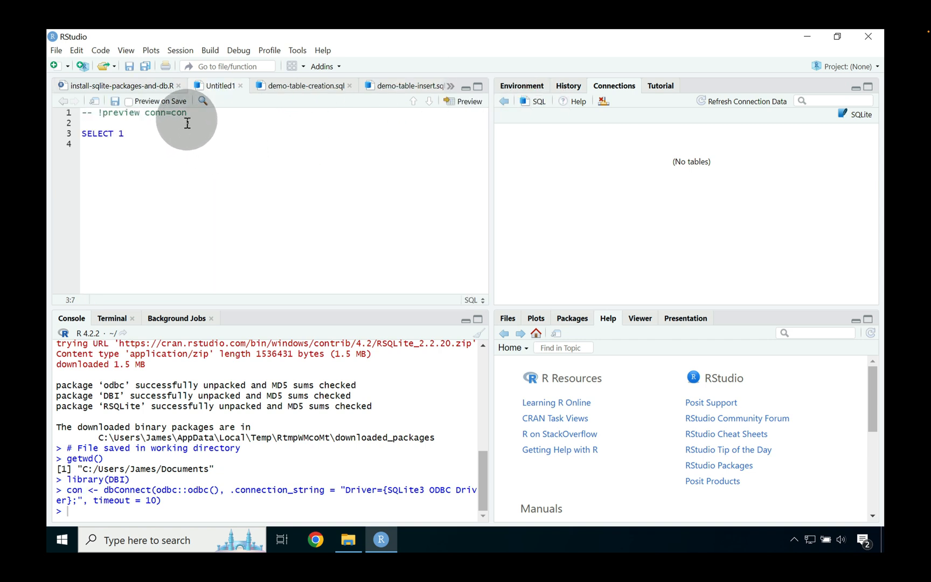
pyautogui.doubleClick(178, 113)
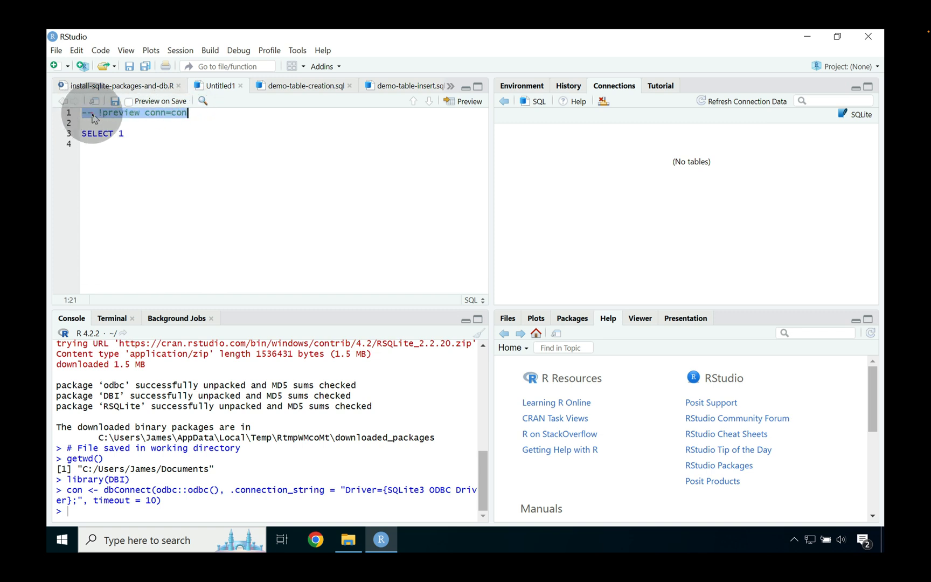
pyautogui.click(97, 113)
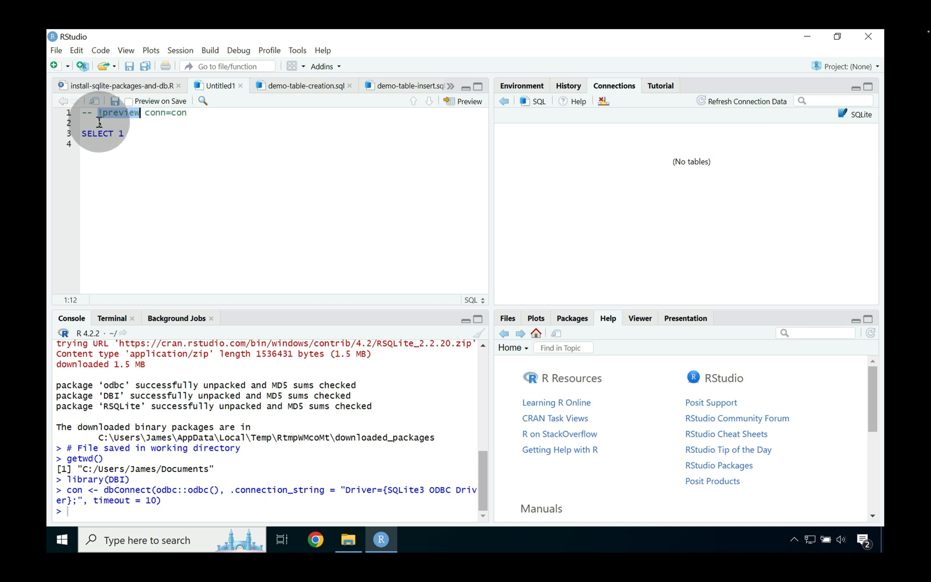
pyautogui.click(148, 115)
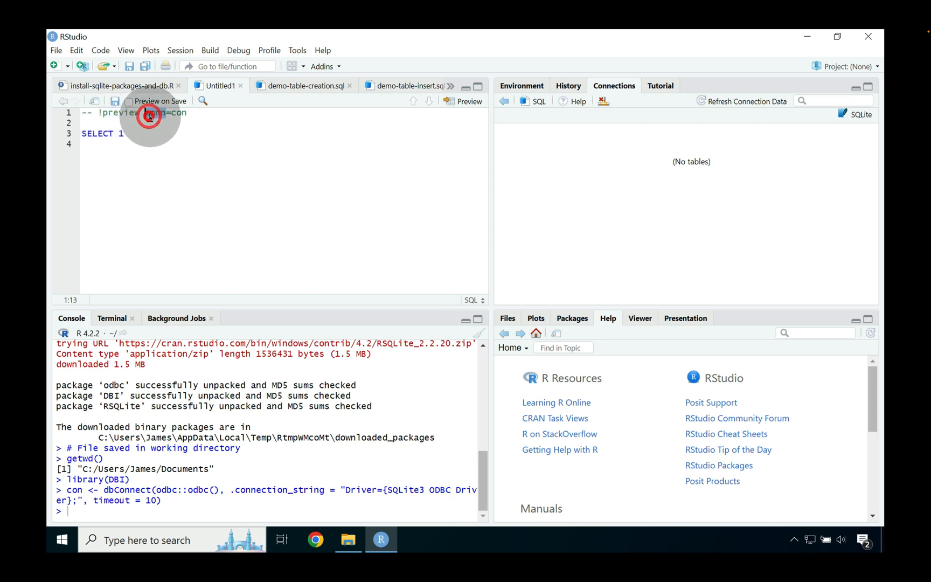
pyautogui.doubleClick(151, 113)
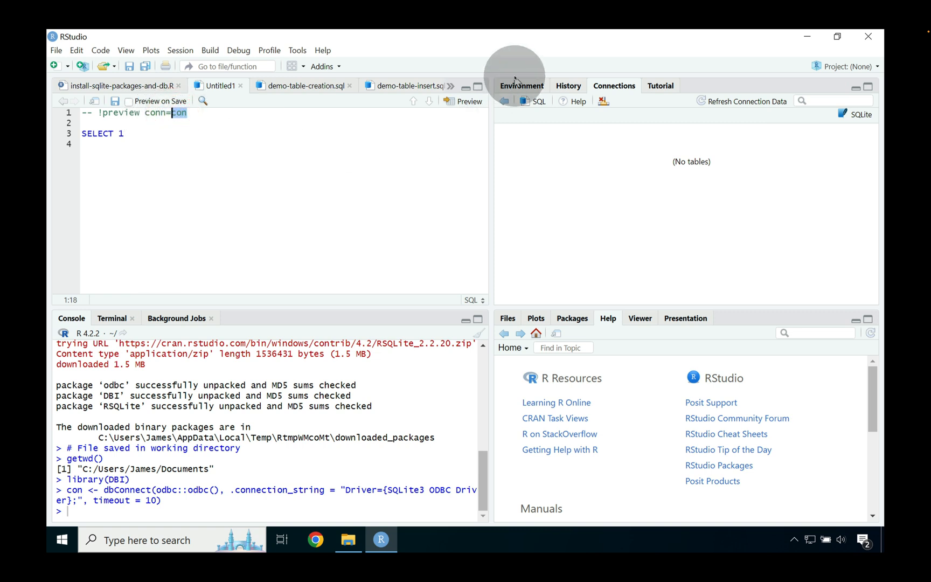
pyautogui.click(522, 85)
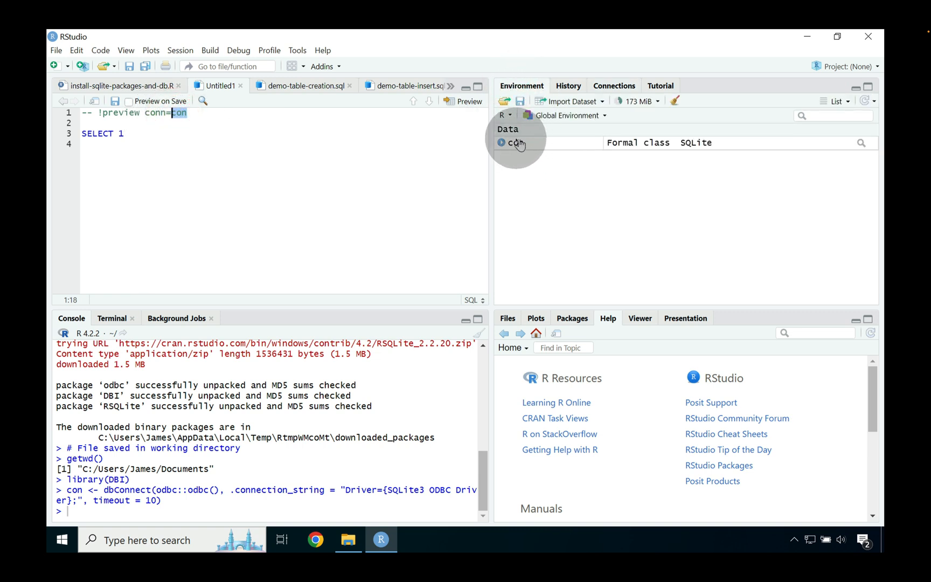
pyautogui.moveTo(514, 148)
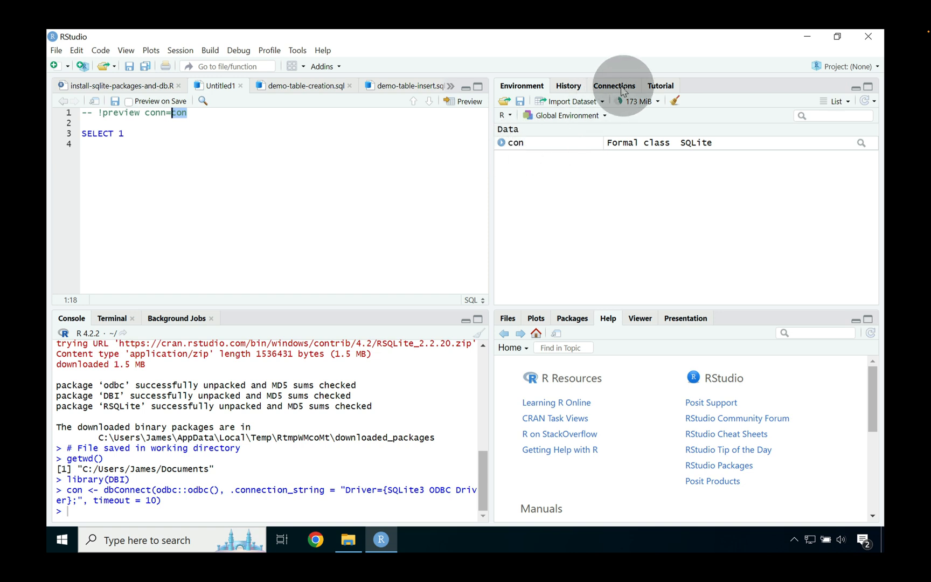
pyautogui.click(615, 86)
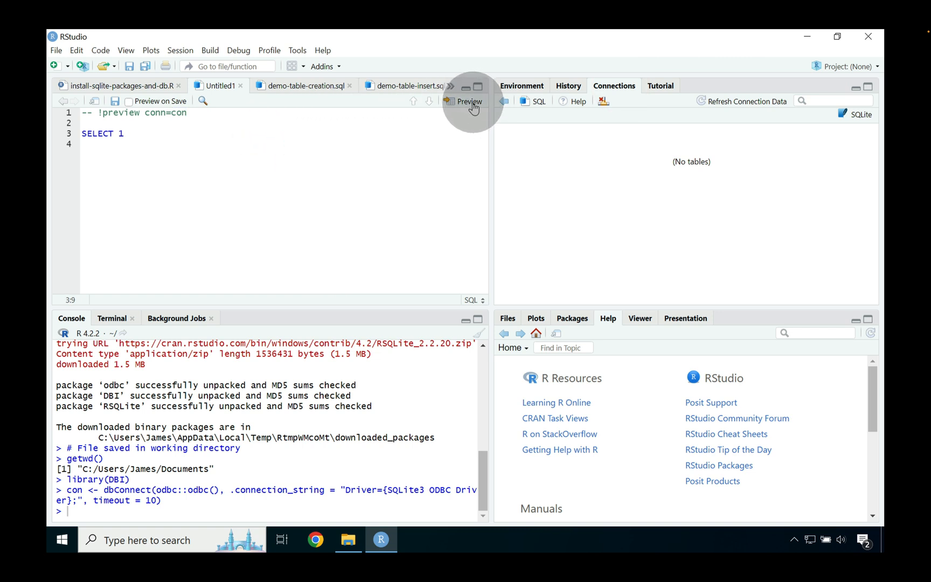
pyautogui.moveTo(470, 101)
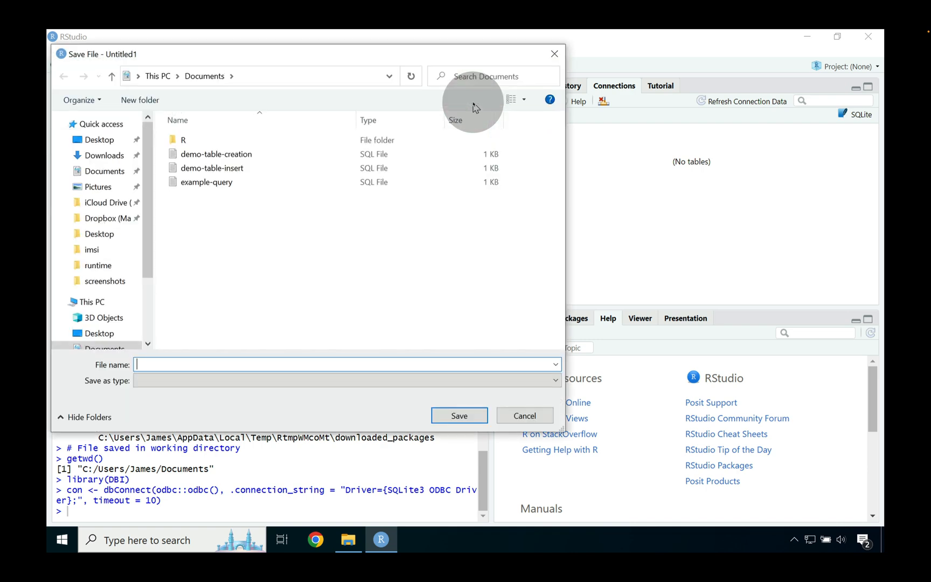
# Step: Save the untitled SQL script as test-sql-connection.sql
pyautogui.scroll(-3)
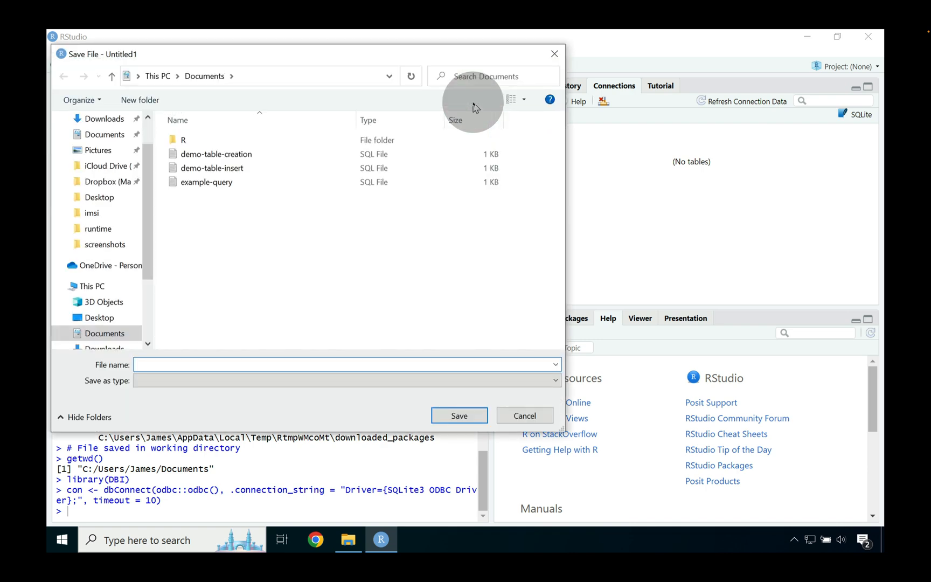
pyautogui.write('test-')
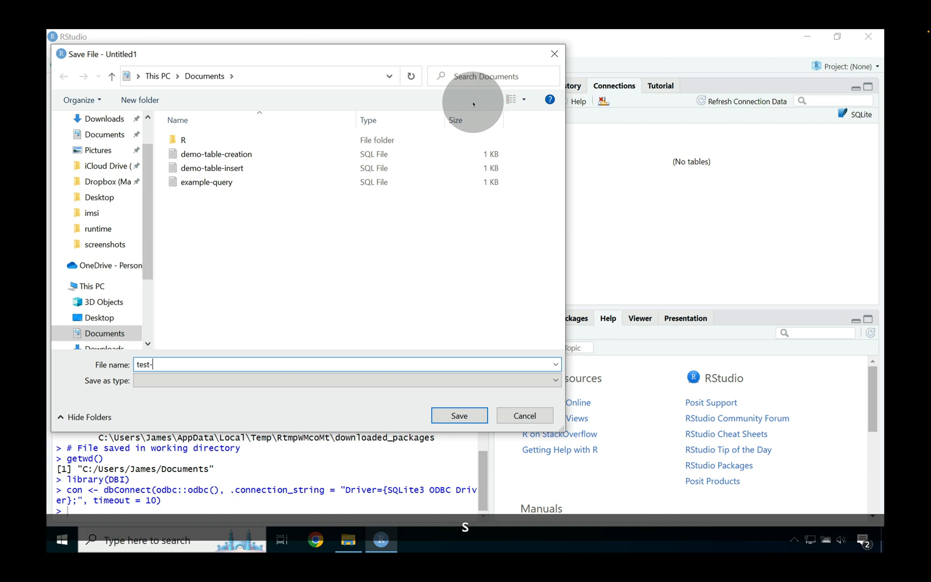
pyautogui.write('sql-connection.sql')
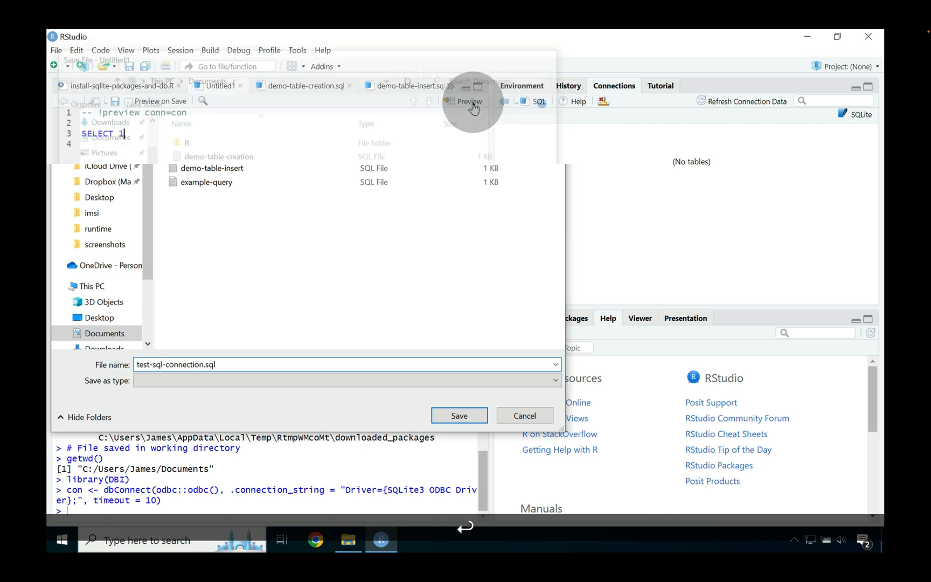
pyautogui.click(458, 415)
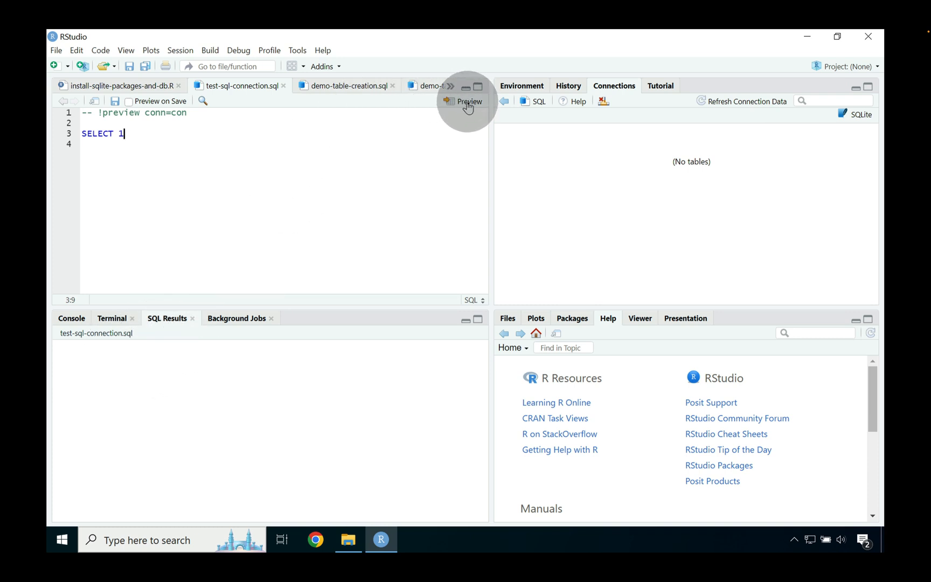
# Step: Preview SELECT 1, then change it to SELECT "Hello SQL World!" and preview the result
pyautogui.click(469, 101)
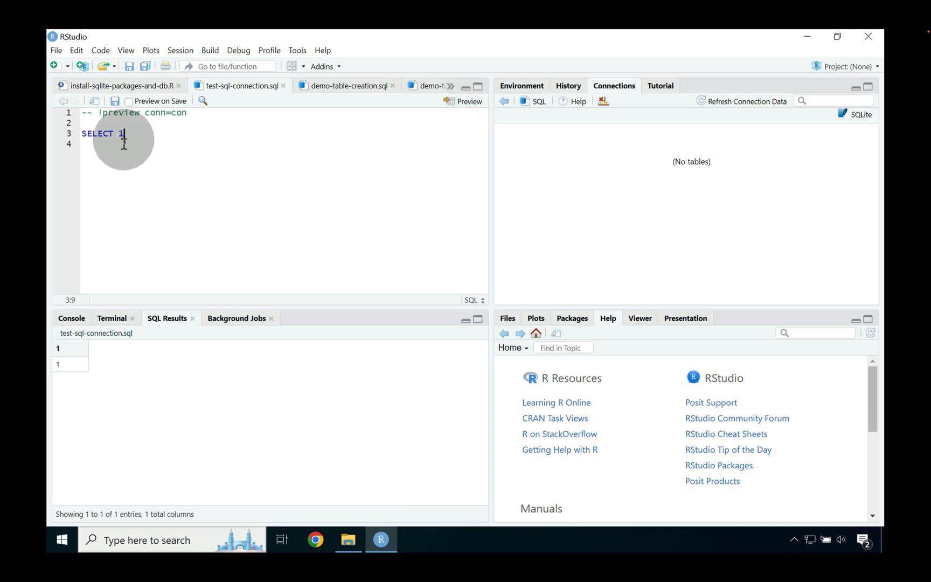
pyautogui.press('Backspace')
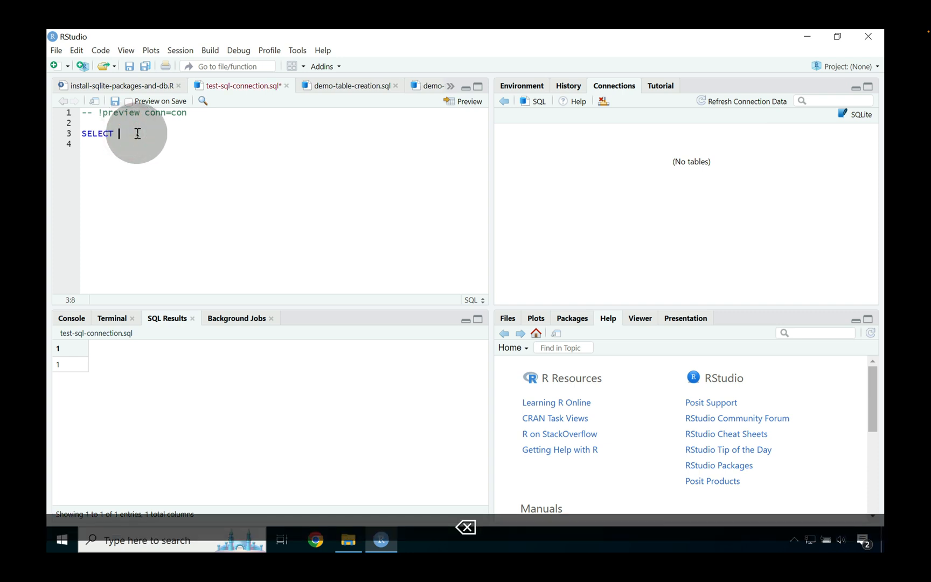
pyautogui.write('"Hello "')
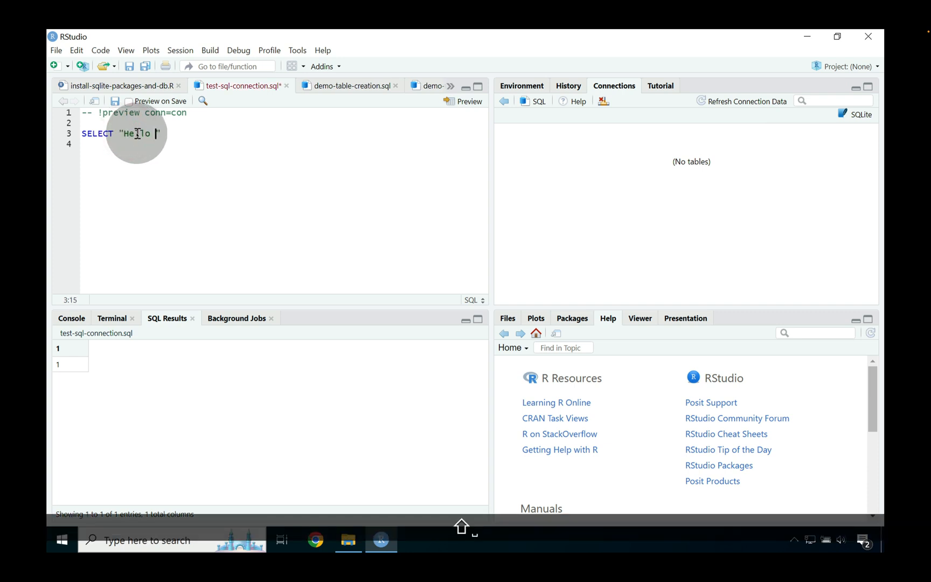
pyautogui.write('SQL World!')
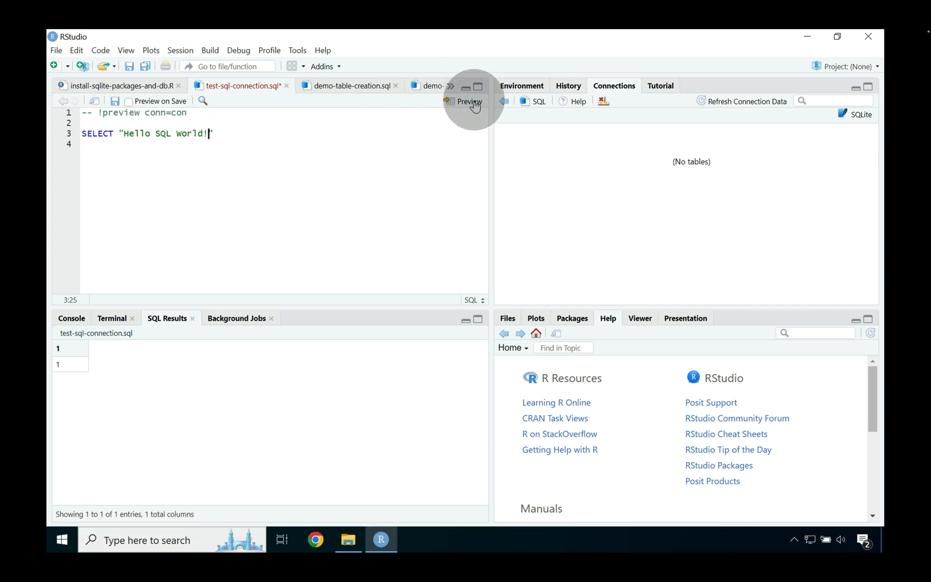
pyautogui.click(470, 101)
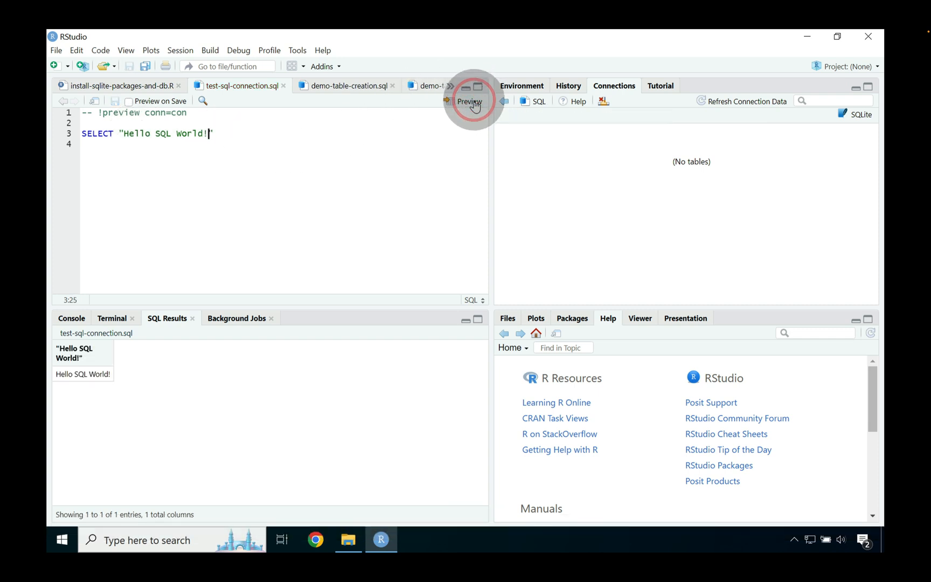
pyautogui.doubleClick(83, 374)
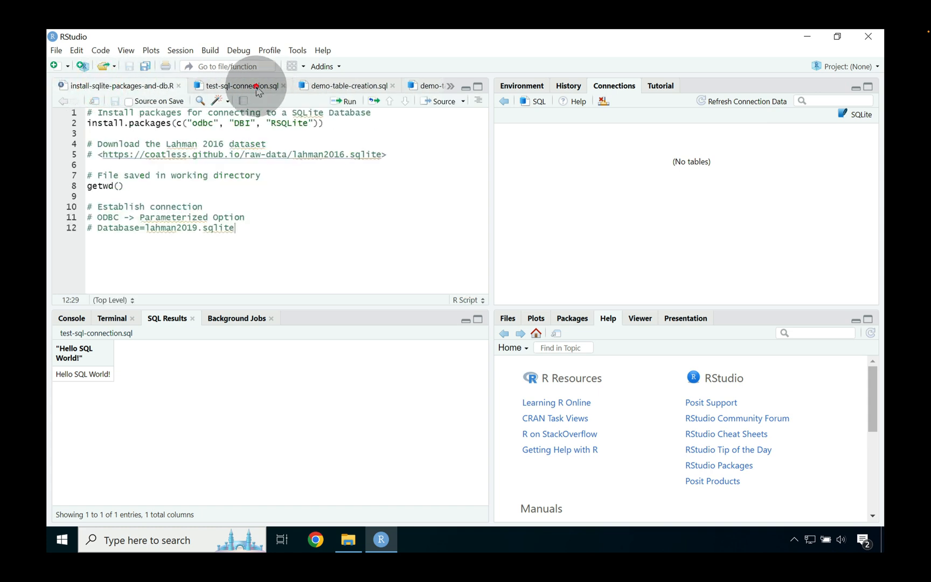
# Step: Close test-sql-connection.sql and preview the CREATE TABLE contacts statement in demo-table-creation.sql
pyautogui.click(283, 86)
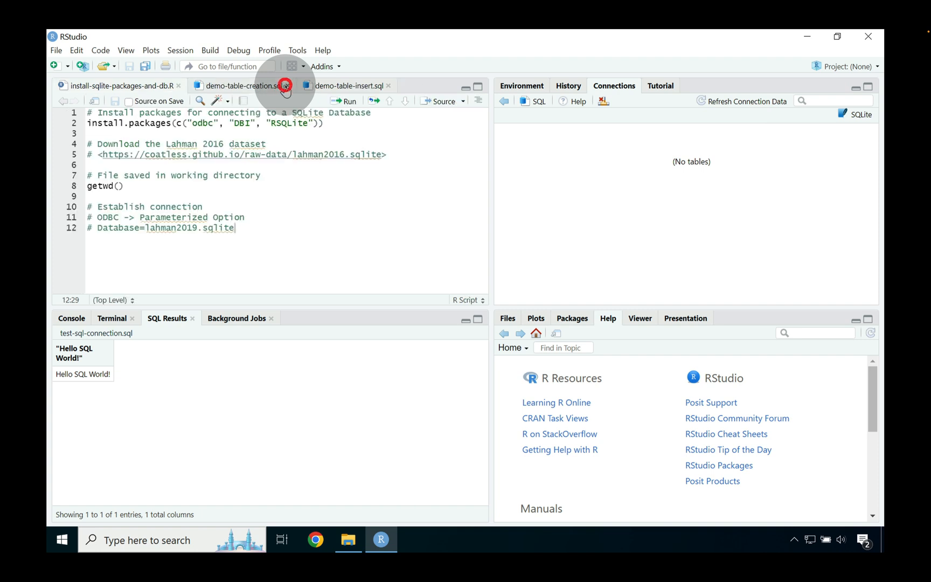
pyautogui.click(237, 86)
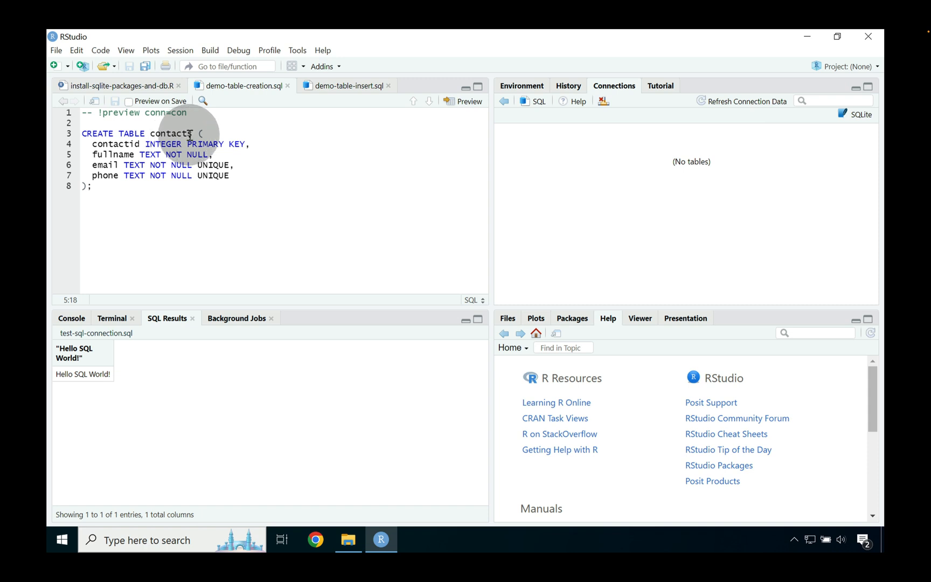
pyautogui.moveTo(491, 118)
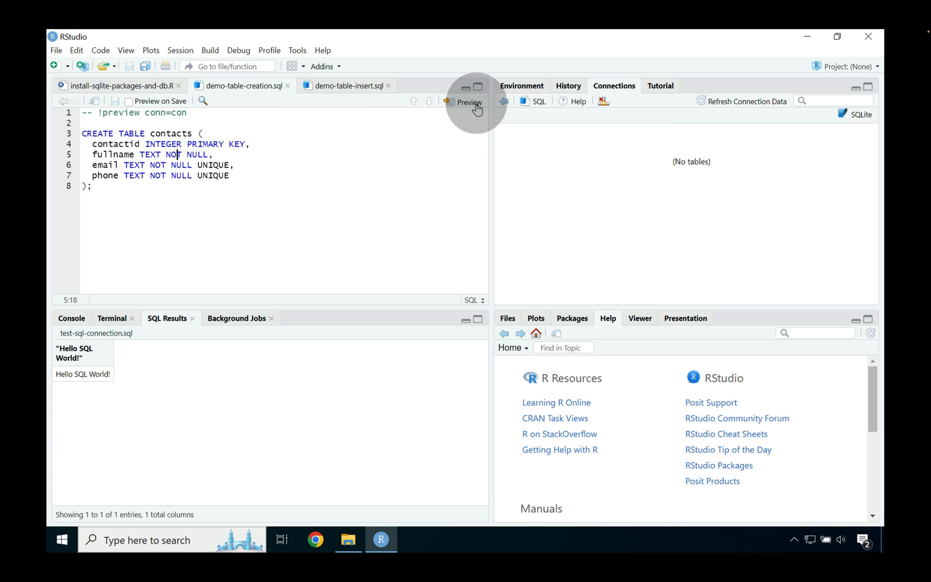
pyautogui.click(469, 101)
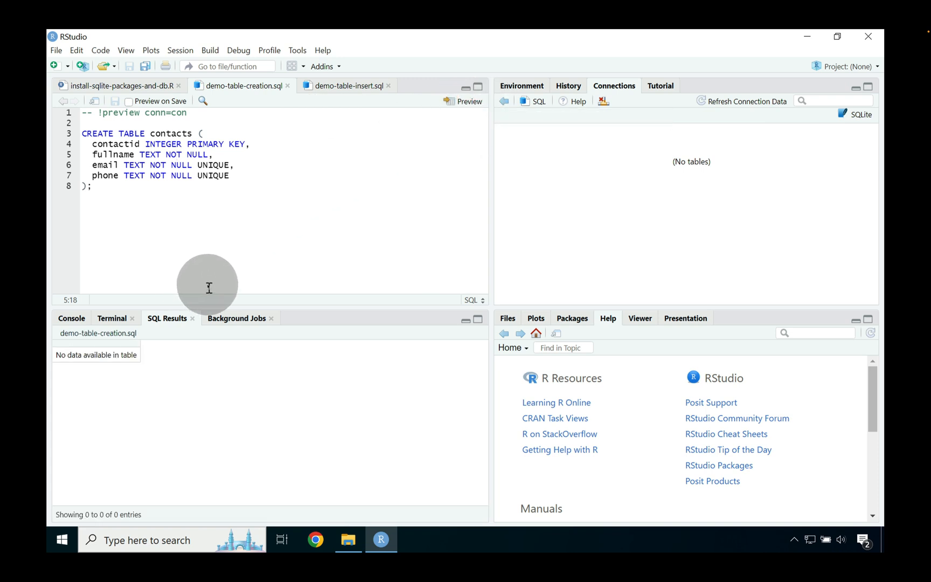
pyautogui.click(99, 132)
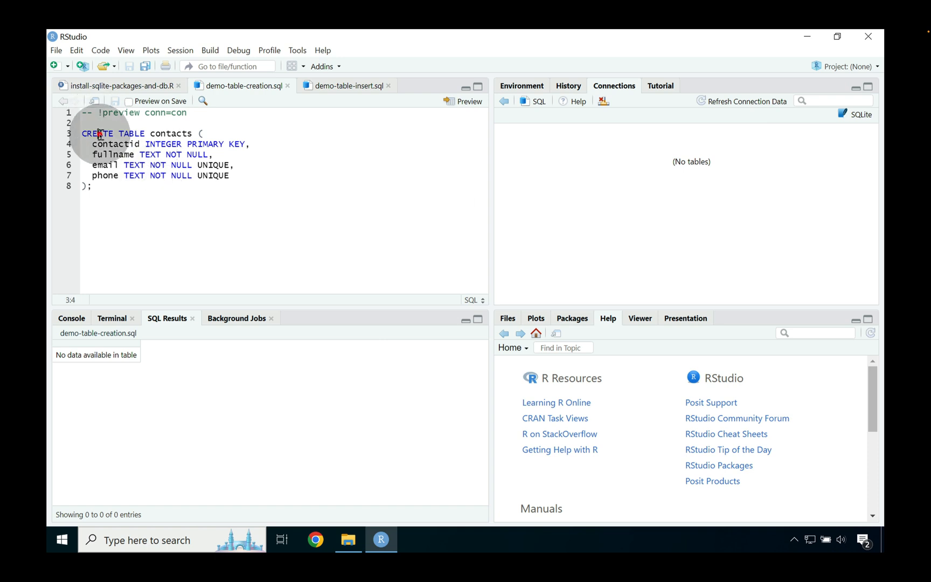
pyautogui.doubleClick(98, 133)
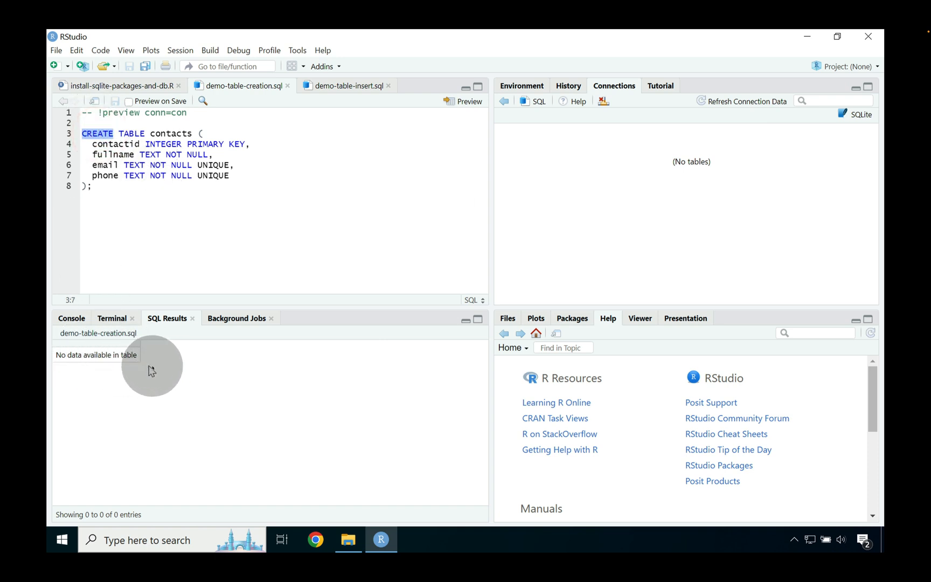
pyautogui.moveTo(700, 134)
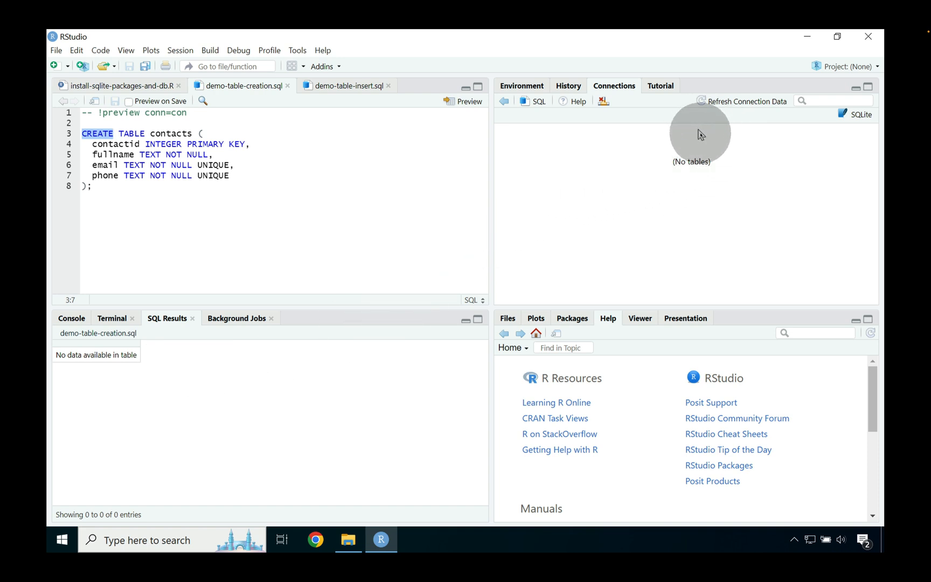
pyautogui.moveTo(748, 107)
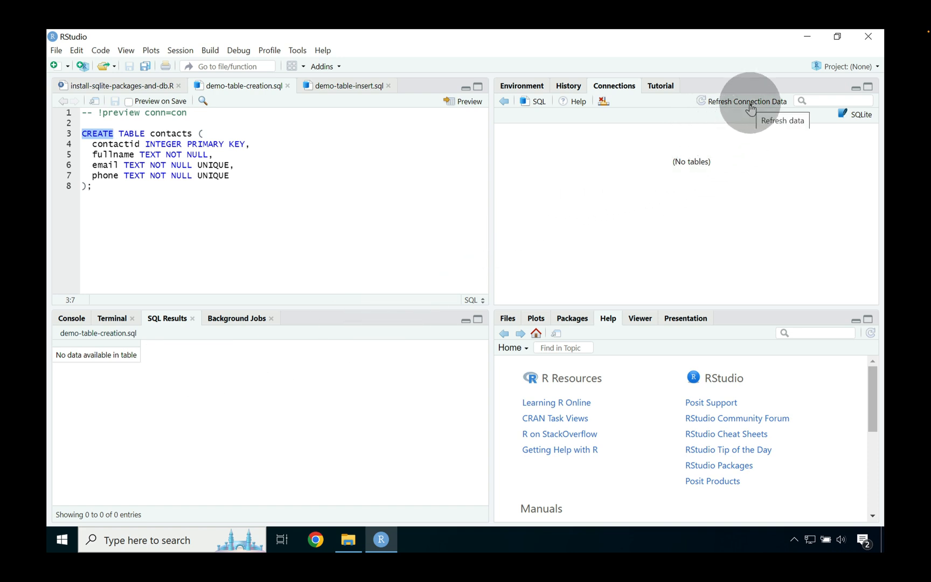
pyautogui.click(749, 101)
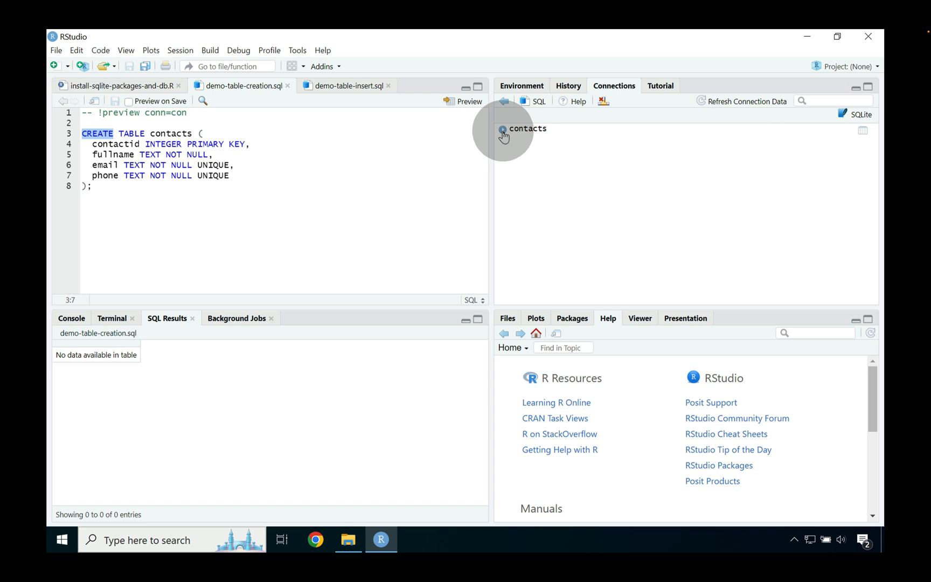
pyautogui.click(503, 129)
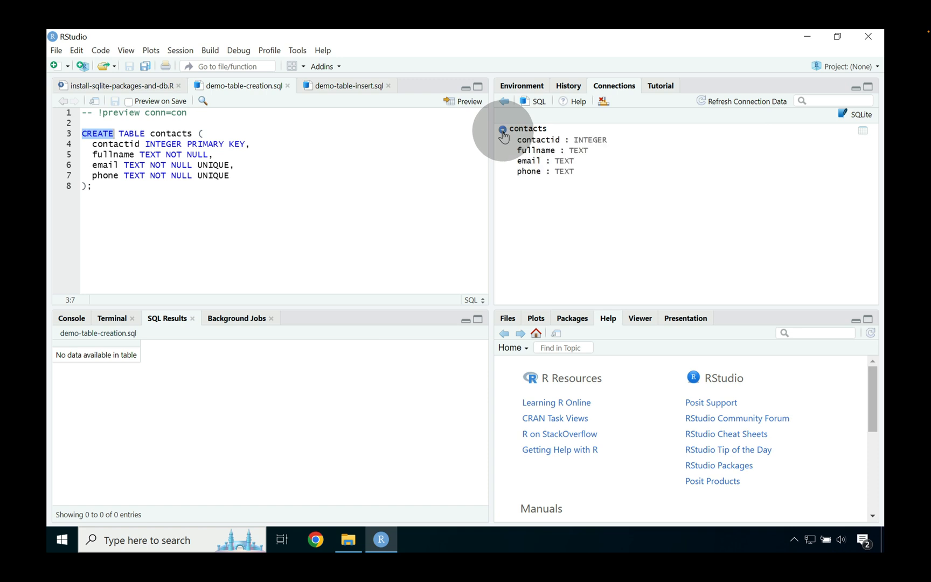
pyautogui.click(502, 137)
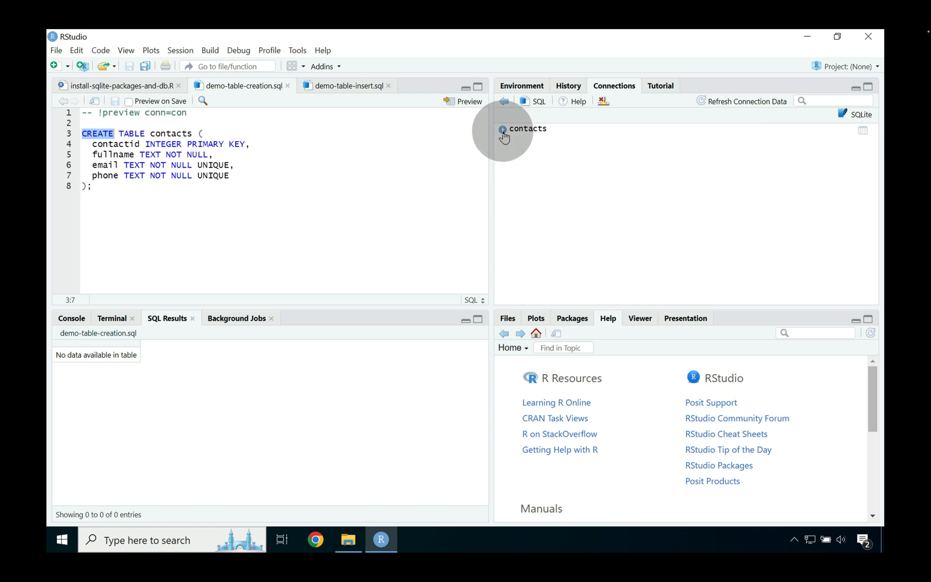
pyautogui.click(503, 129)
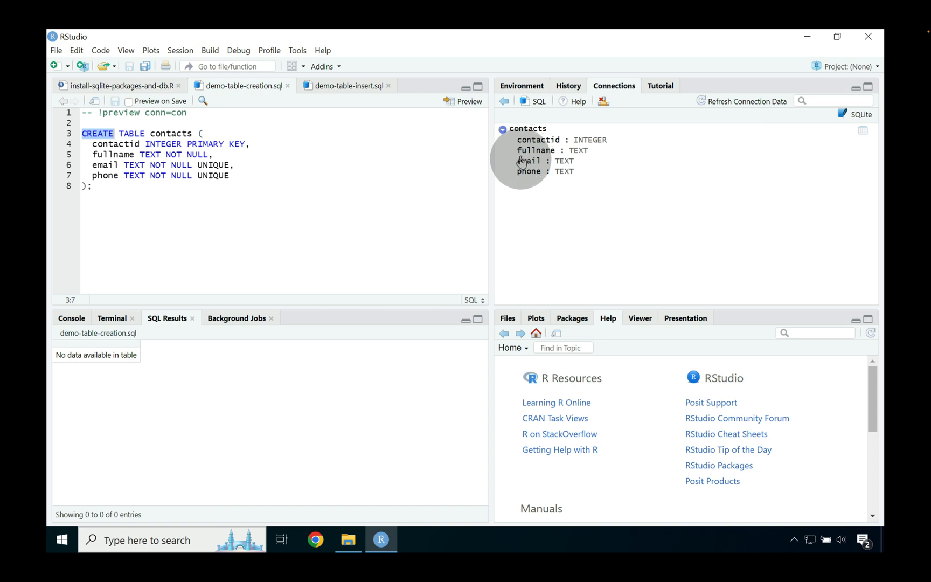
pyautogui.moveTo(525, 152)
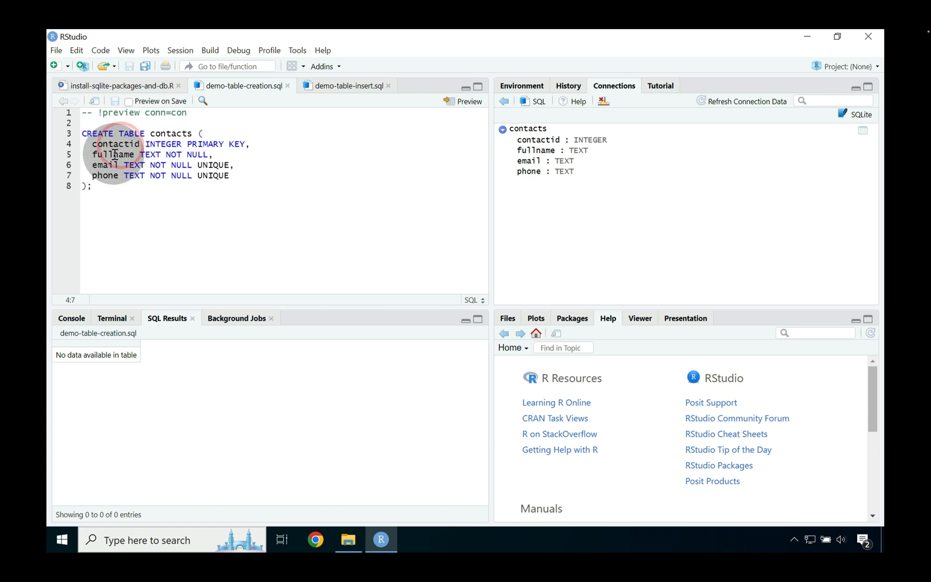
pyautogui.doubleClick(101, 165)
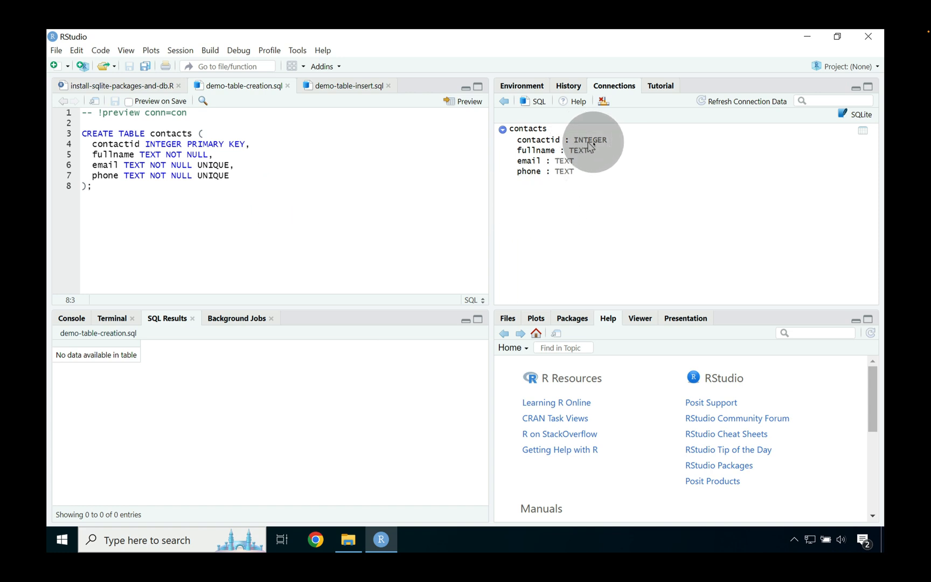
pyautogui.moveTo(573, 154)
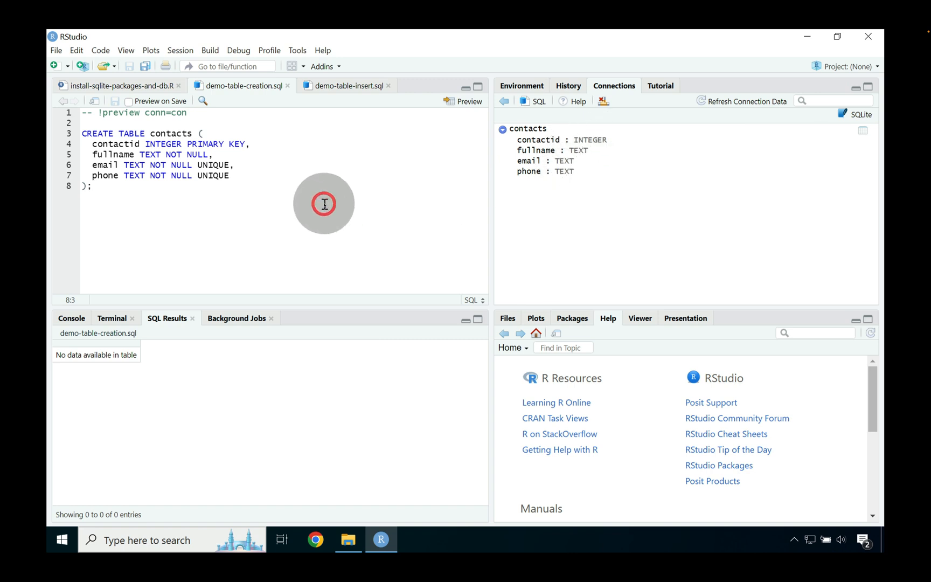
pyautogui.moveTo(449, 161)
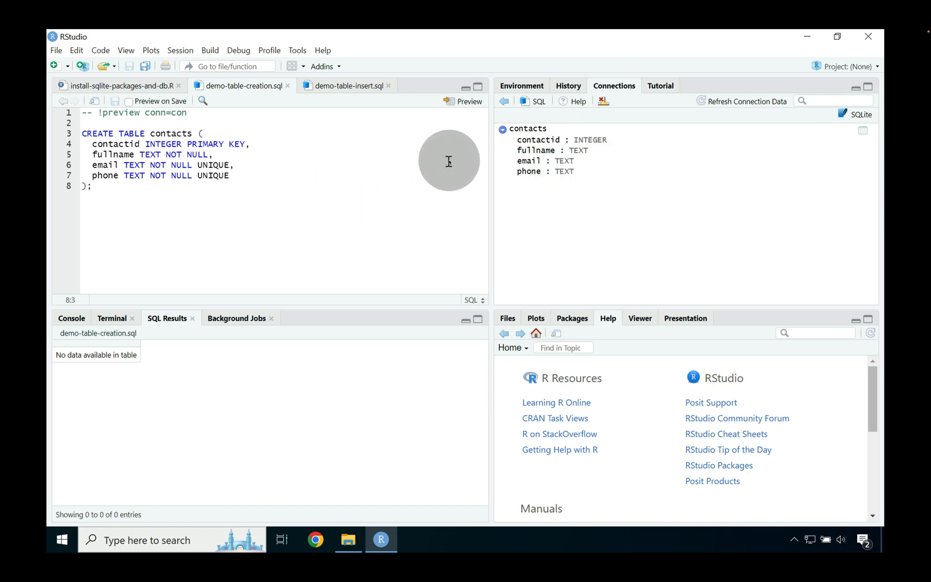
pyautogui.moveTo(516, 166)
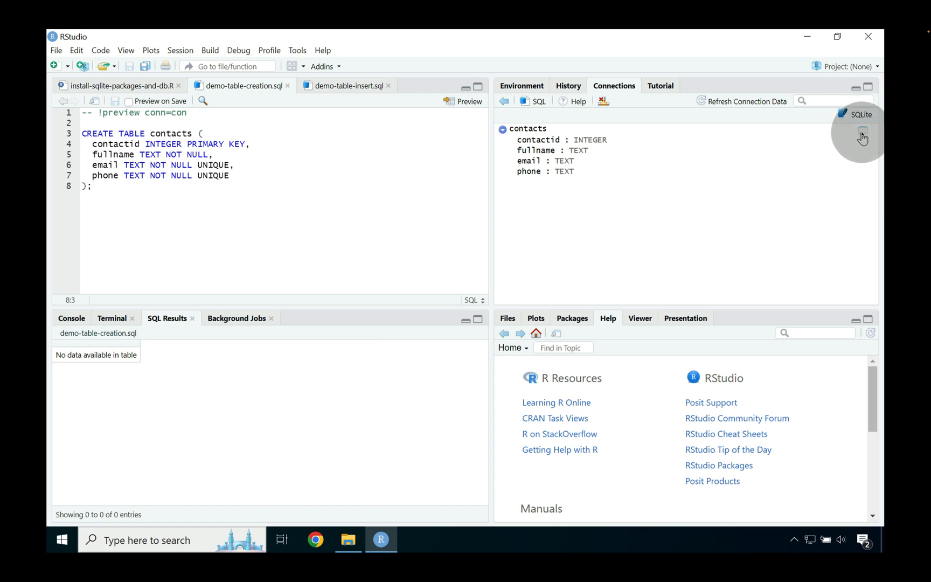
pyautogui.moveTo(862, 131)
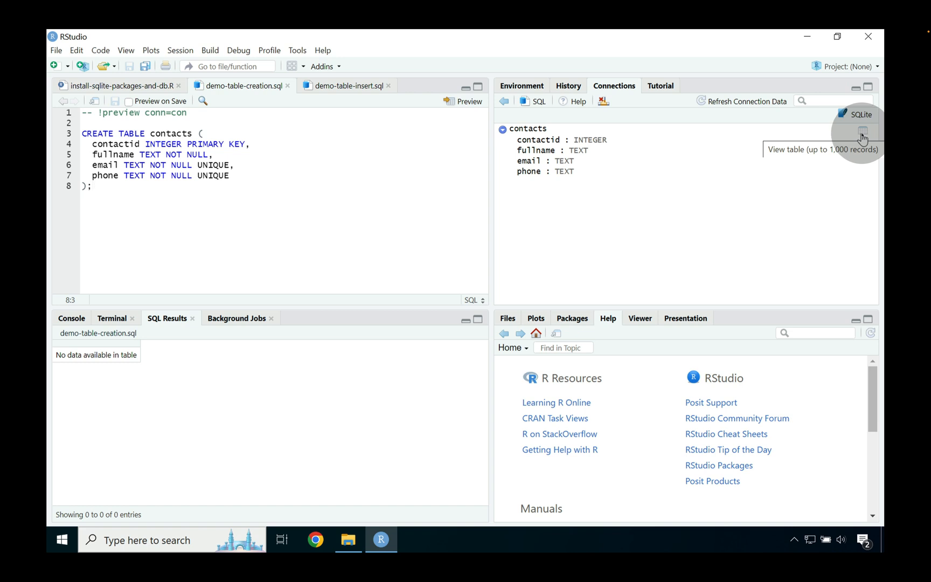
pyautogui.click(864, 131)
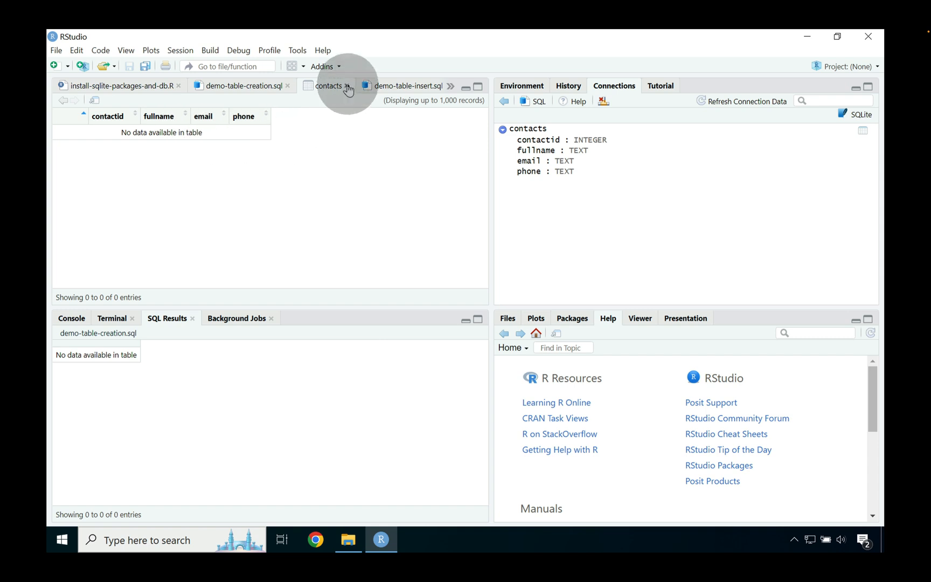
pyautogui.click(244, 85)
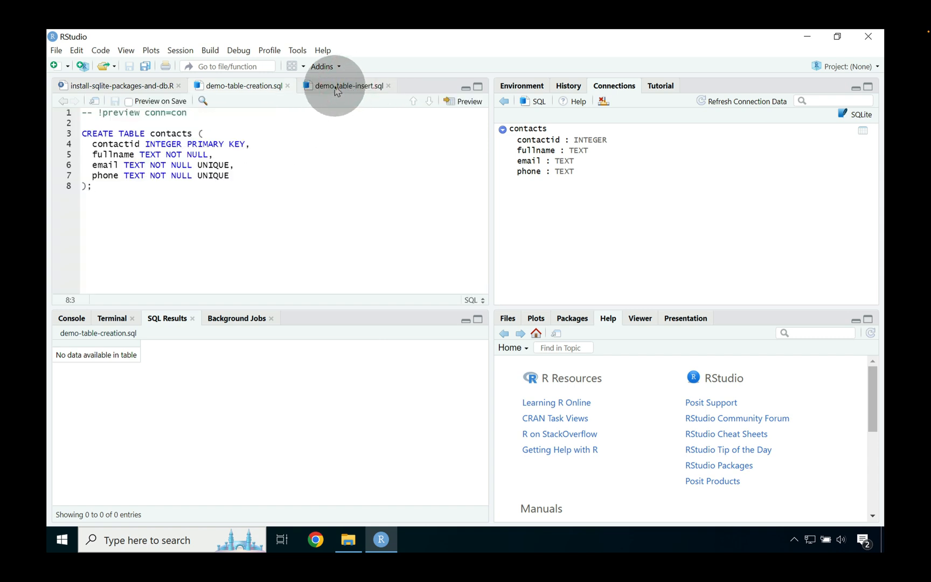
# Step: Preview demo-table-insert.sql to insert three contact rows into contacts
pyautogui.click(346, 86)
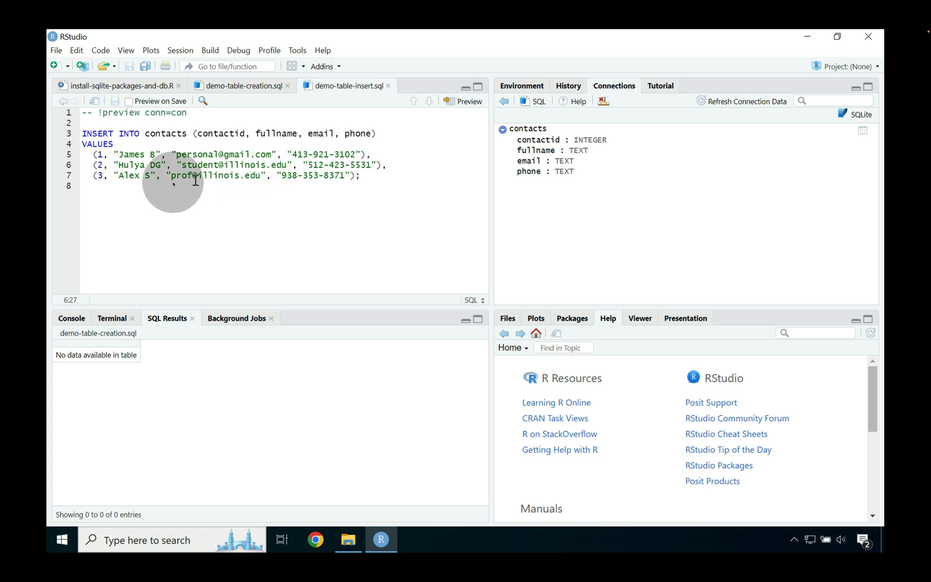
pyautogui.doubleClick(166, 132)
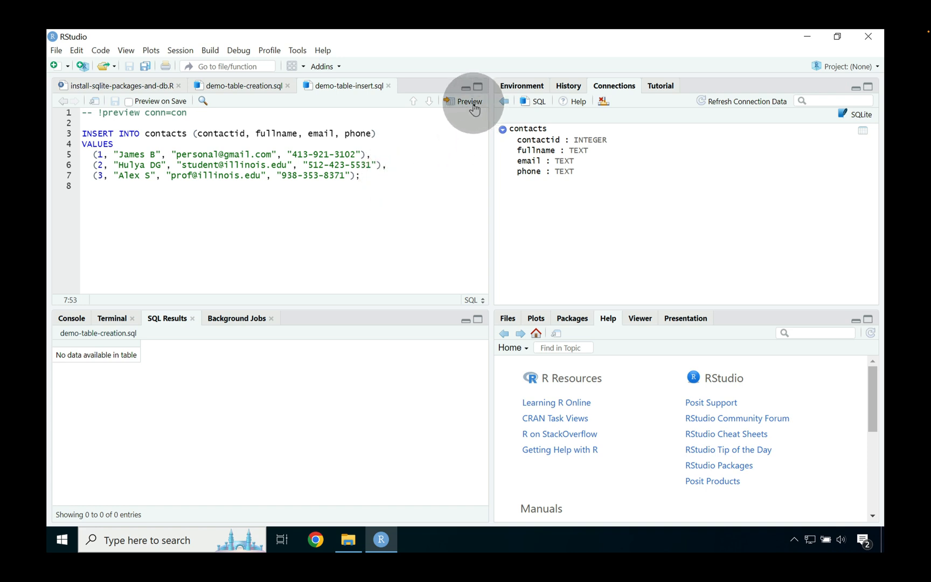
pyautogui.moveTo(469, 106)
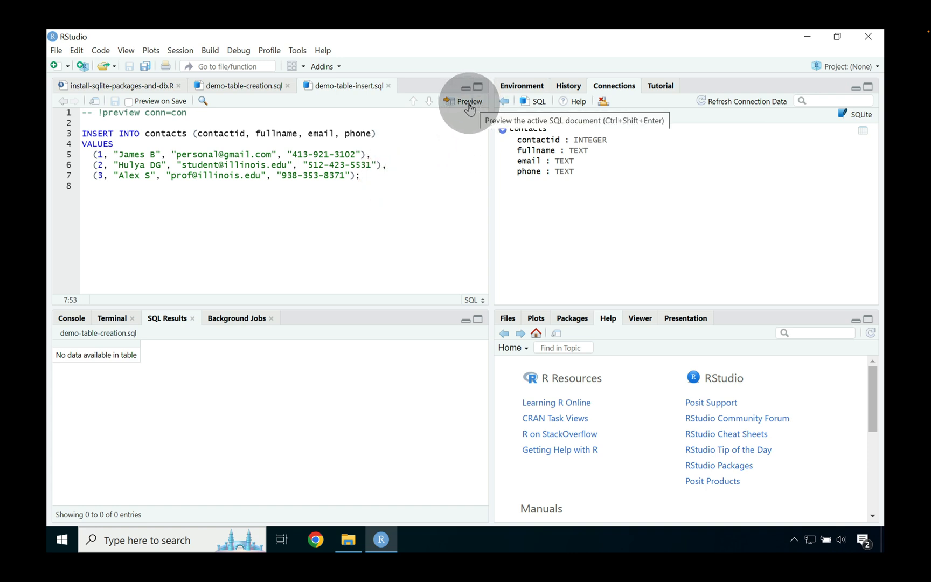
pyautogui.click(469, 101)
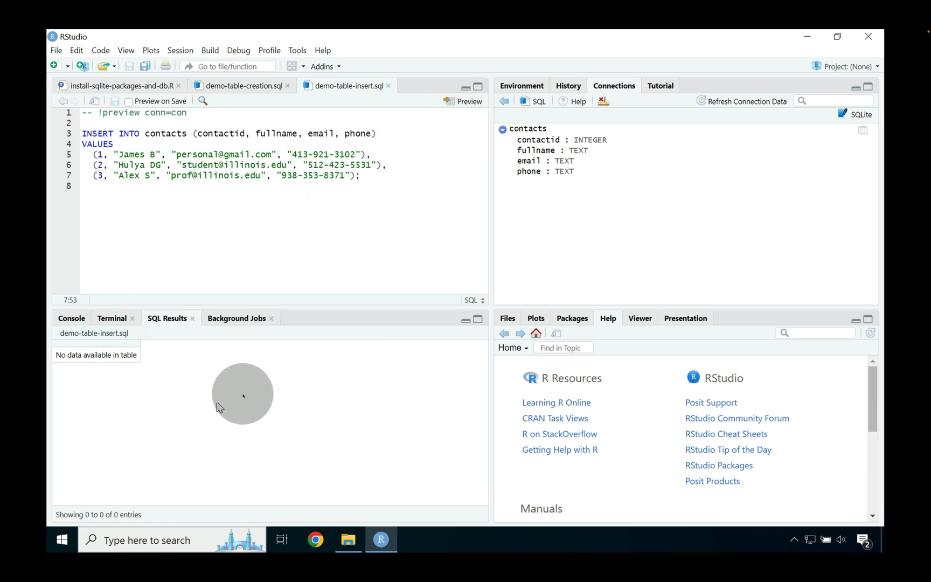
pyautogui.moveTo(396, 321)
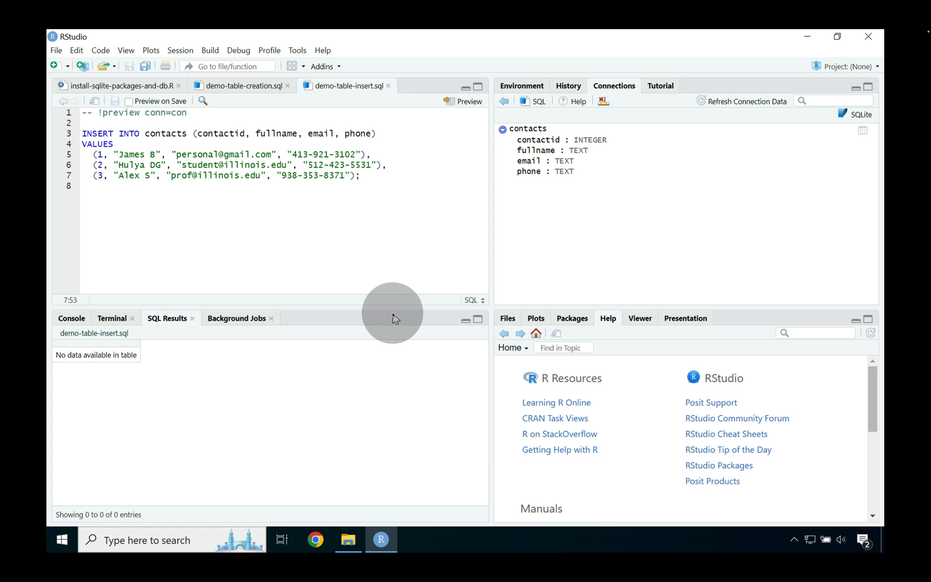
pyautogui.moveTo(520, 281)
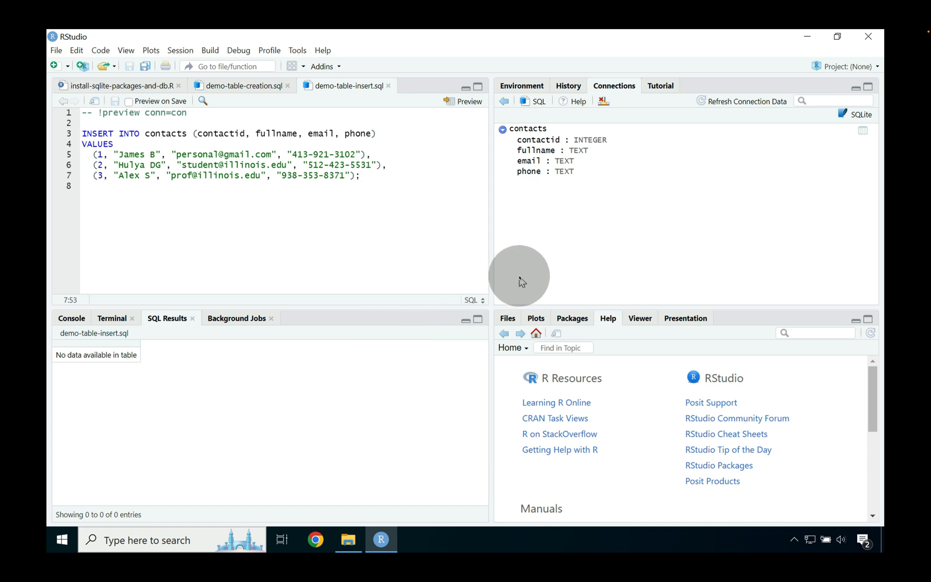
pyautogui.moveTo(738, 102)
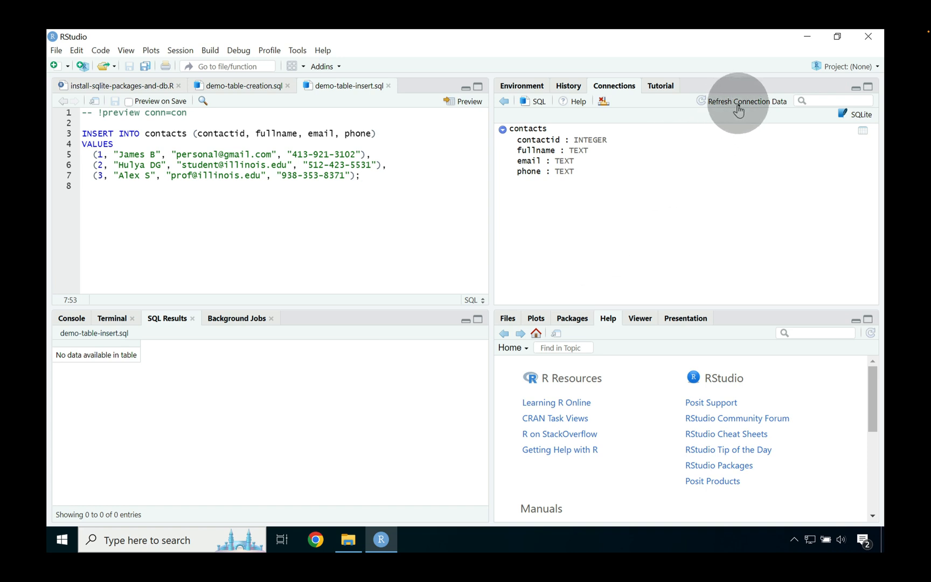
pyautogui.moveTo(858, 138)
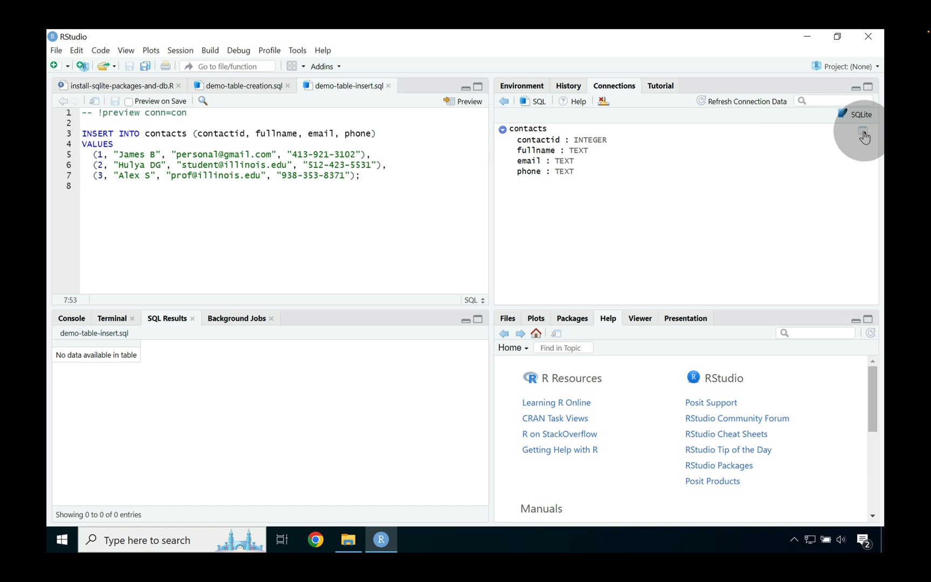
# Step: Refresh the connection and collapse the contacts table's column list
pyautogui.click(864, 133)
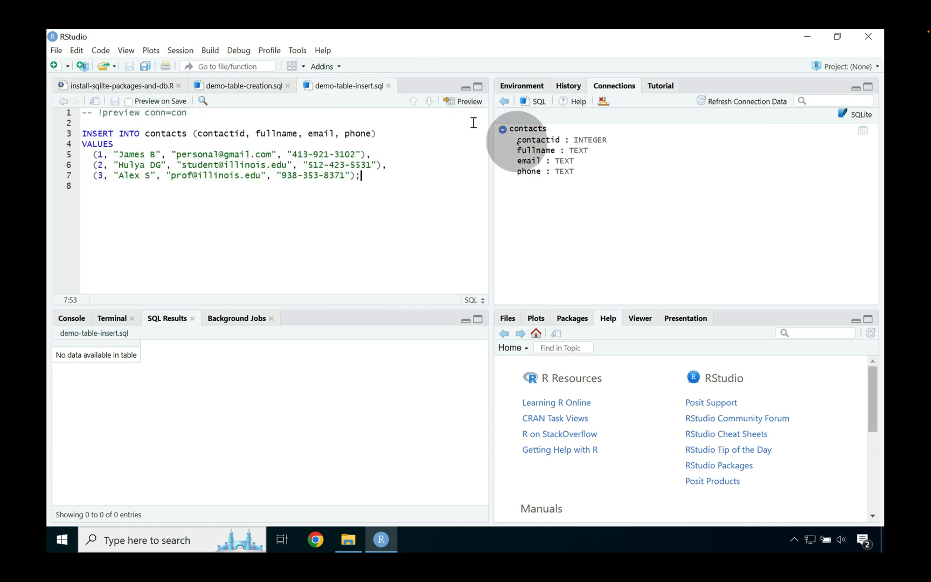
pyautogui.click(504, 128)
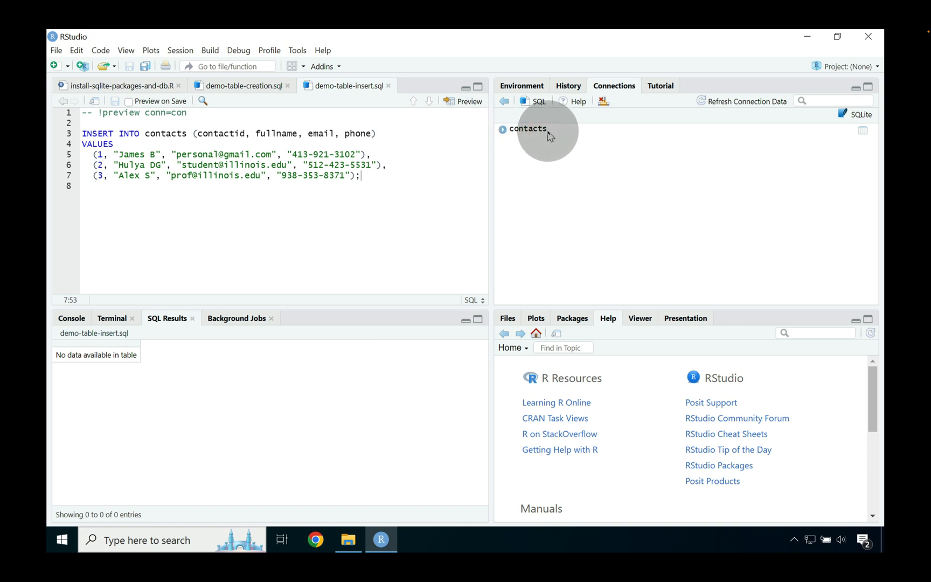
pyautogui.moveTo(540, 132)
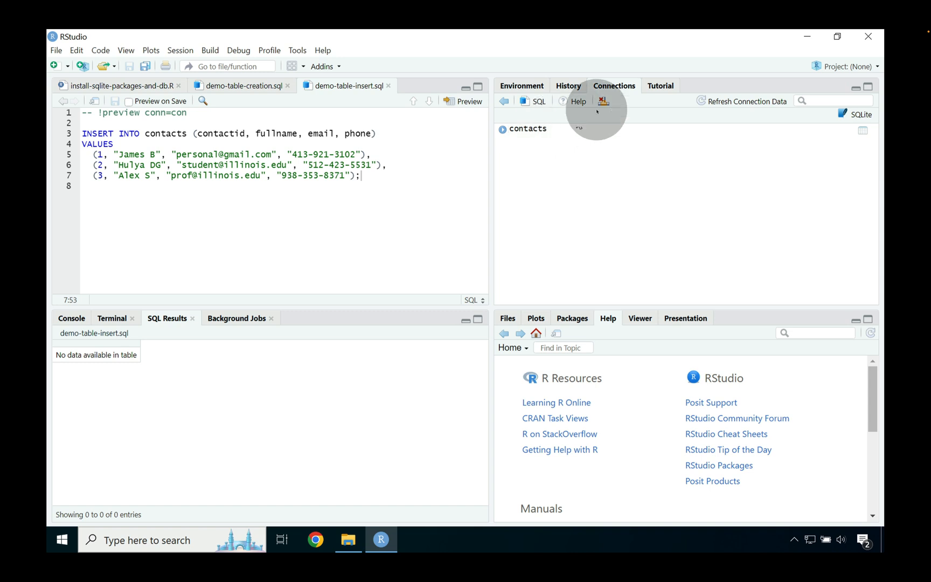
pyautogui.moveTo(604, 101)
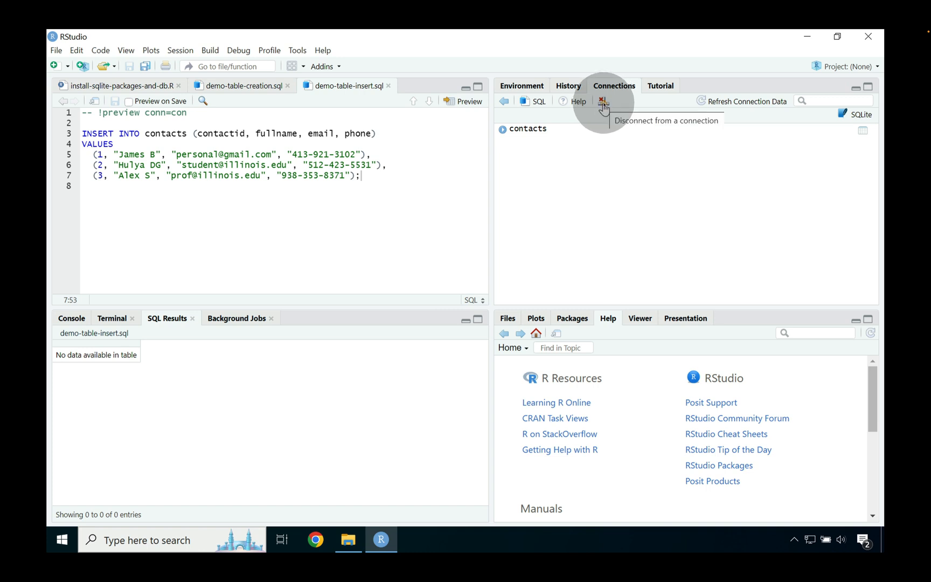
# Step: Disconnect from the contacts SQLite database and confirm with Yes
pyautogui.click(603, 101)
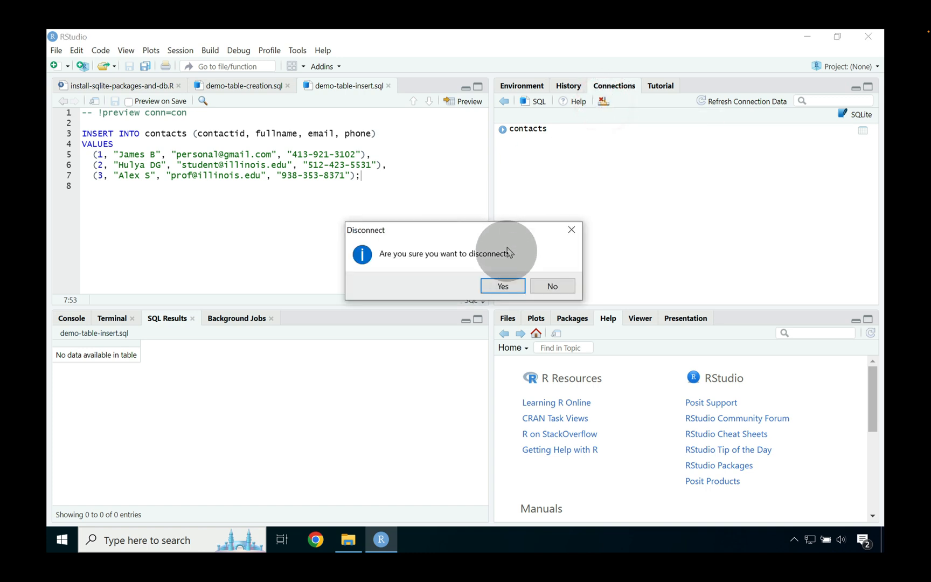
pyautogui.click(502, 285)
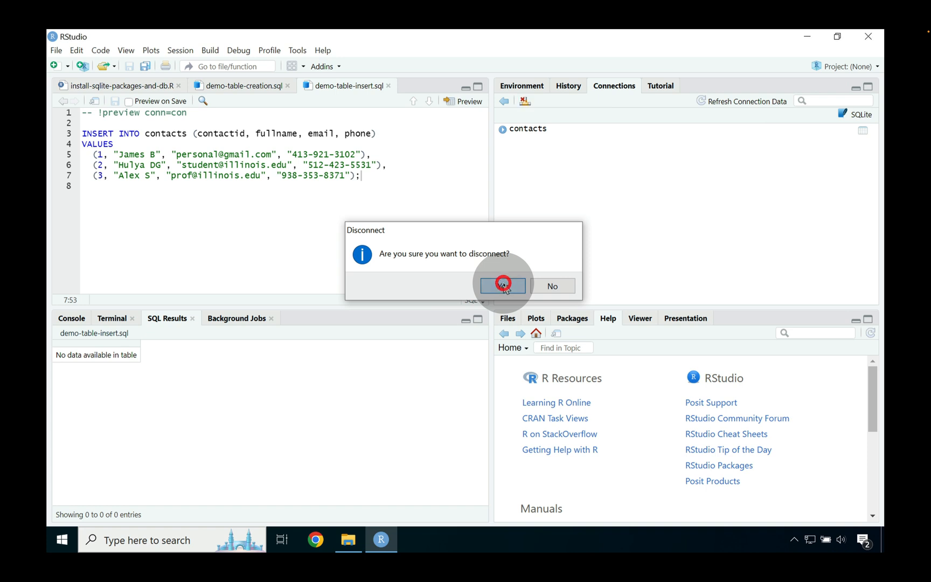
pyautogui.click(502, 286)
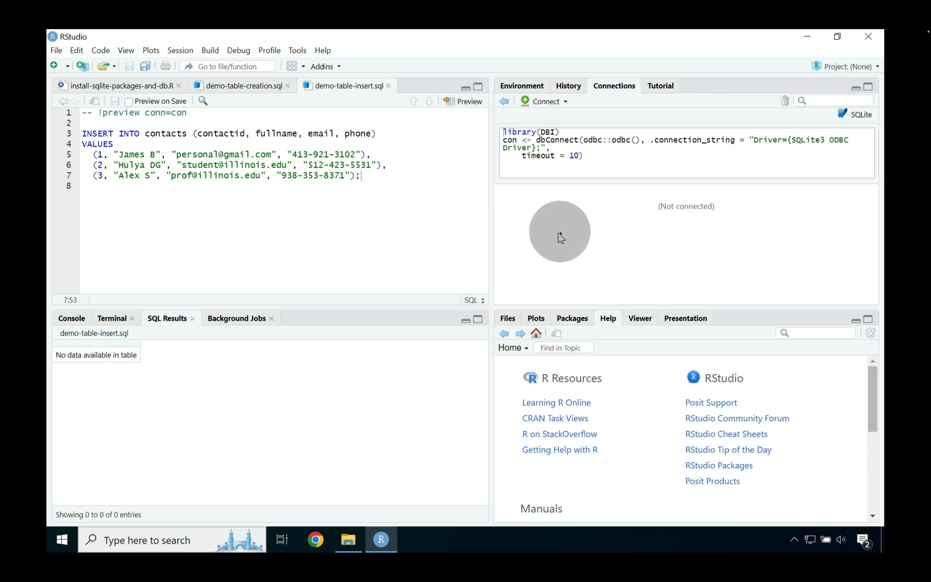
pyautogui.moveTo(678, 180)
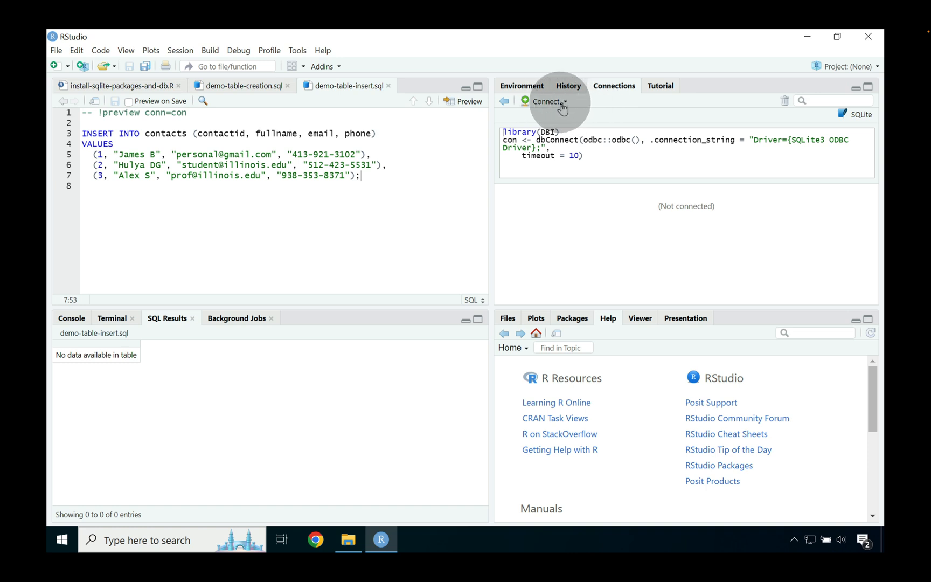
# Step: Reconnect to the saved SQLite ODBC connection via Connect > R Console
pyautogui.click(545, 101)
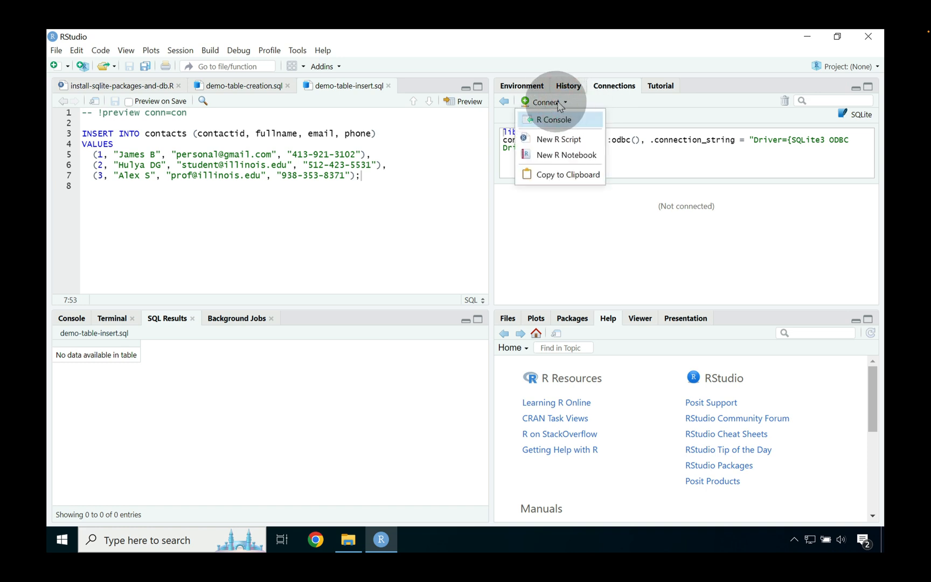
pyautogui.moveTo(554, 120)
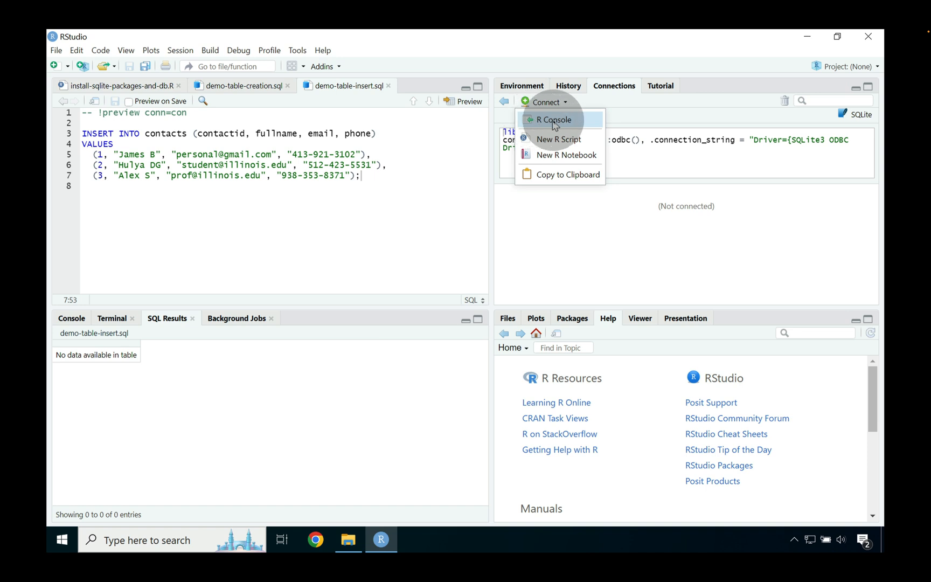
pyautogui.moveTo(580, 125)
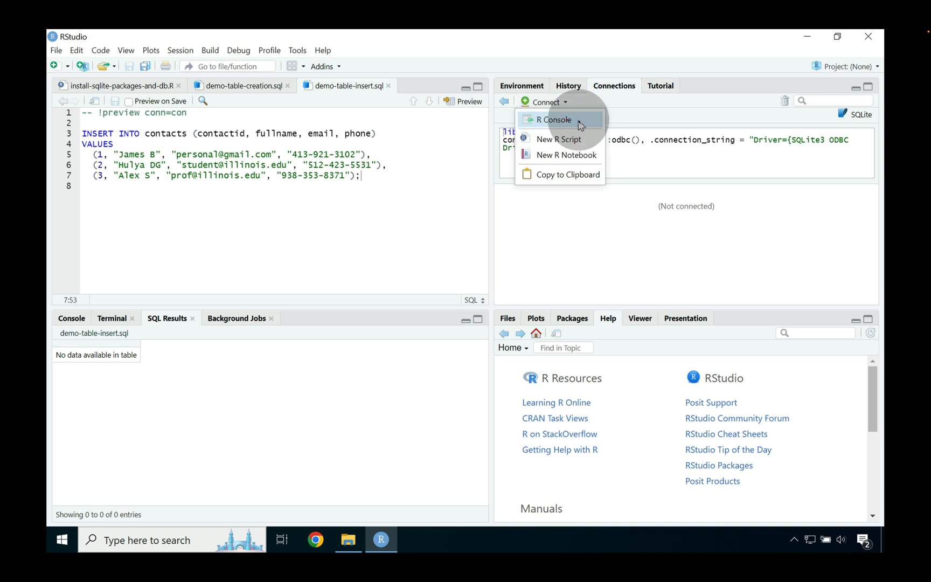
pyautogui.click(554, 120)
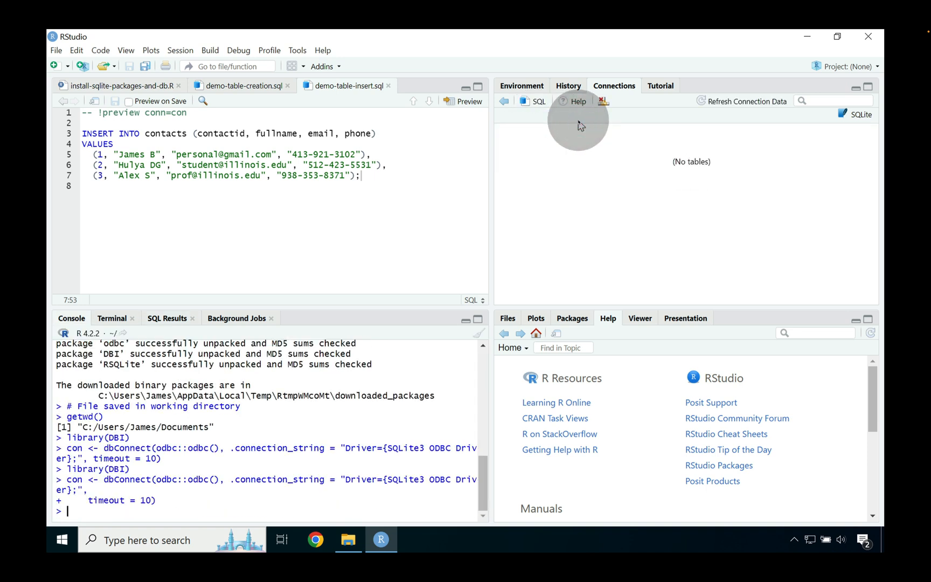
pyautogui.moveTo(696, 160)
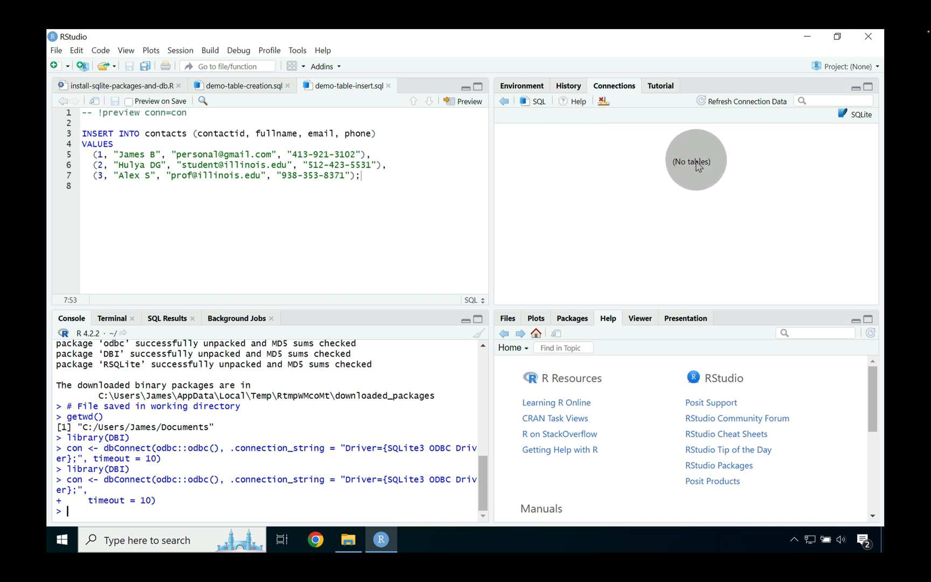
pyautogui.moveTo(670, 172)
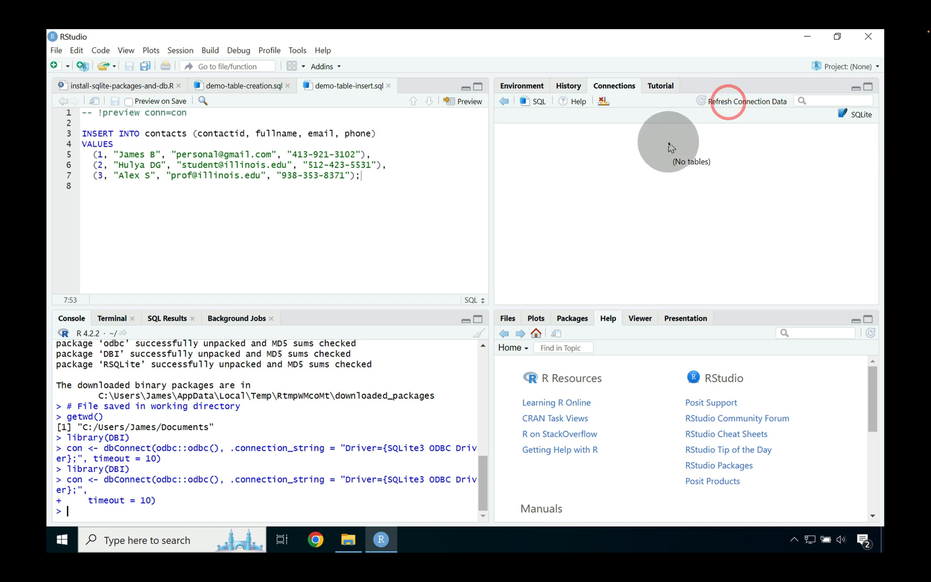
pyautogui.moveTo(686, 172)
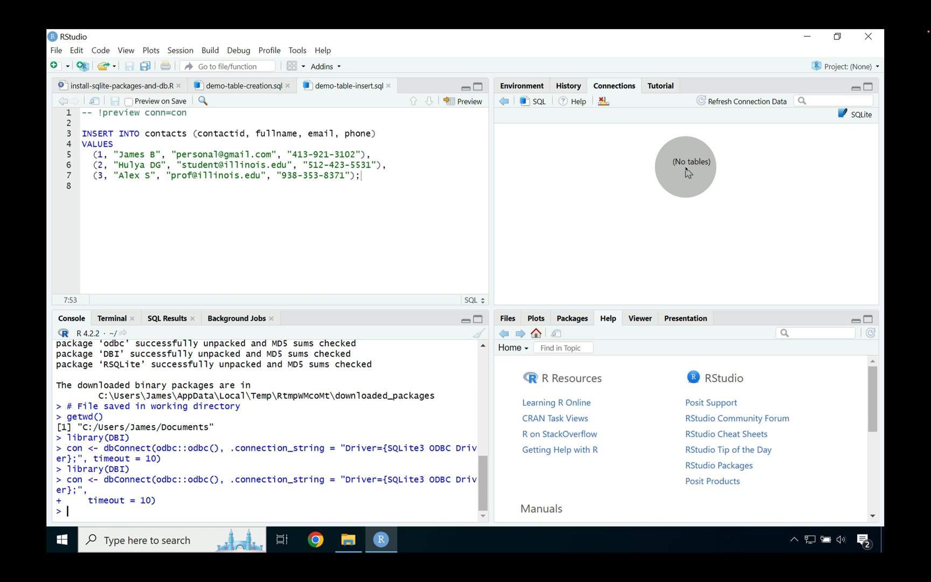
pyautogui.moveTo(616, 112)
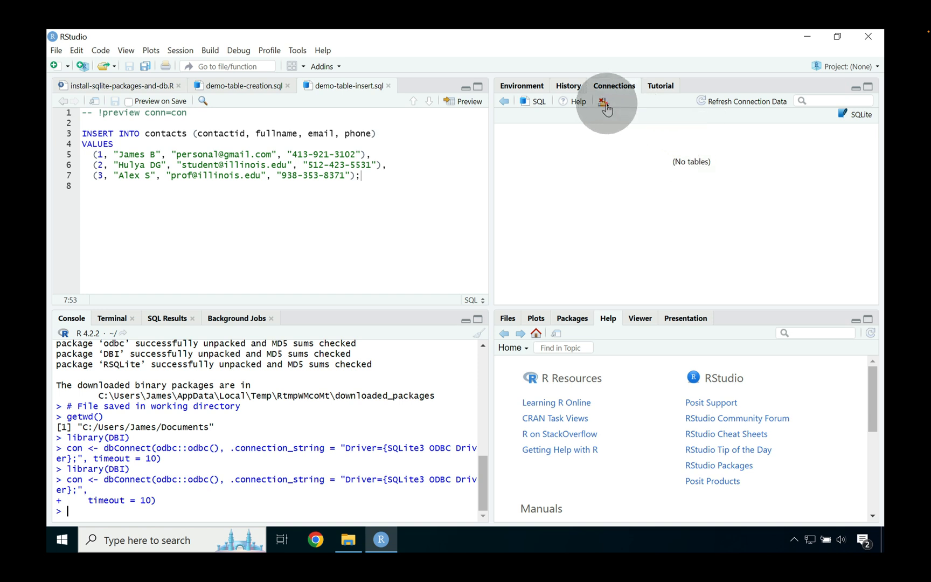
# Step: Disconnect the SQLite connection, then remove it from the connection history, both confirmed with Yes
pyautogui.click(604, 101)
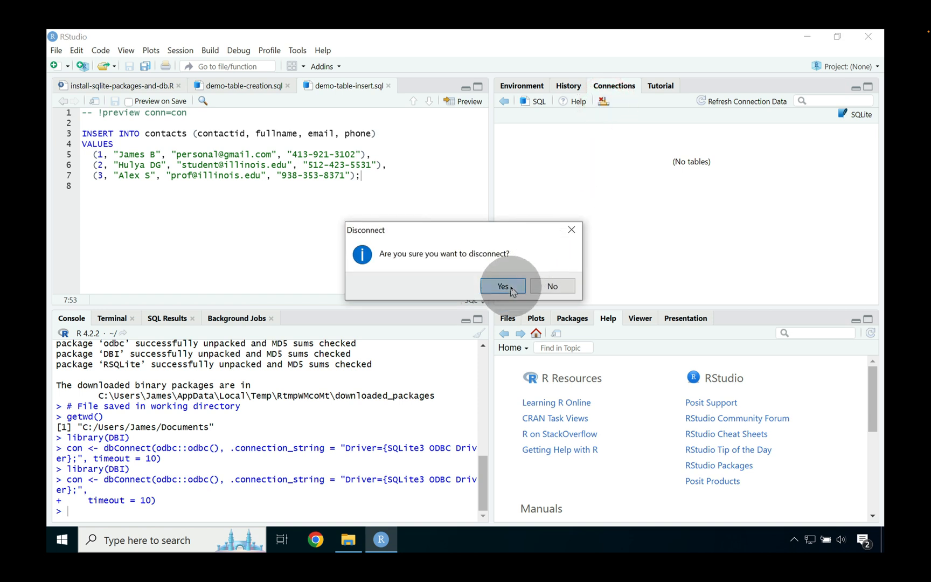
pyautogui.click(503, 286)
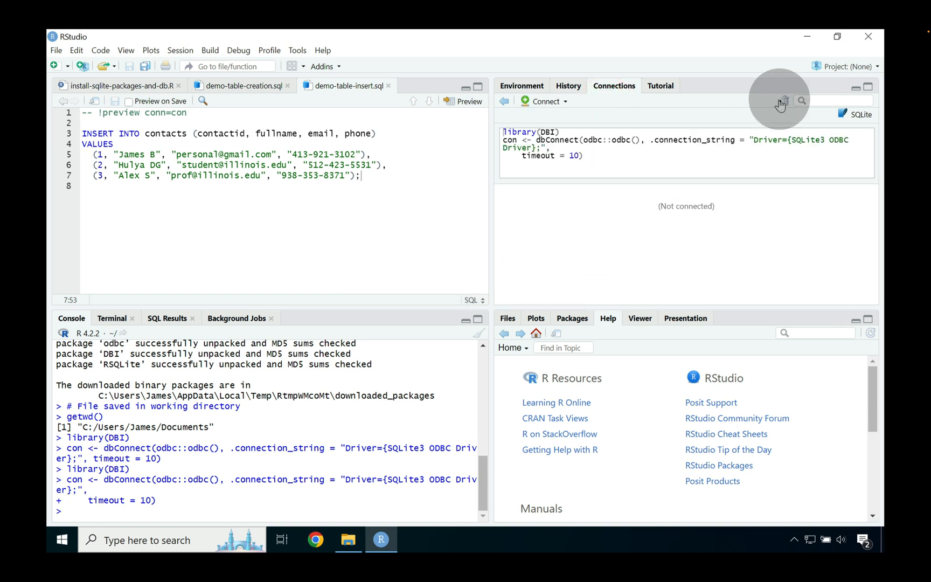
pyautogui.moveTo(785, 101)
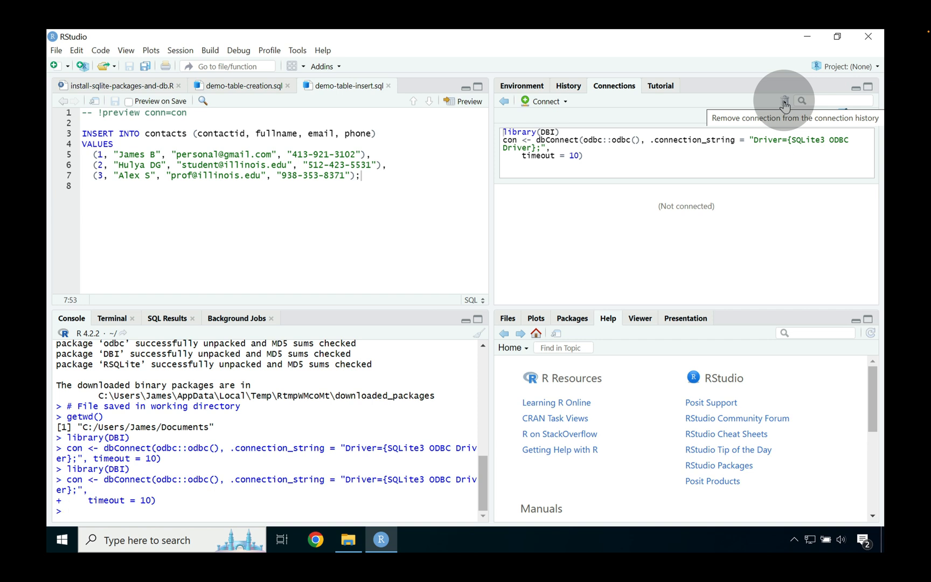
pyautogui.click(783, 100)
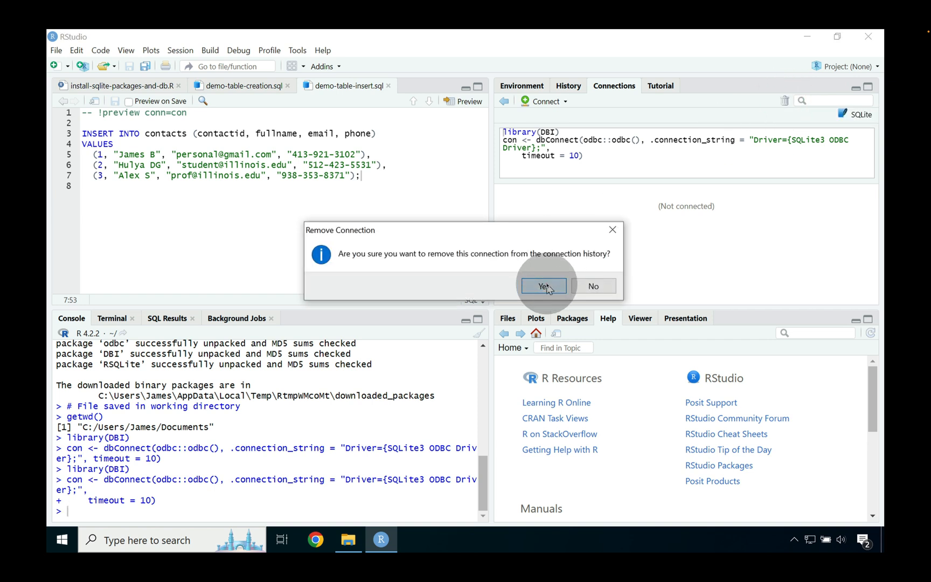
pyautogui.click(542, 286)
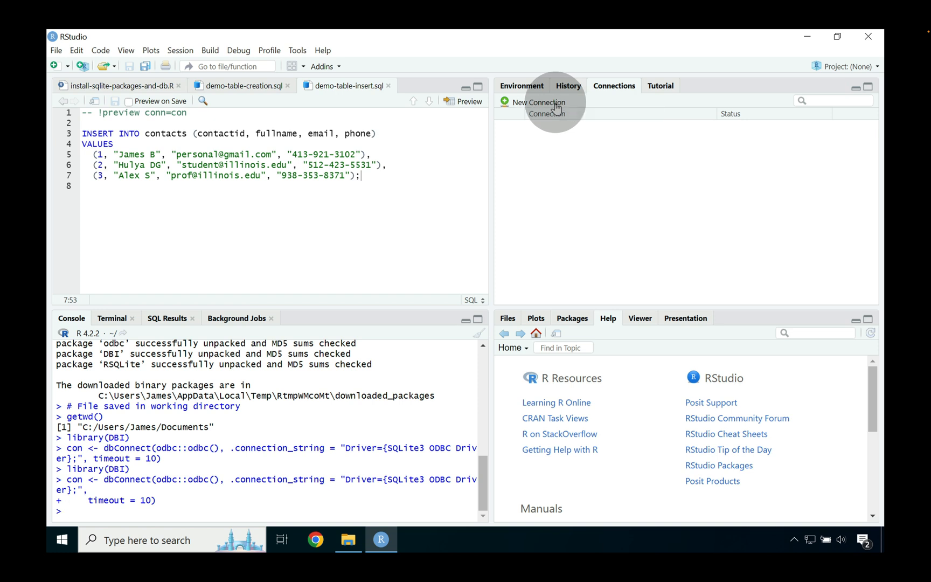
# Step: Create a new SQLite3 ODBC Driver connection with Database=mycontacts-db.sqlite
pyautogui.click(538, 101)
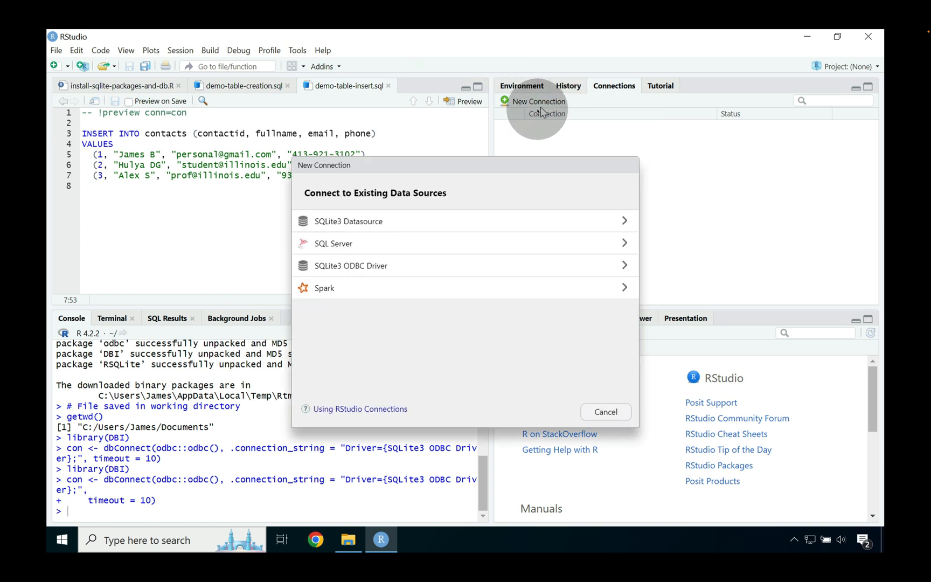
pyautogui.moveTo(425, 265)
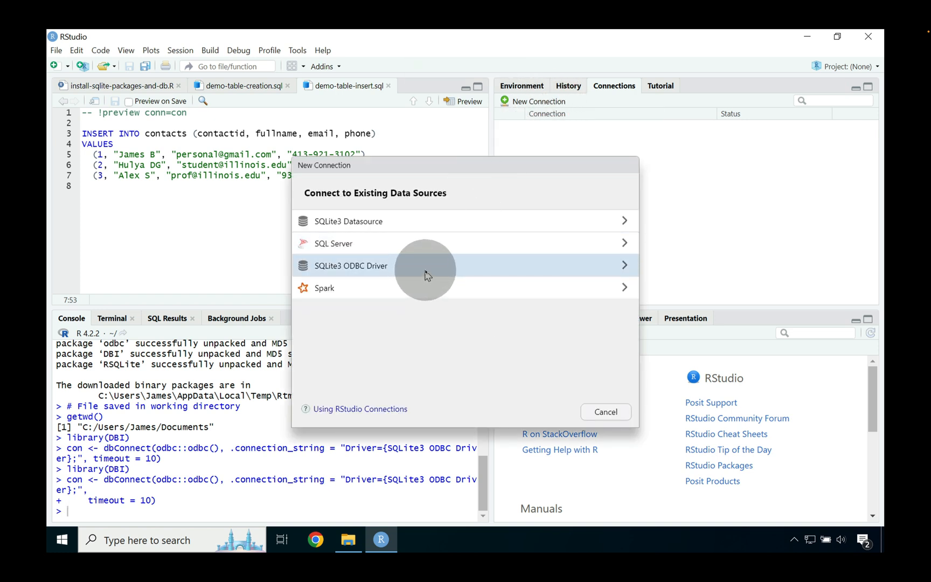
pyautogui.click(350, 265)
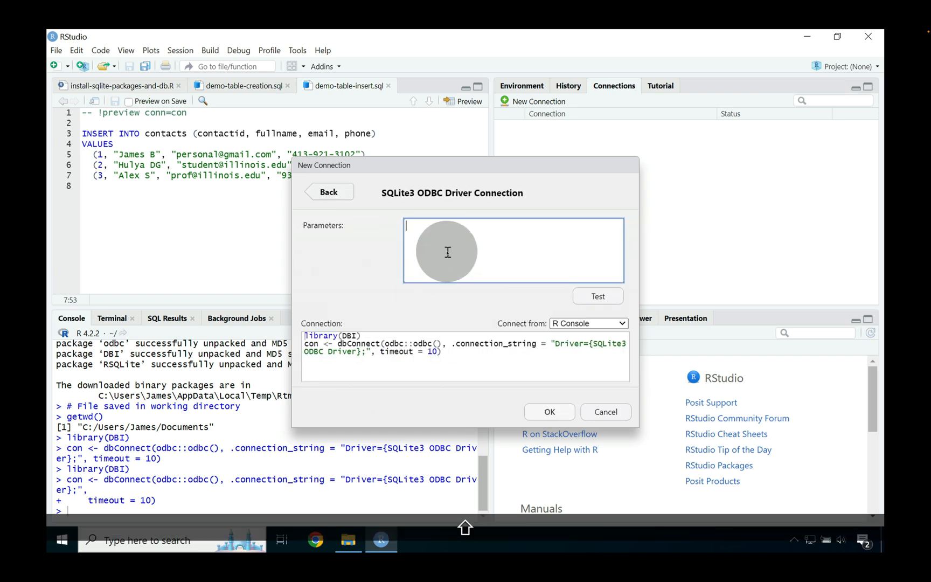
pyautogui.write('Database=')
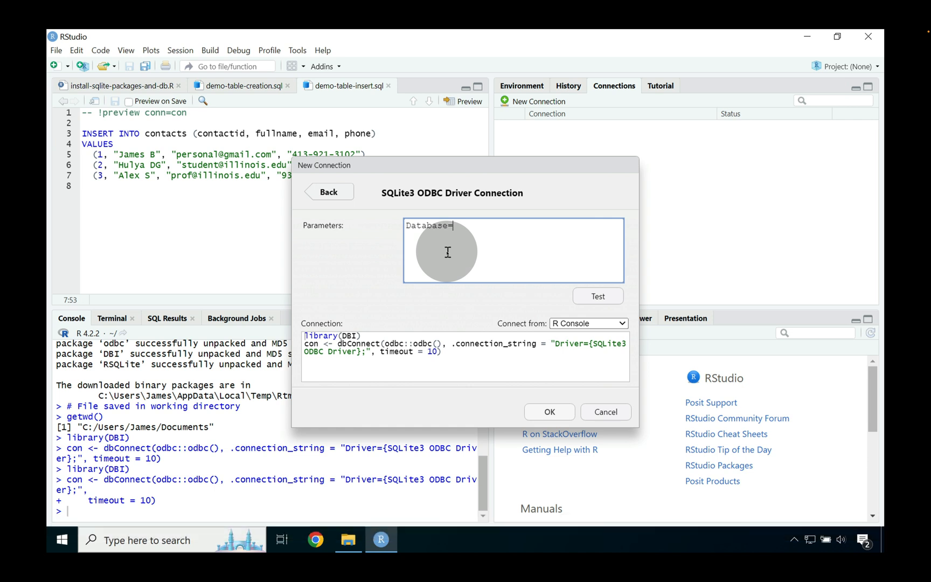
pyautogui.write('myconta')
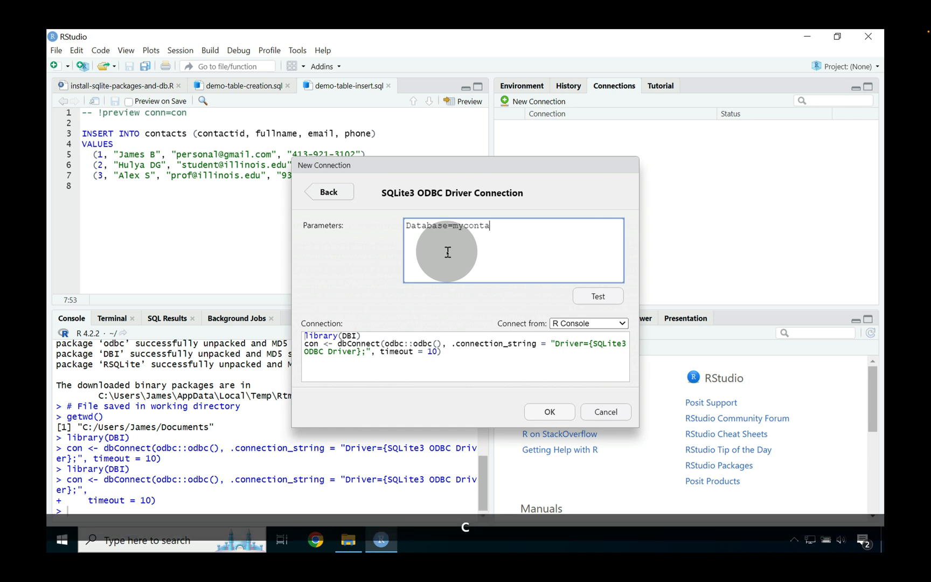
pyautogui.write('cts-db.')
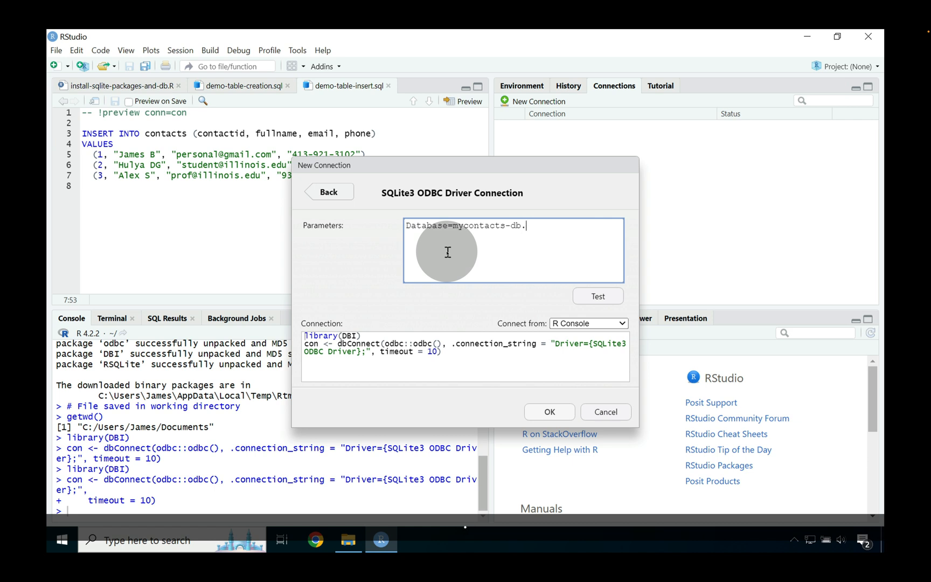
pyautogui.write('.sqlite')
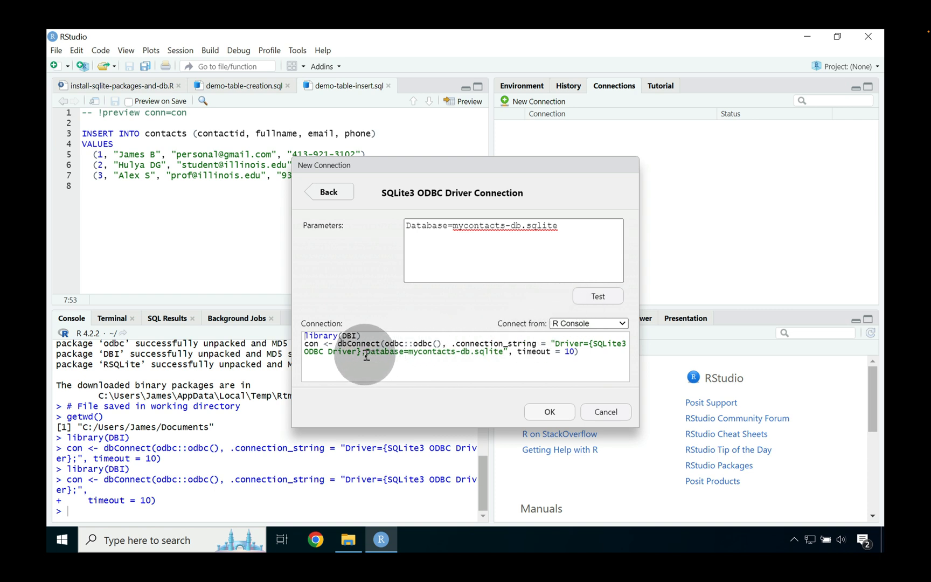
pyautogui.moveTo(368, 354); pyautogui.dragTo(505, 354)
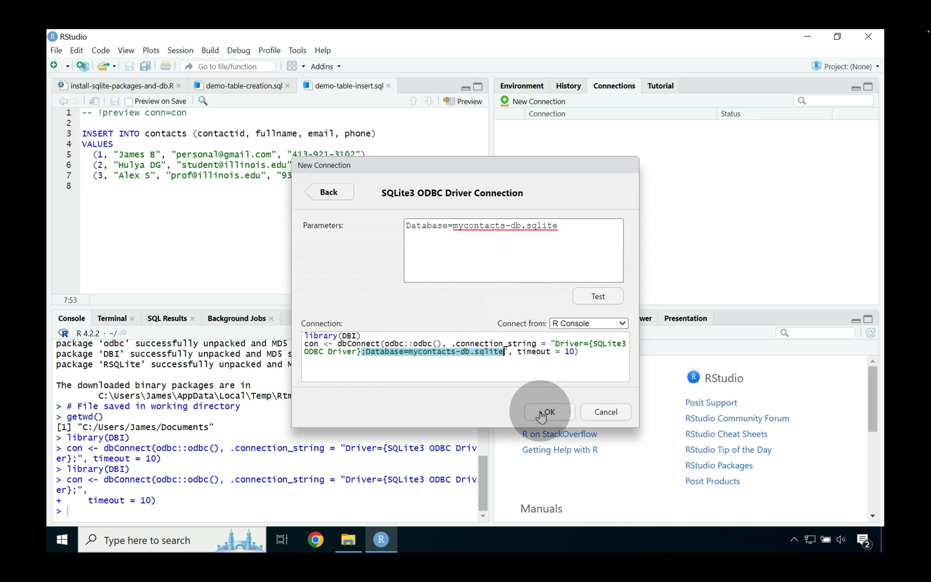
pyautogui.click(547, 412)
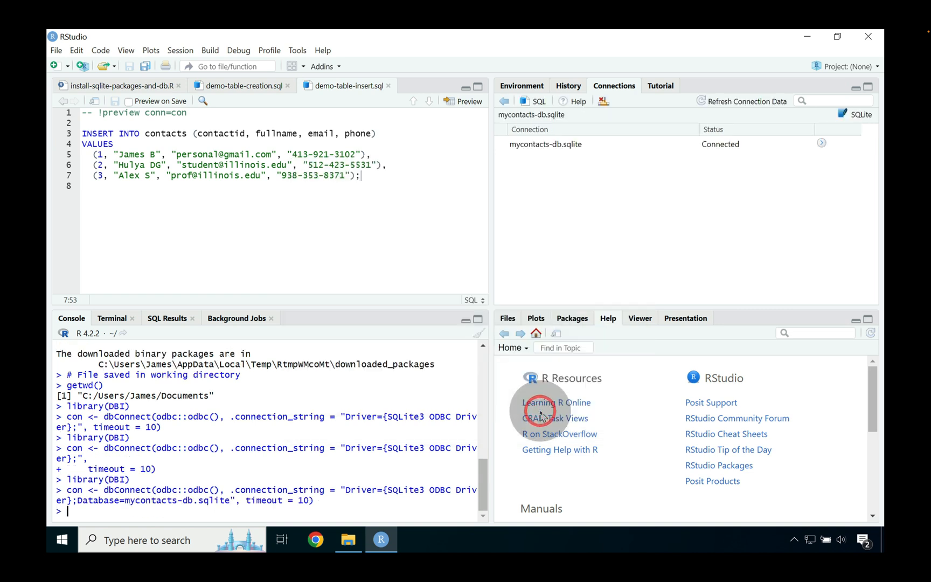
# Step: Expand mycontacts-db.sqlite (no tables yet) and switch to demo-table-creation.sql
pyautogui.click(823, 143)
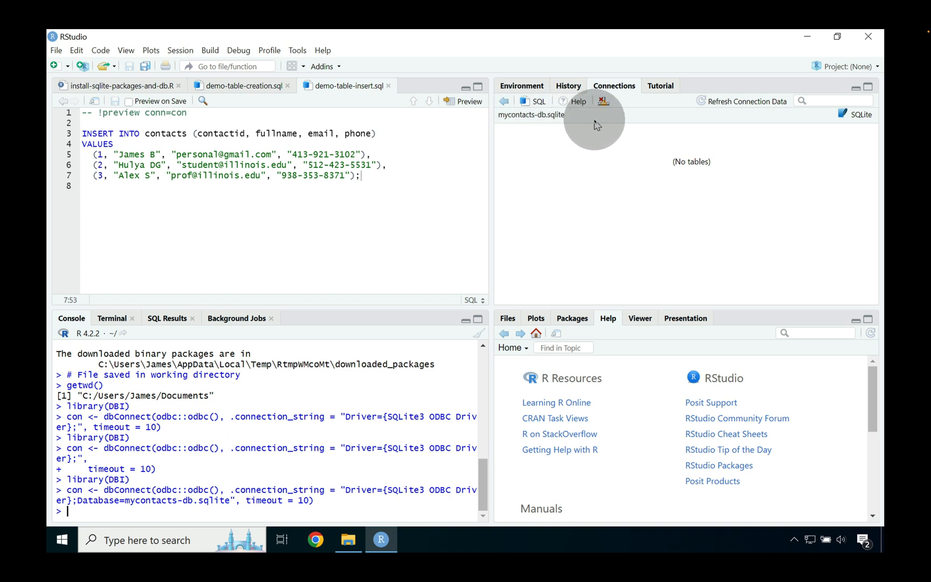
pyautogui.moveTo(749, 103)
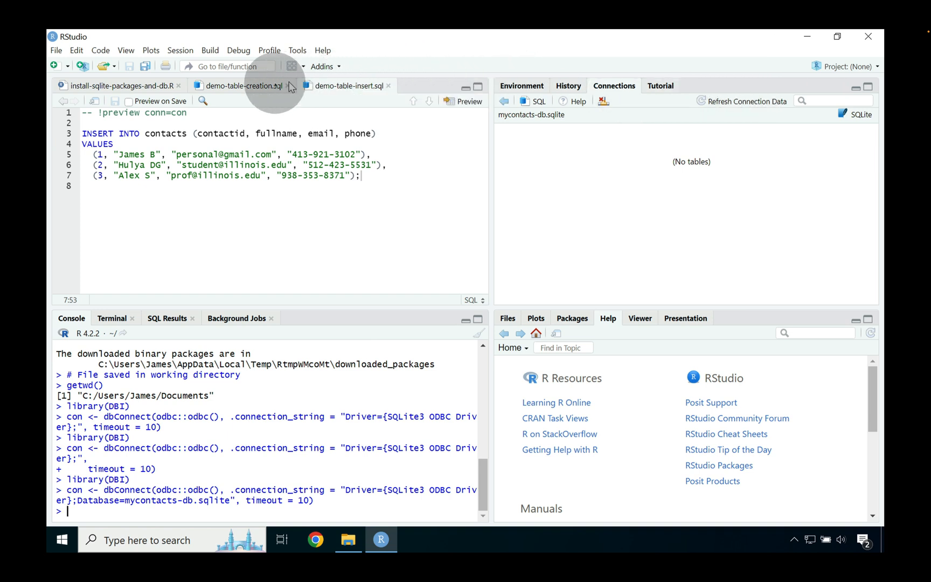
pyautogui.click(241, 85)
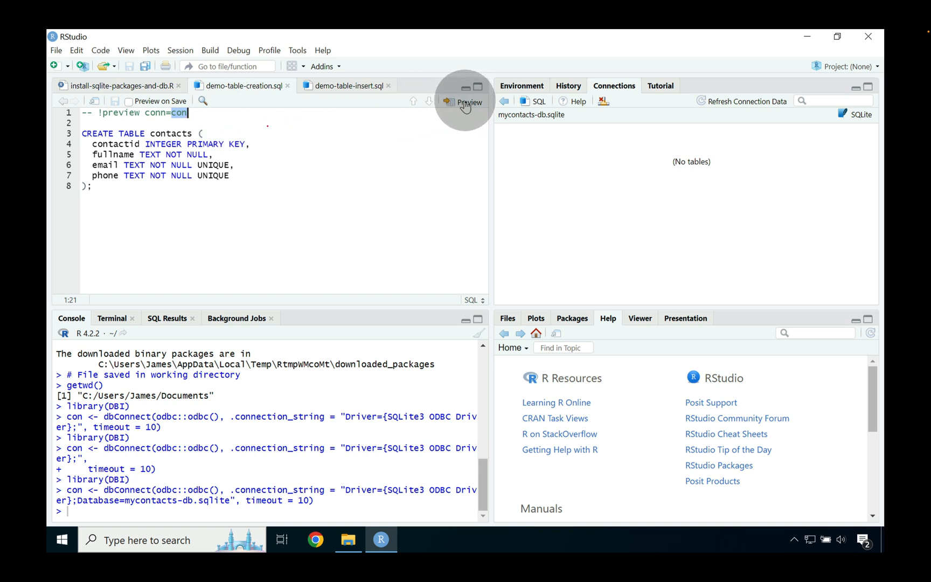
# Step: Run the CREATE TABLE contacts script, refresh the connection and view the empty contacts table
pyautogui.click(469, 102)
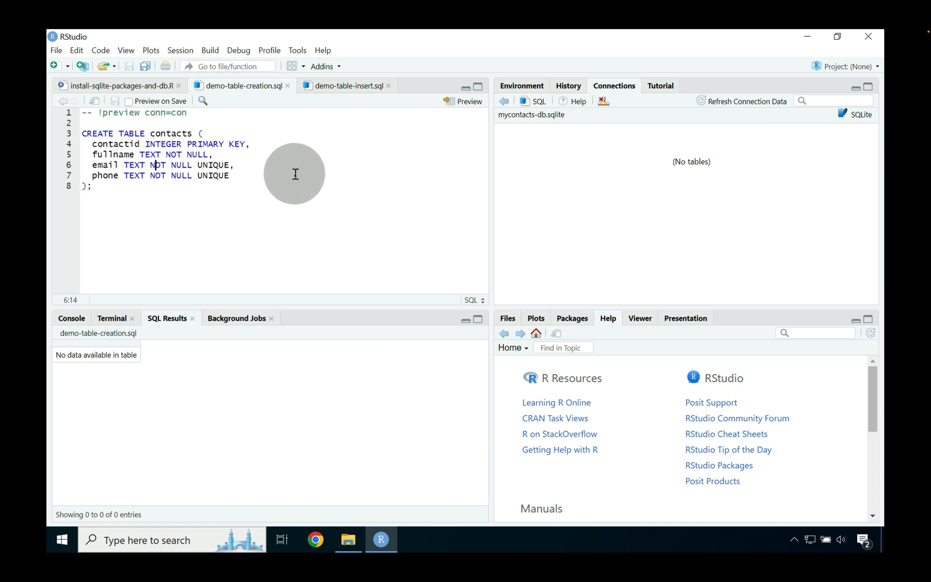
pyautogui.moveTo(735, 106)
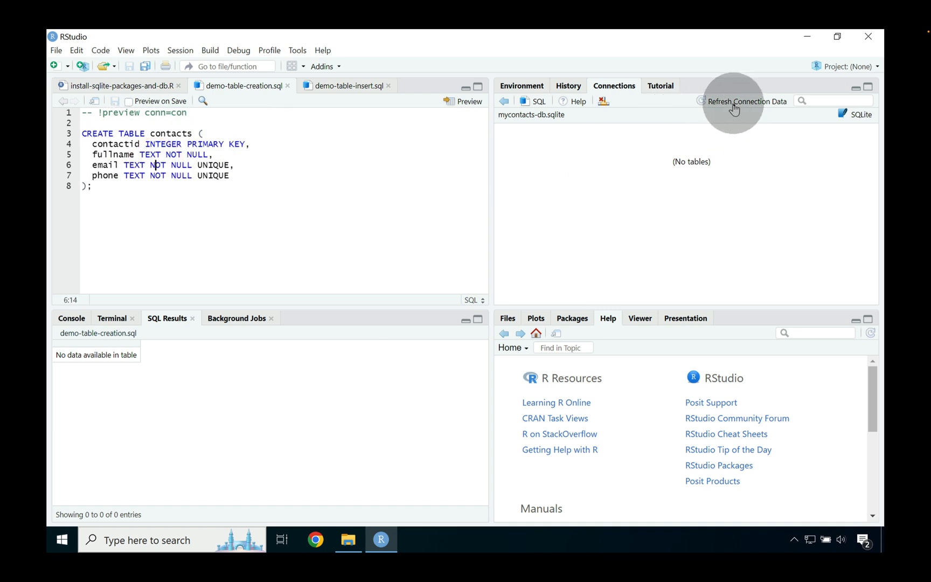
pyautogui.click(747, 101)
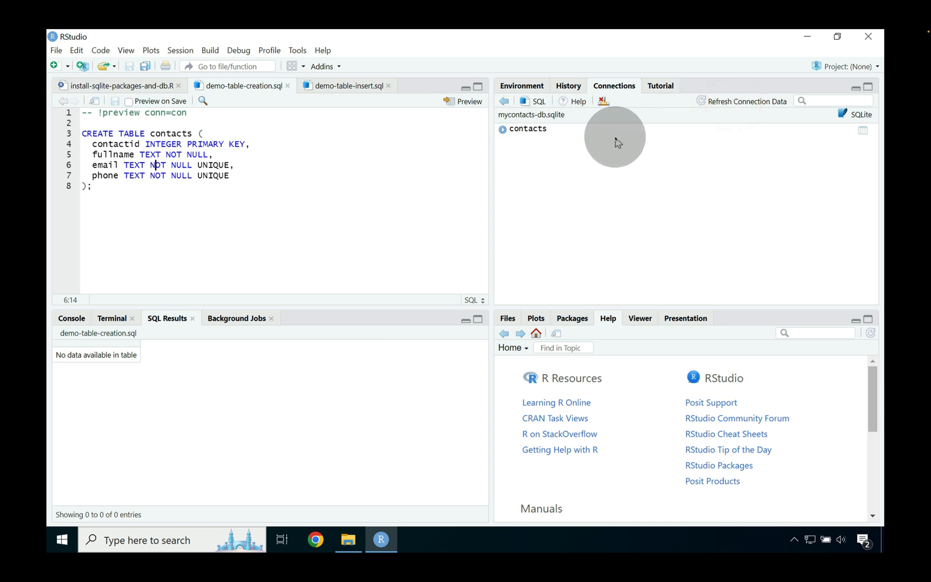
pyautogui.moveTo(403, 122)
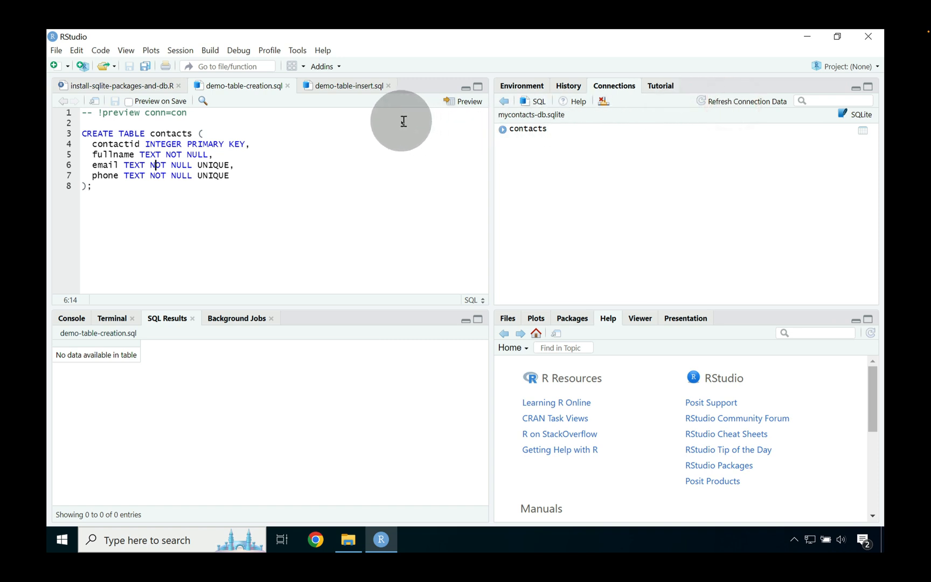
pyautogui.click(347, 85)
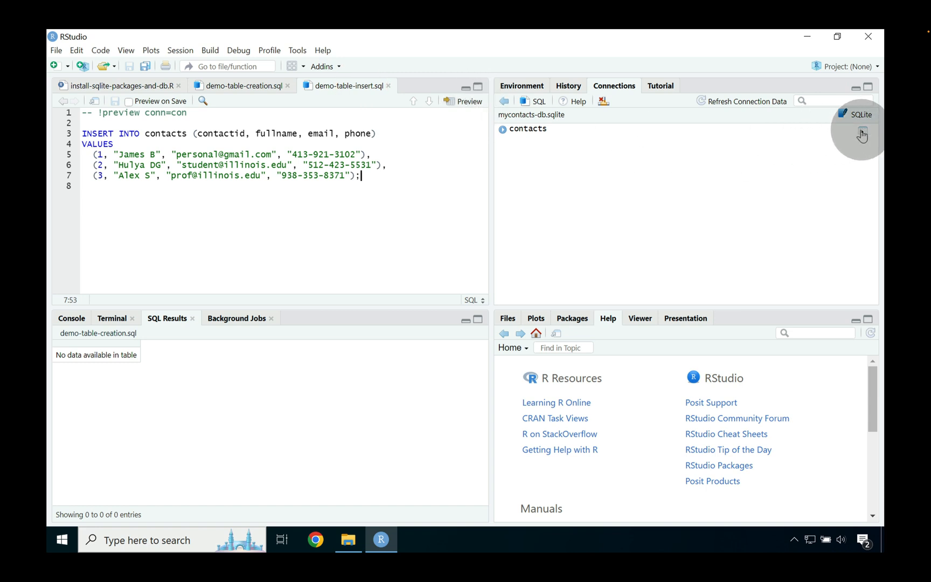
pyautogui.moveTo(862, 133)
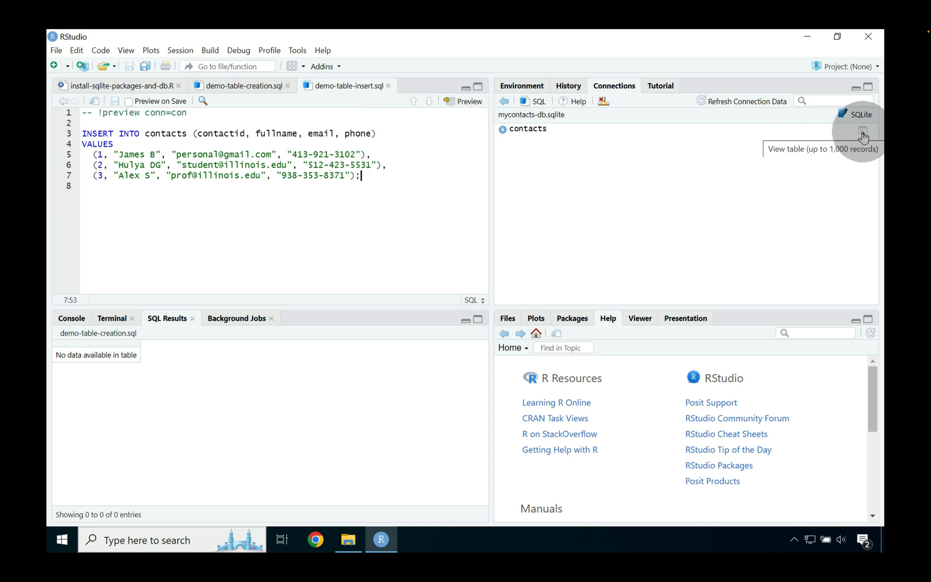
pyautogui.click(864, 130)
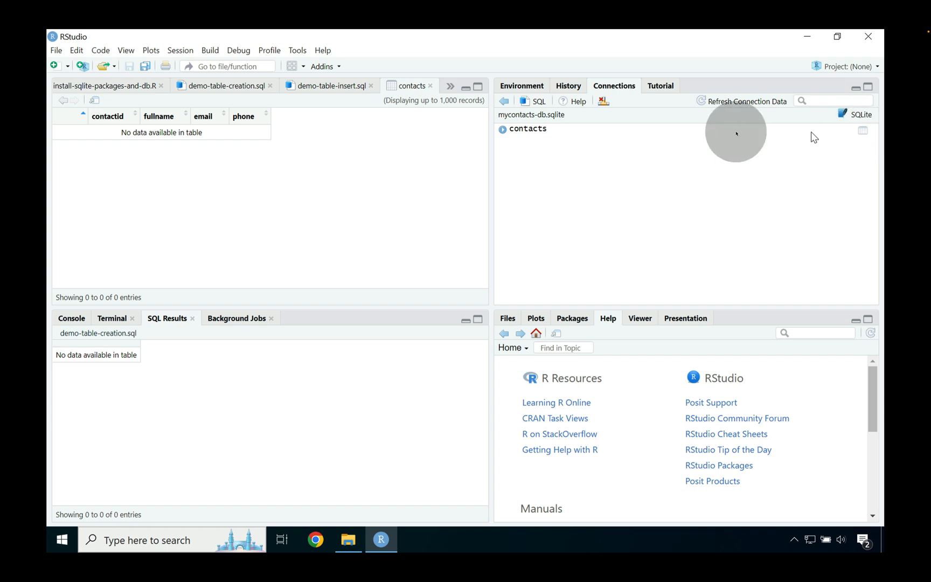
# Step: Run demo-table-insert.sql to add three contact rows, refresh the data, then close the contacts viewer
pyautogui.click(326, 86)
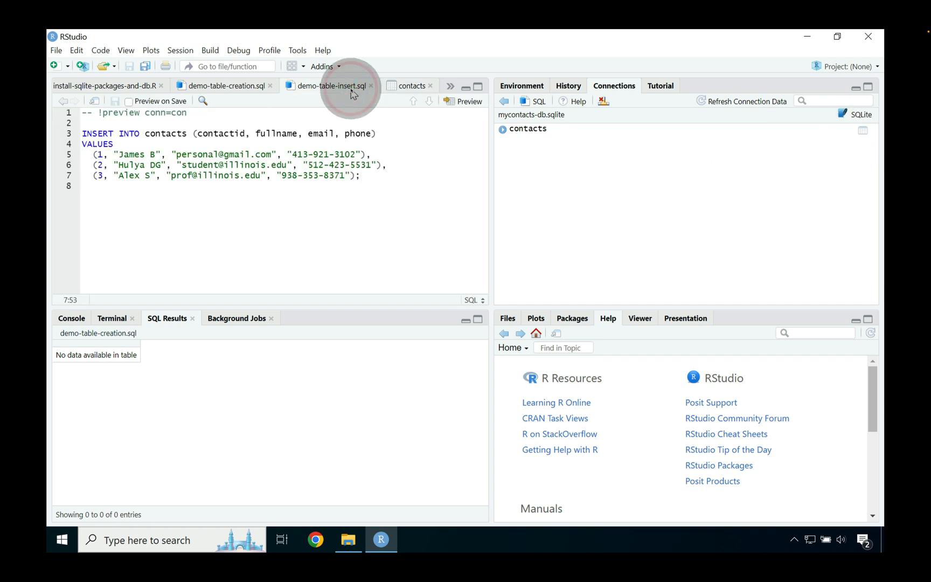
pyautogui.moveTo(469, 101)
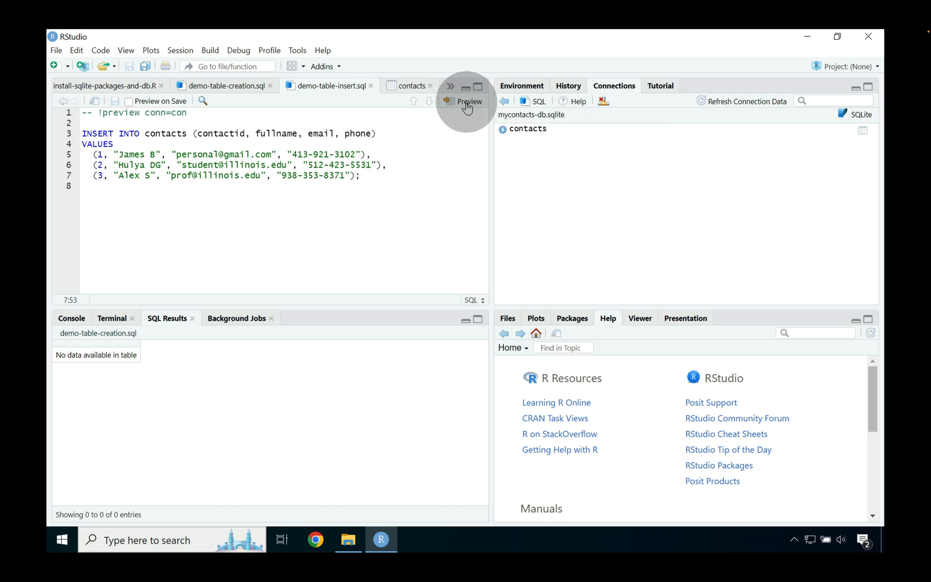
pyautogui.click(469, 102)
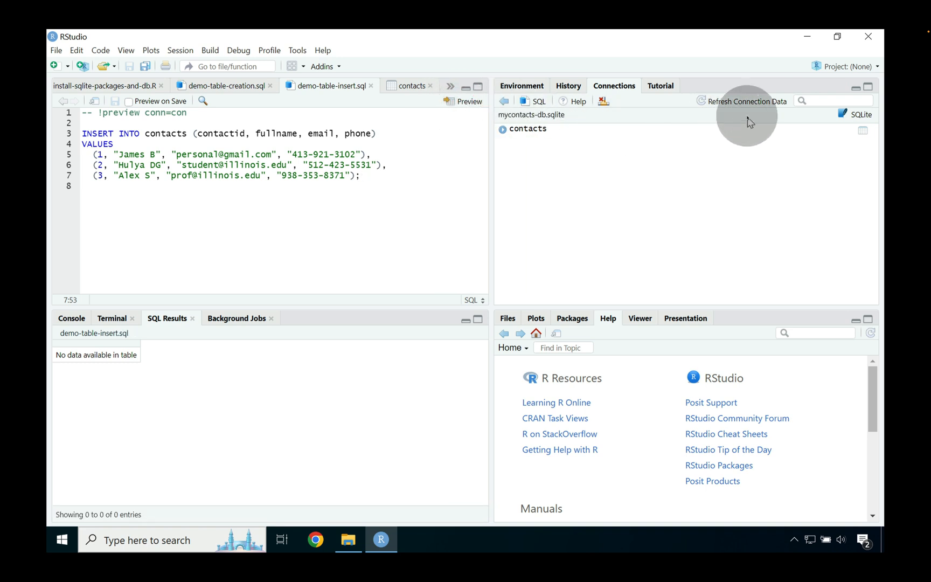
pyautogui.moveTo(747, 106)
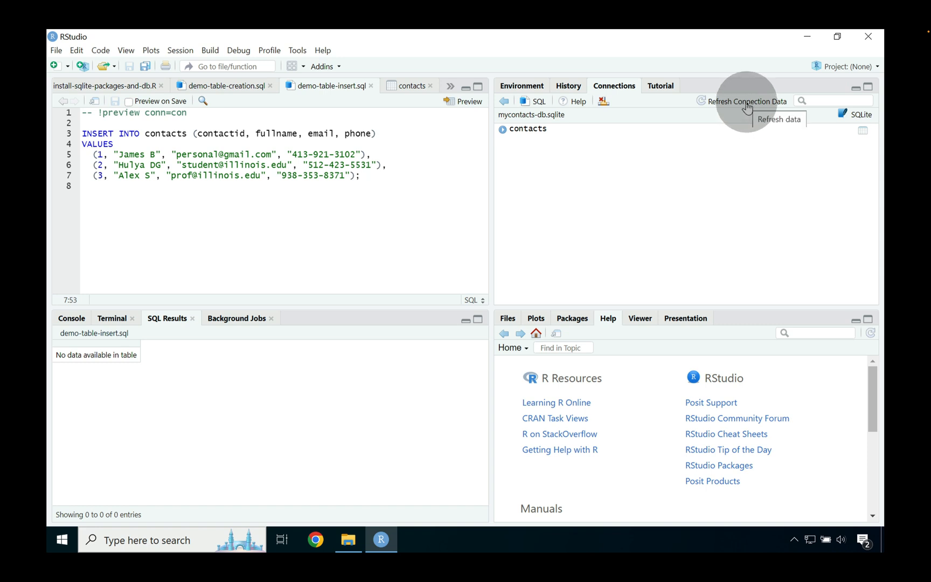
pyautogui.click(744, 102)
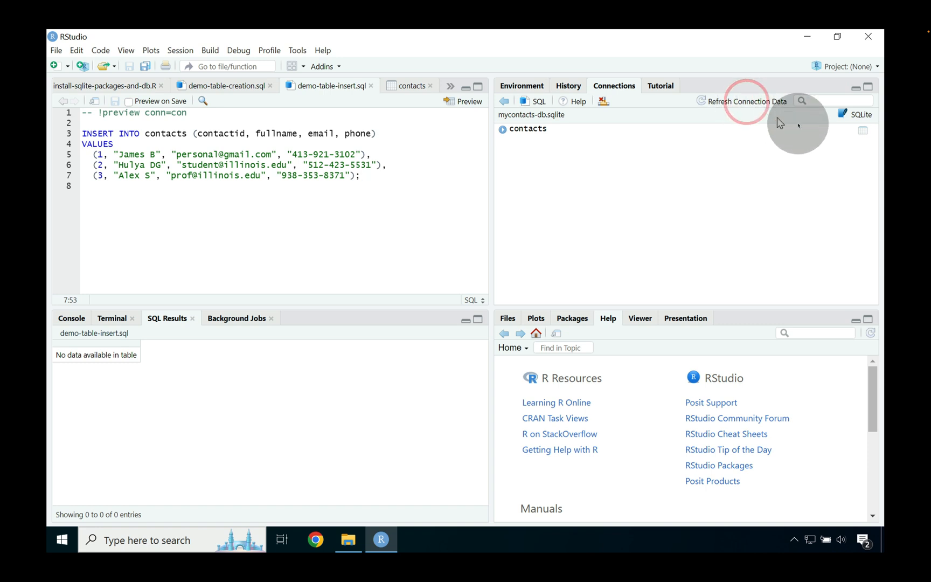
pyautogui.moveTo(863, 131)
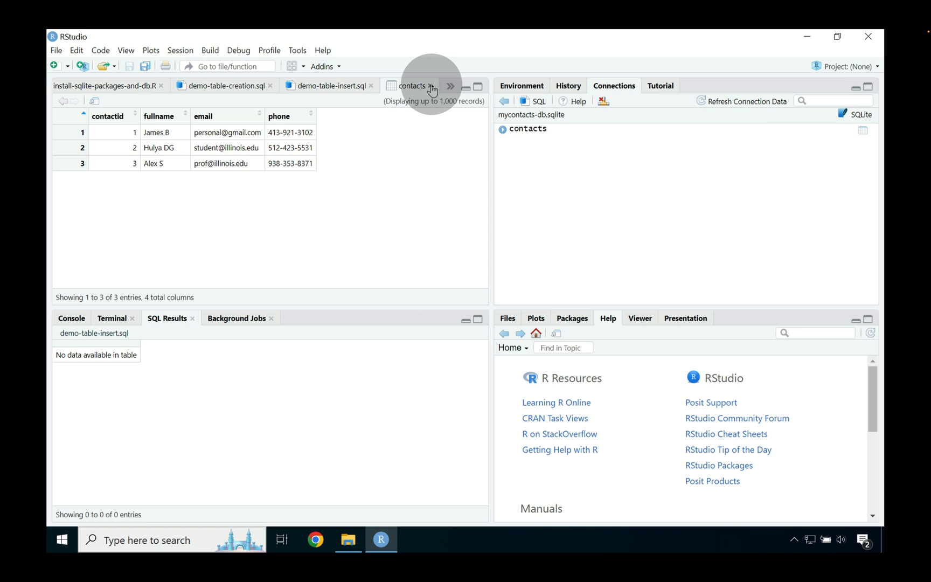
pyautogui.click(326, 85)
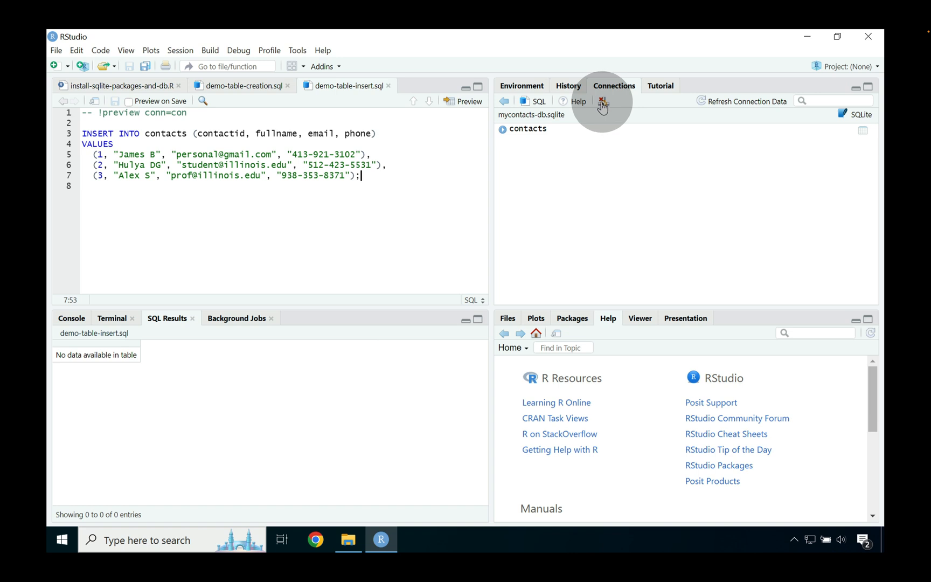
# Step: Disconnect from mycontacts-db.sqlite, reconnect via R Console and expand the contacts table's columns
pyautogui.click(603, 101)
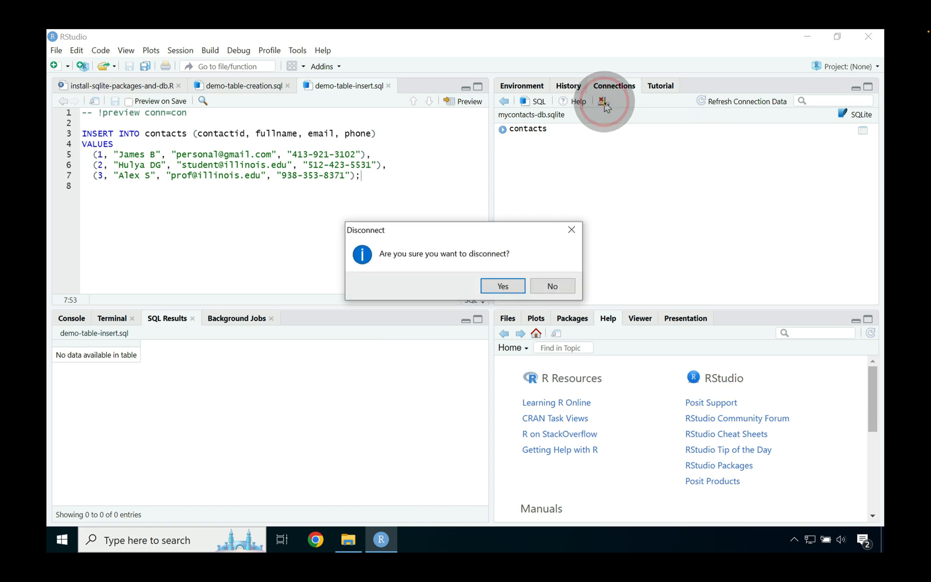
pyautogui.click(502, 287)
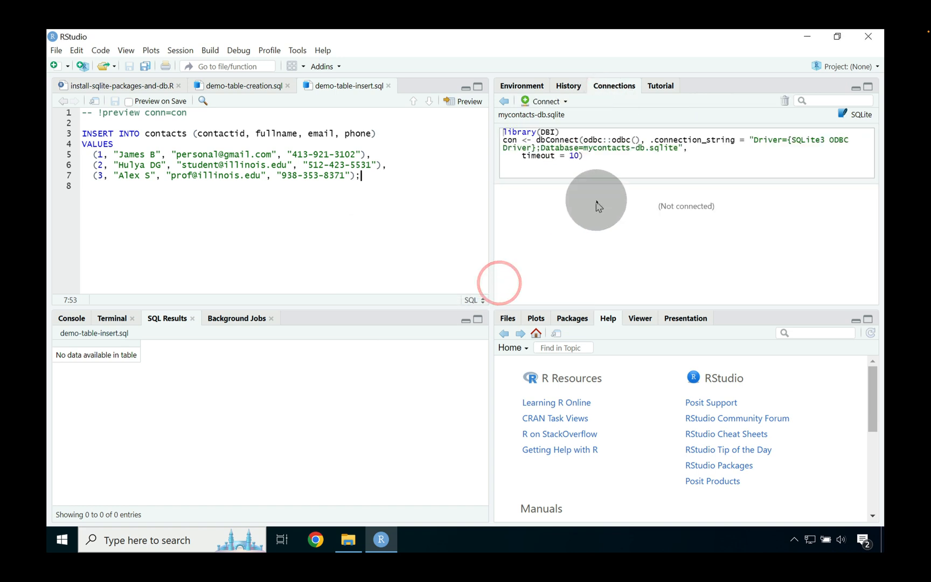
pyautogui.moveTo(597, 197)
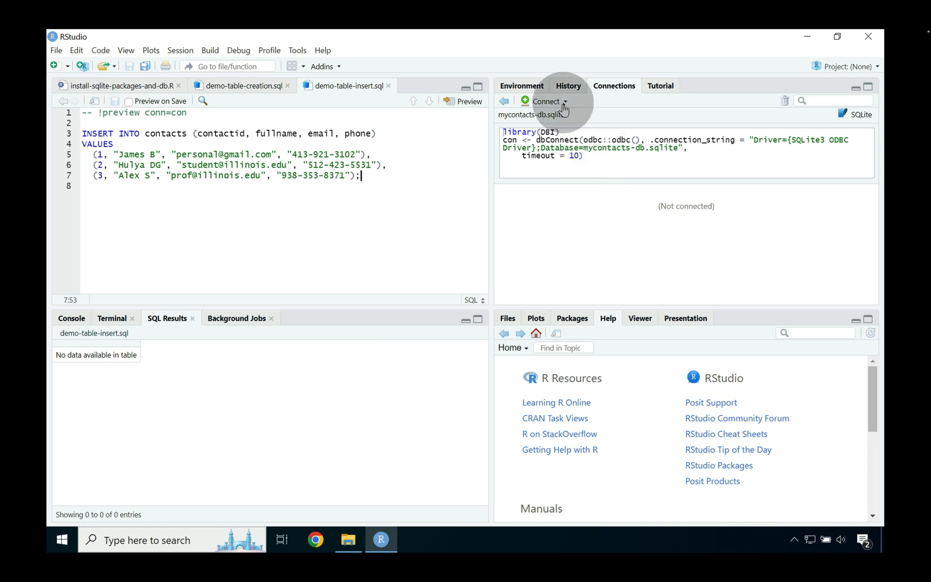
pyautogui.click(564, 101)
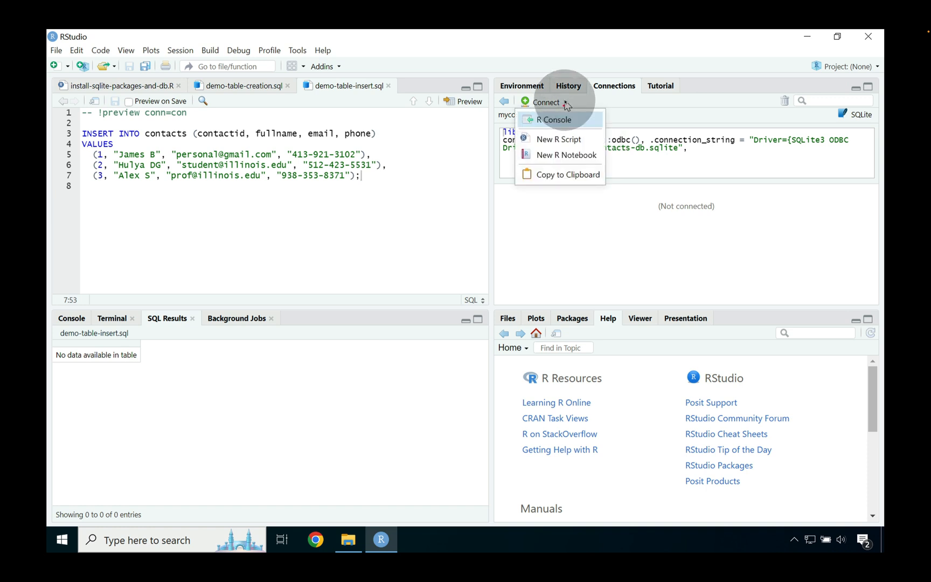
pyautogui.moveTo(568, 125)
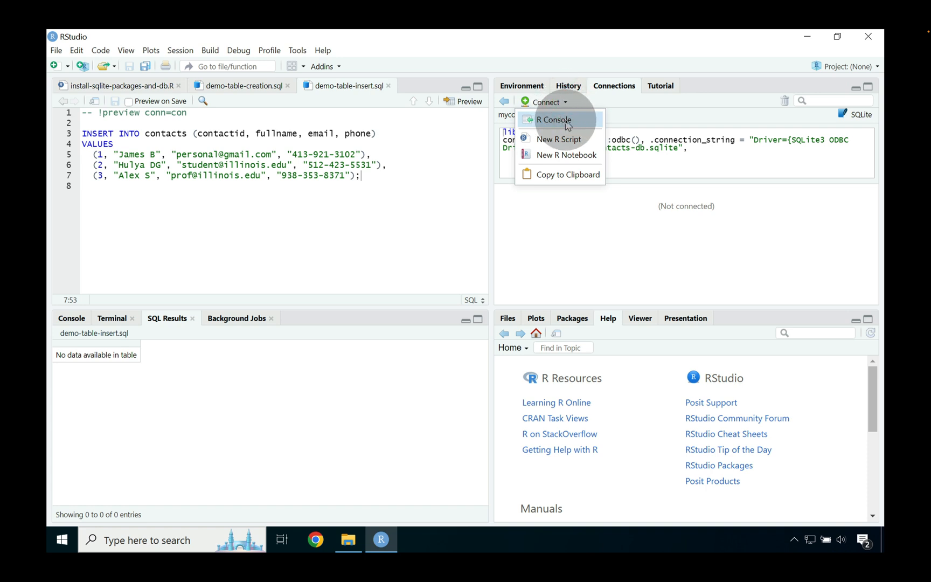
pyautogui.click(553, 120)
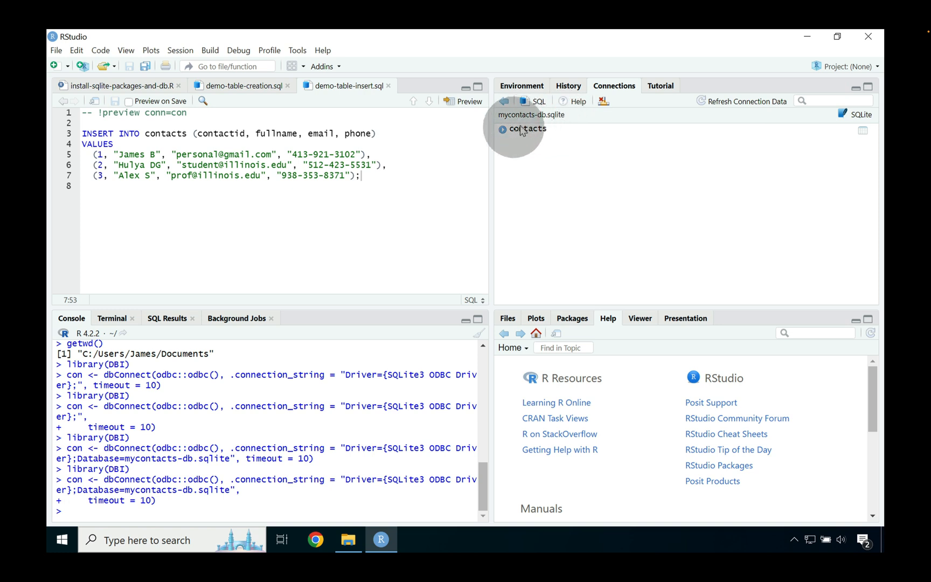
pyautogui.click(502, 130)
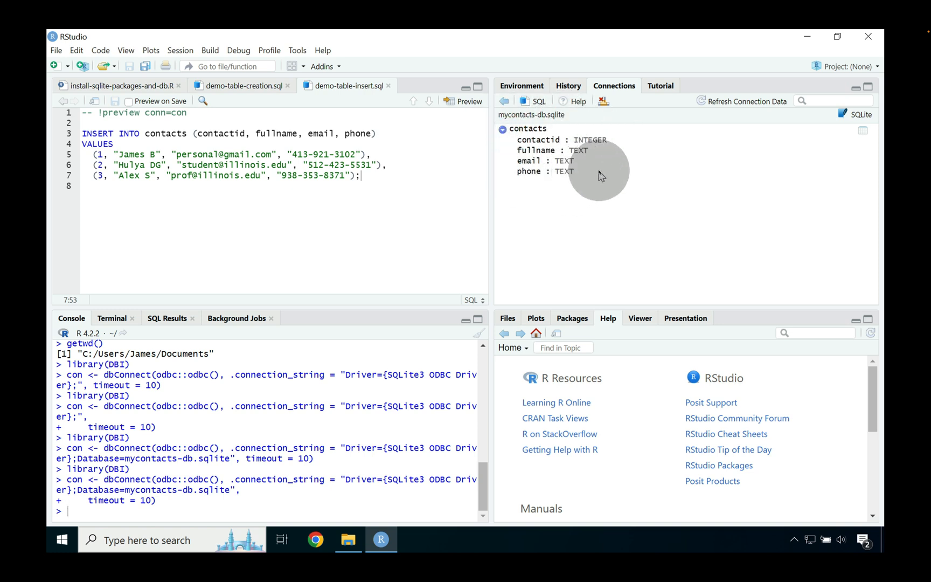
pyautogui.moveTo(863, 136)
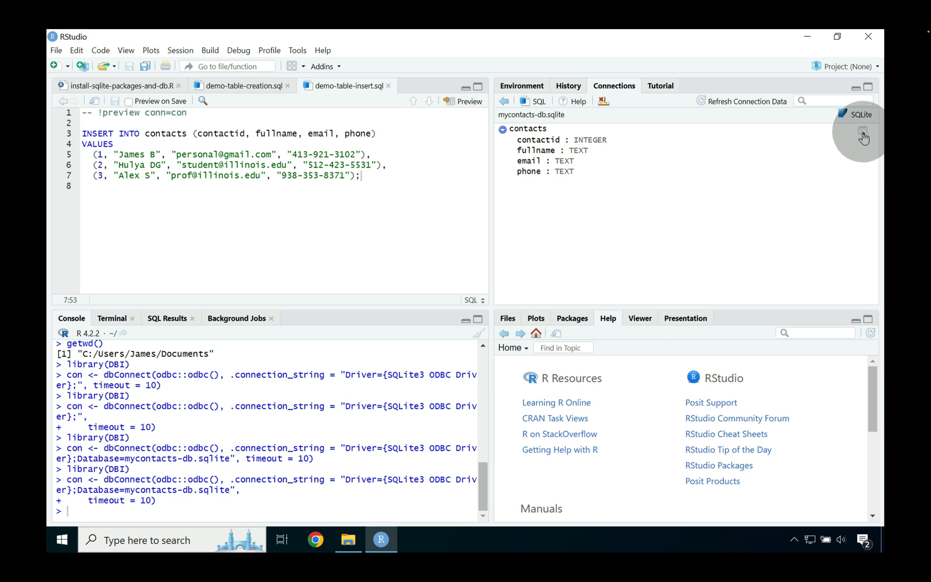
pyautogui.click(862, 130)
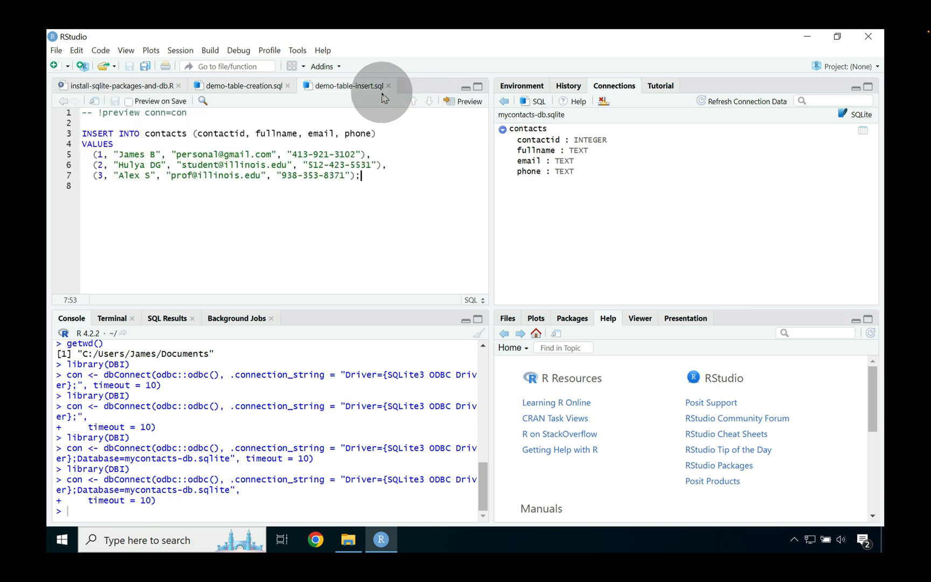
pyautogui.moveTo(602, 147)
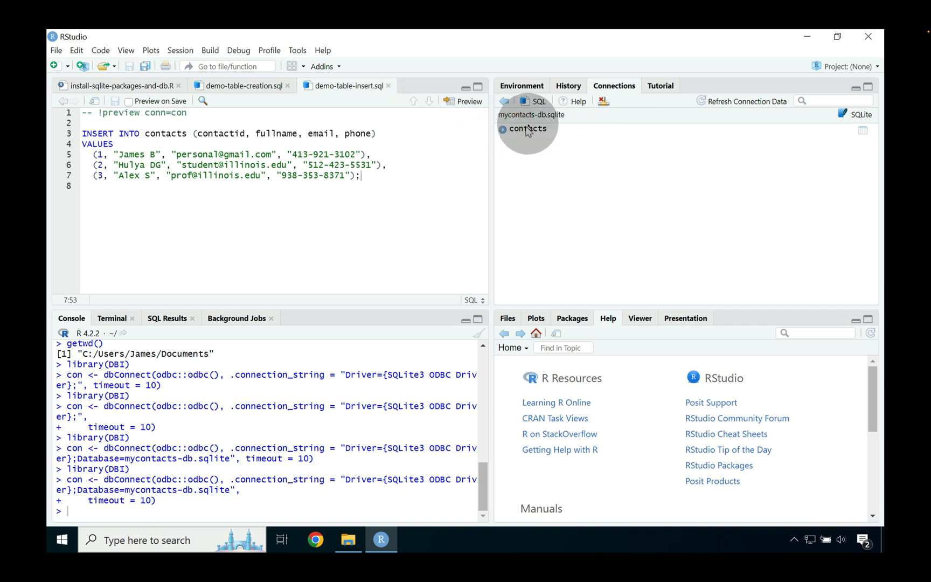
pyautogui.moveTo(504, 109)
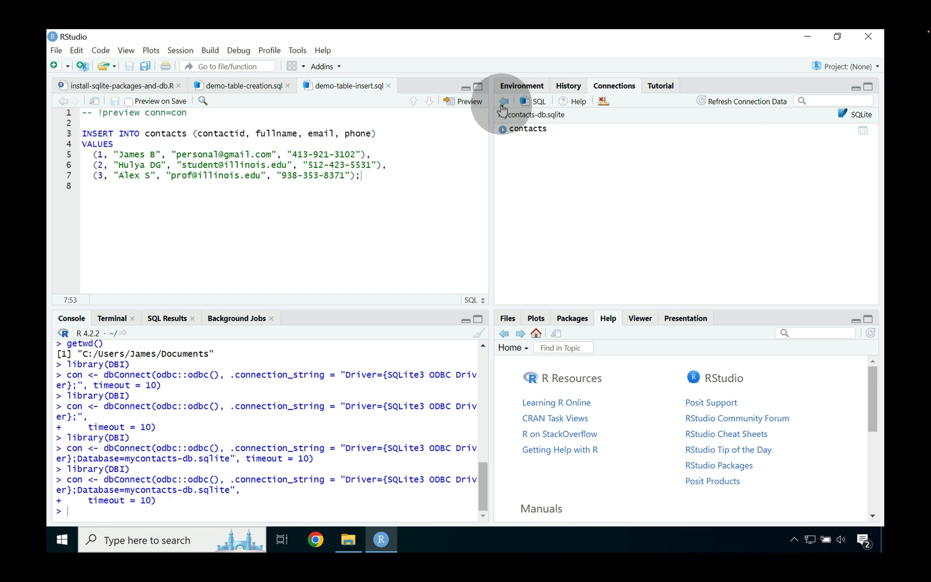
# Step: Return to the all-connections list and reopen the mycontacts-db.sqlite connection's contents
pyautogui.click(504, 101)
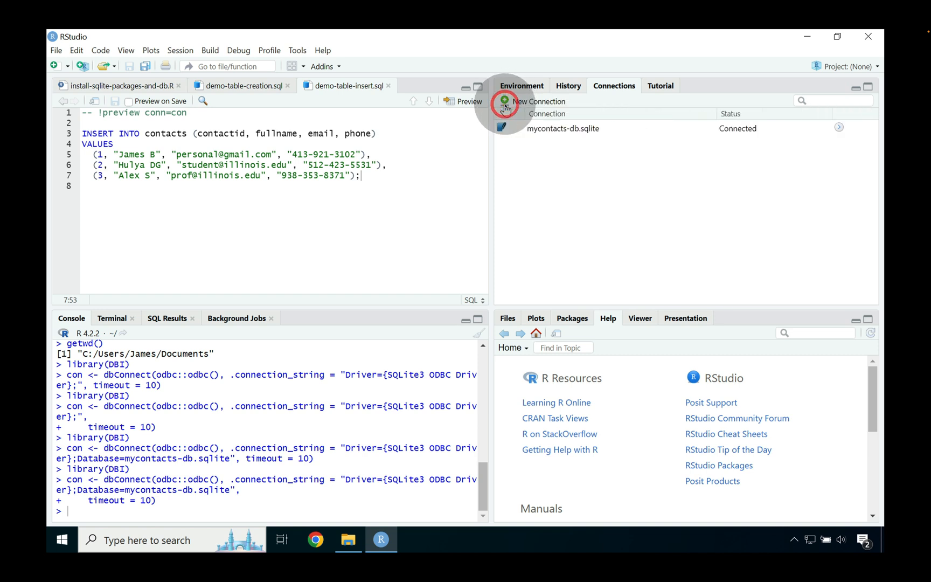
pyautogui.click(563, 127)
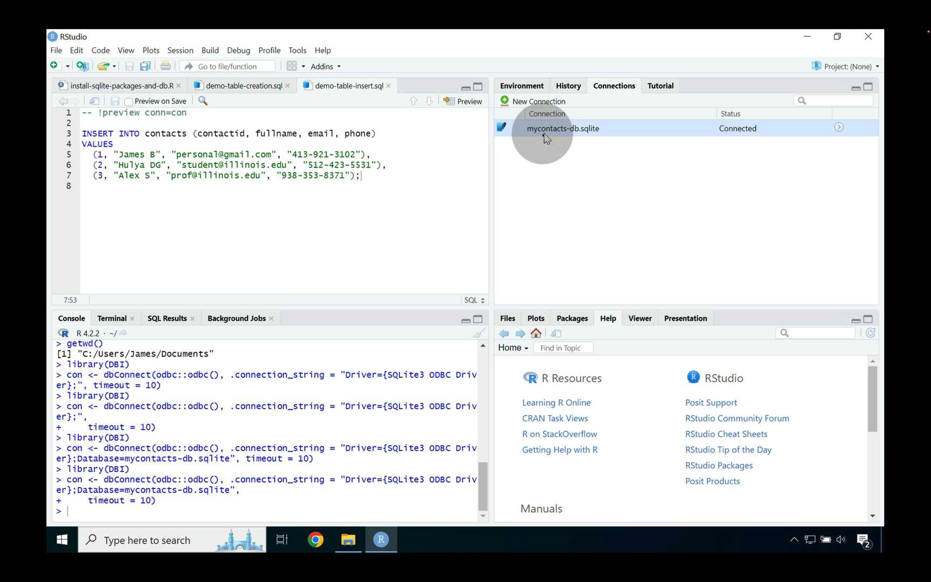
pyautogui.moveTo(550, 134)
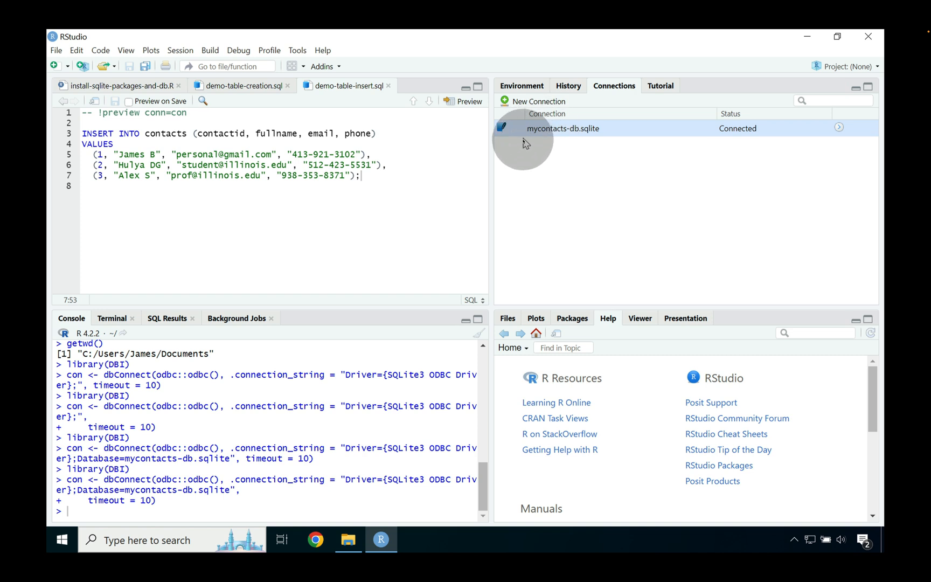
pyautogui.moveTo(697, 165)
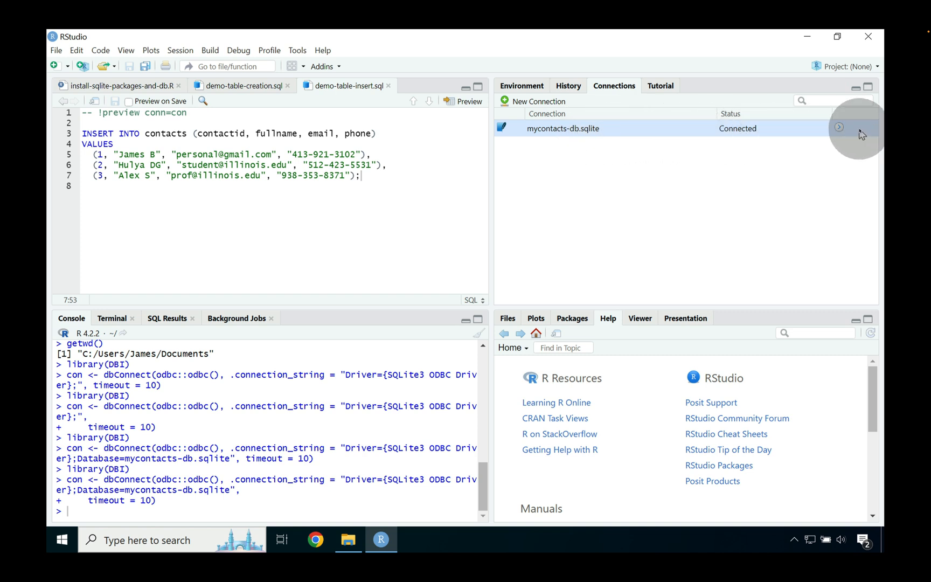
pyautogui.click(839, 127)
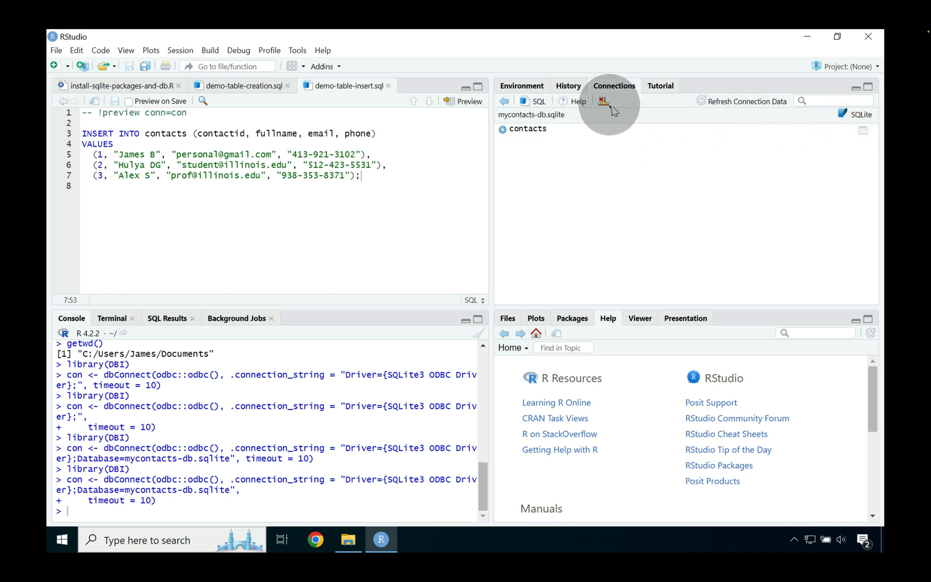
# Step: Disconnect from mycontacts-db.sqlite and go back to the connections overview
pyautogui.click(603, 102)
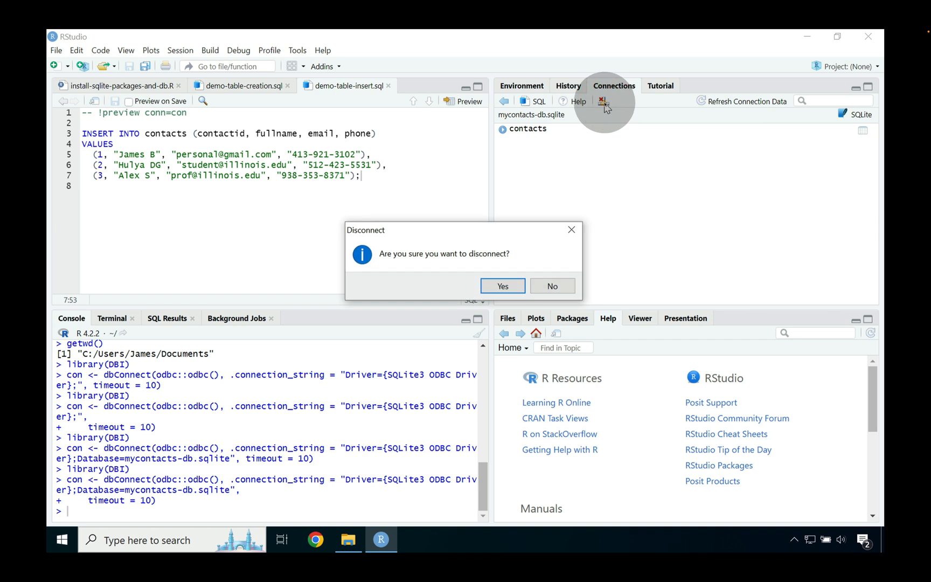
pyautogui.click(502, 286)
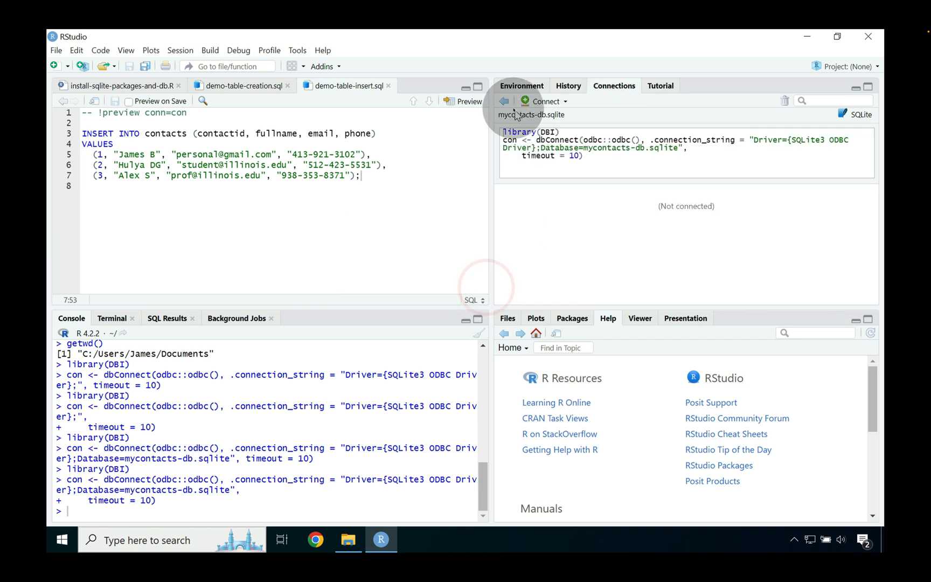
pyautogui.moveTo(504, 101)
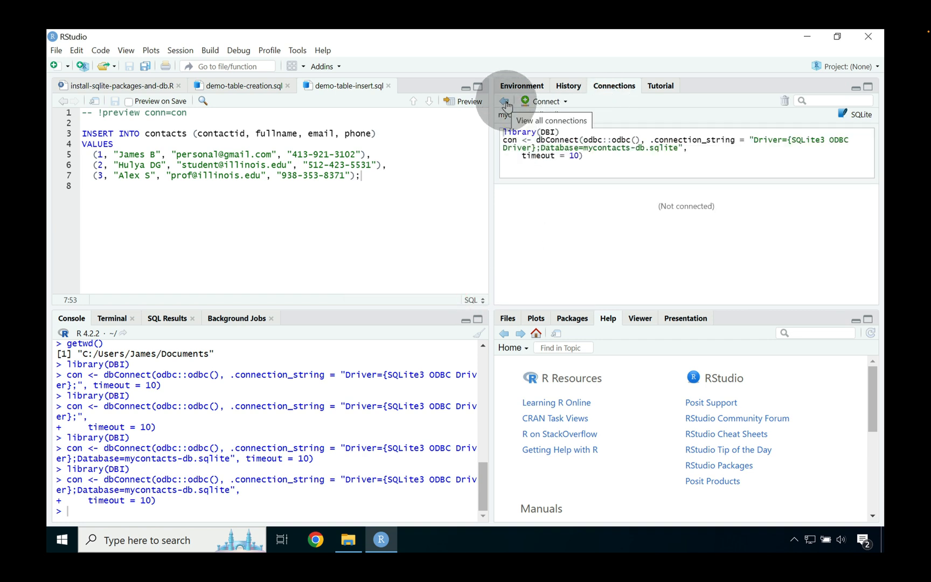
pyautogui.click(505, 101)
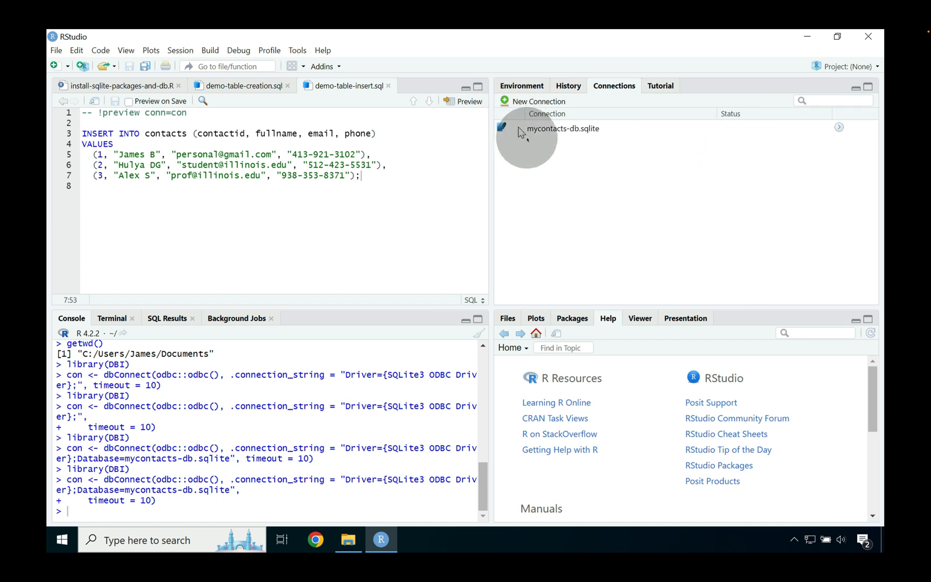
pyautogui.moveTo(538, 101)
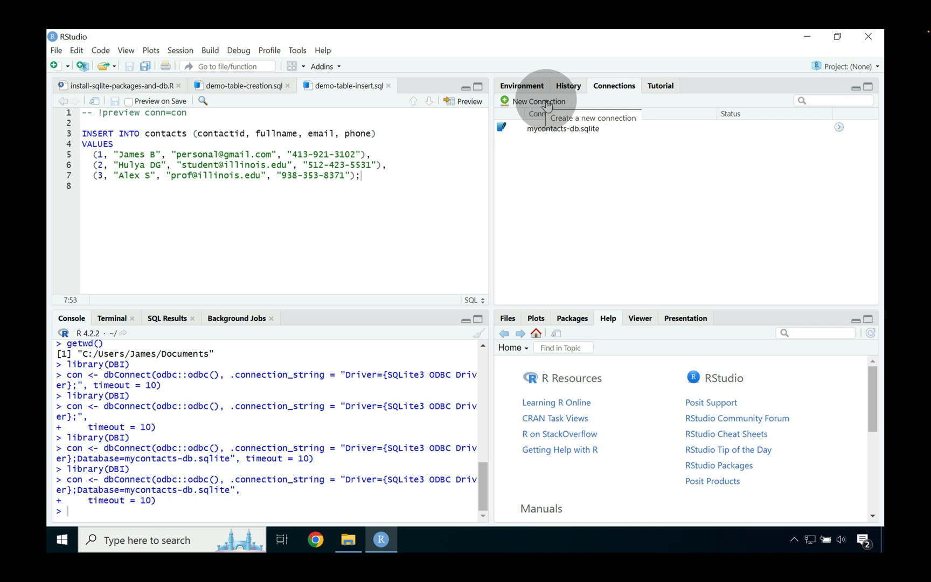
# Step: Create a new SQLite3 ODBC Driver connection with Database=lahman2016.sqlite, listing its tables
pyautogui.click(538, 101)
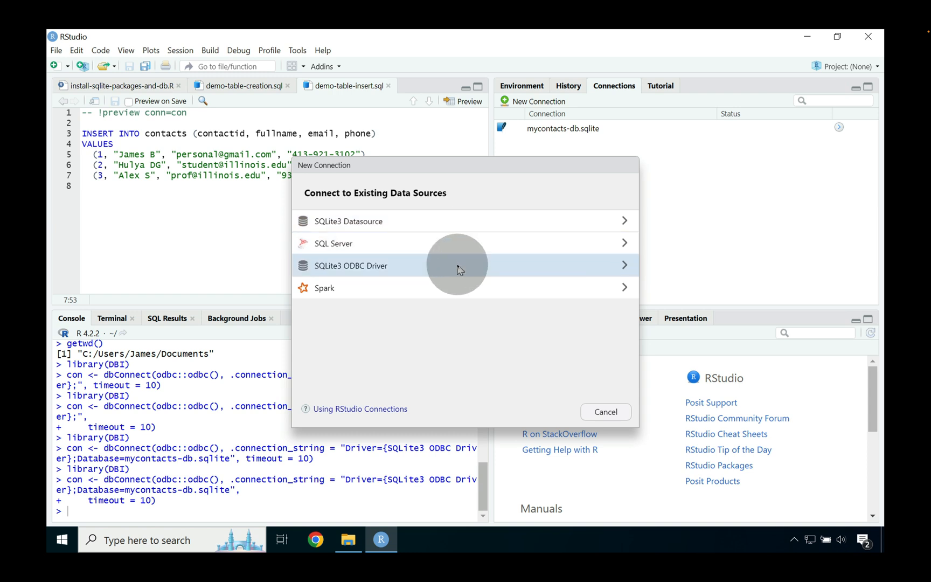
pyautogui.click(351, 265)
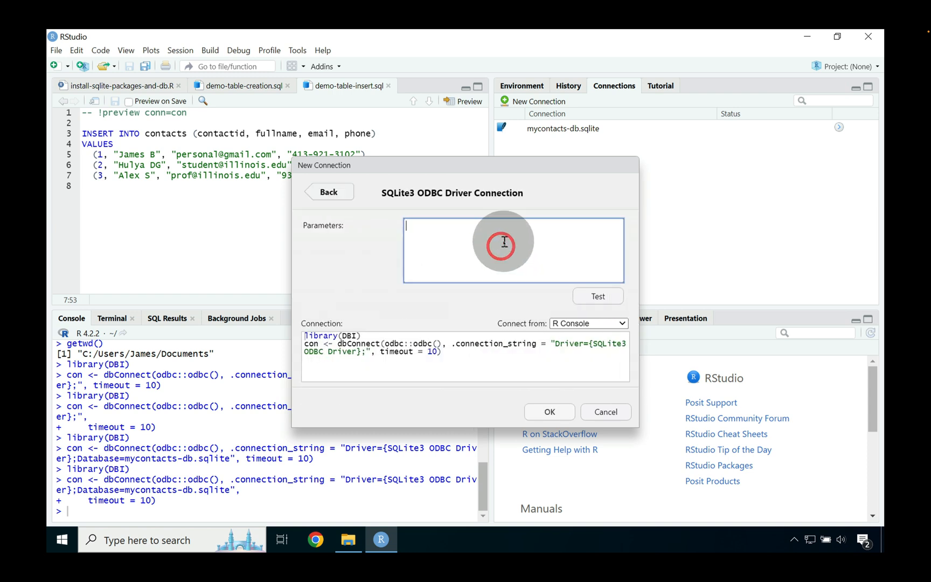
pyautogui.write('Database')
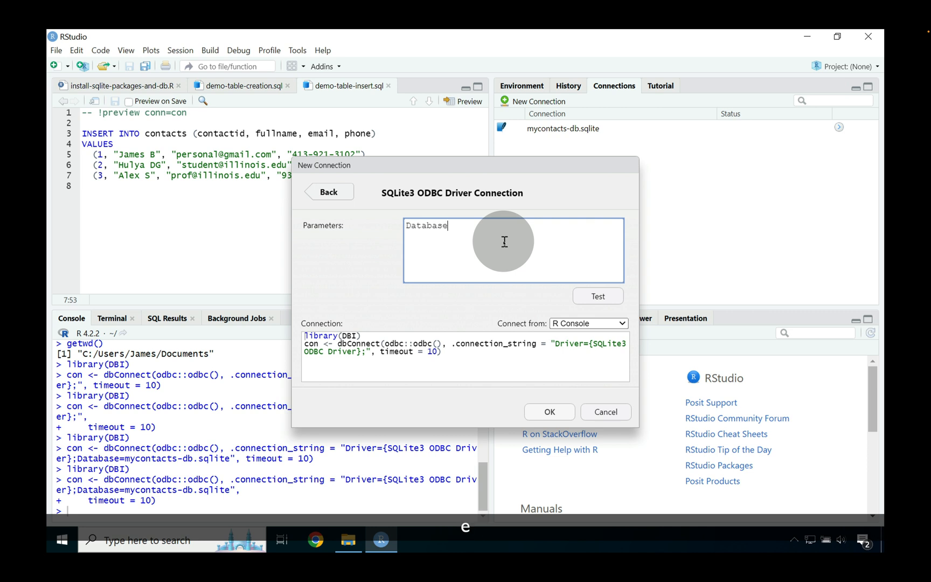
pyautogui.write('=lah')
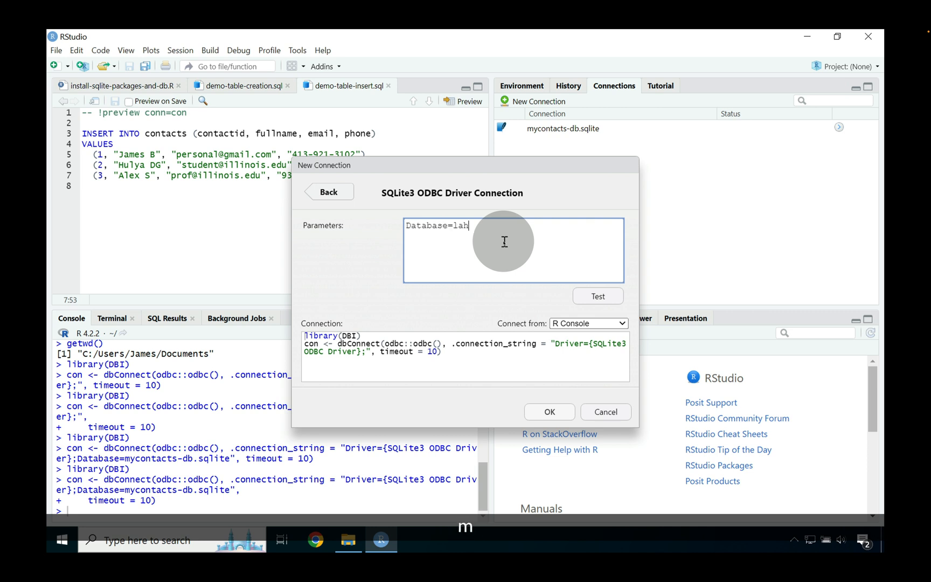
pyautogui.write('man2016.')
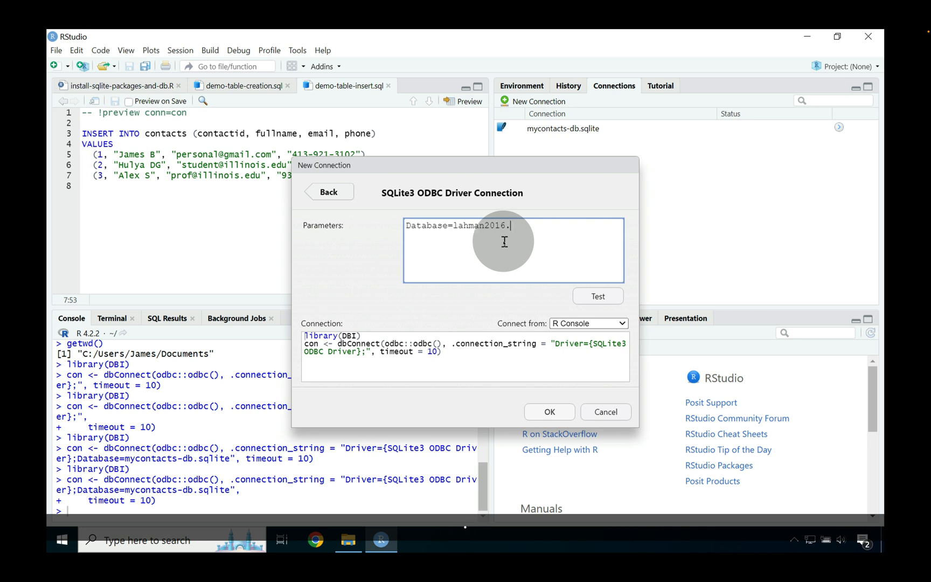
pyautogui.write('sqlite')
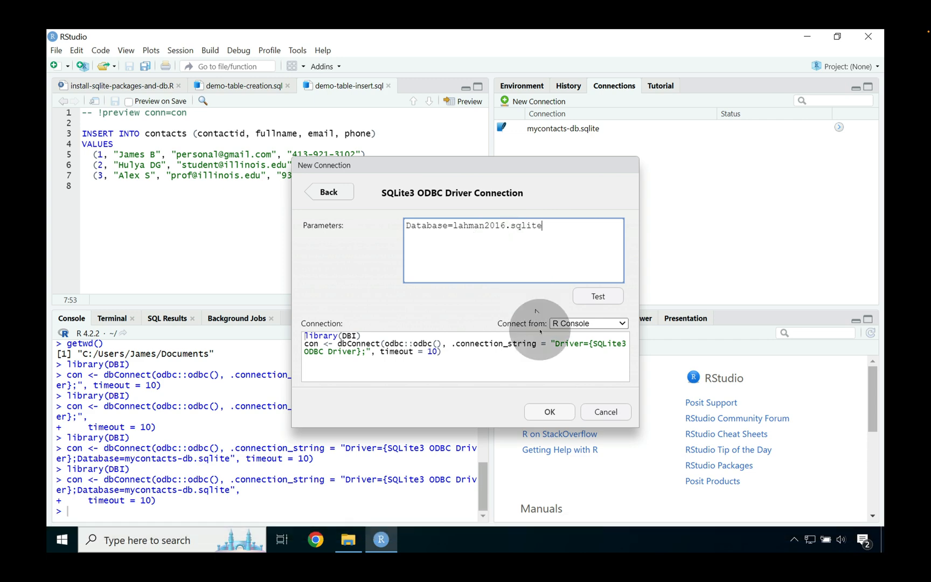
pyautogui.click(549, 412)
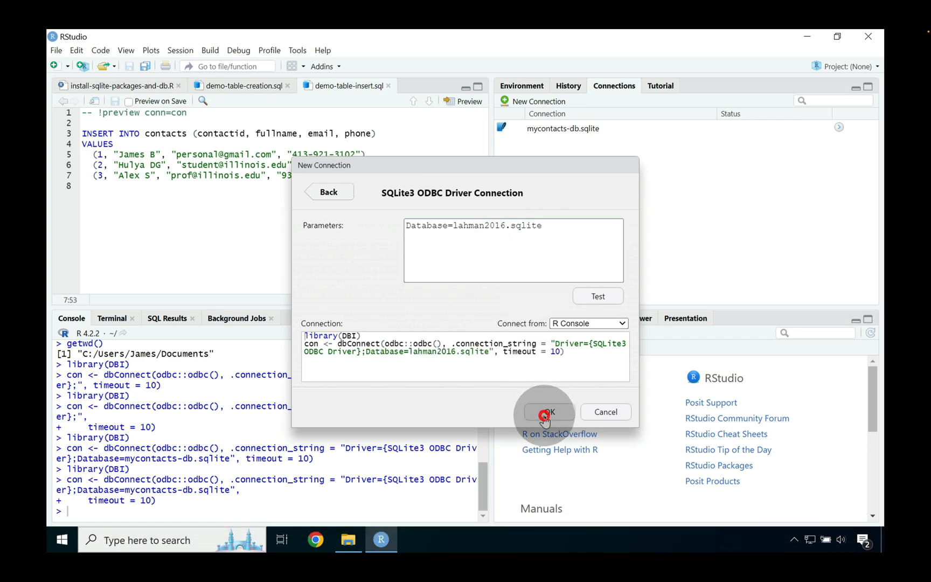
pyautogui.click(548, 412)
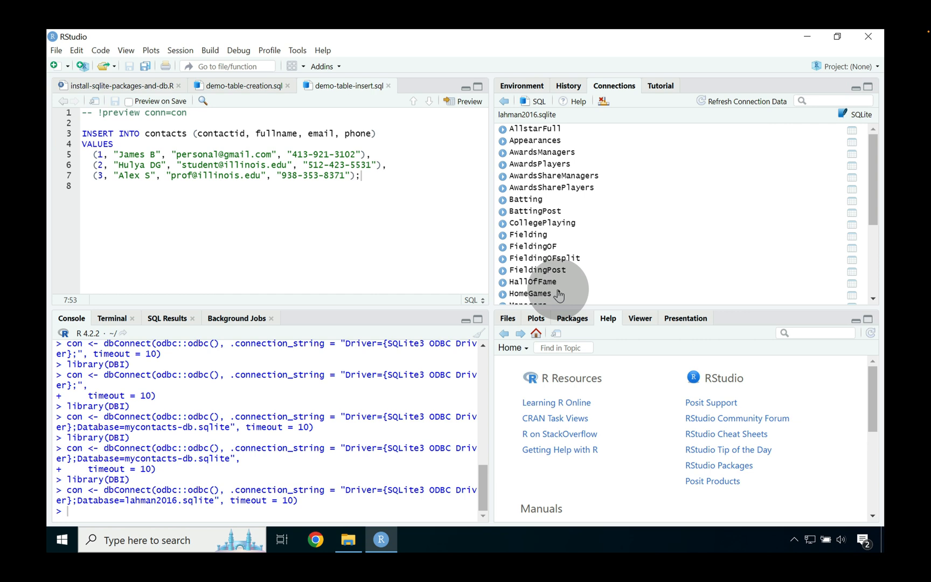
# Step: Expand the AllstarFull table in the Connections pane to list its columns
pyautogui.scroll(-3)
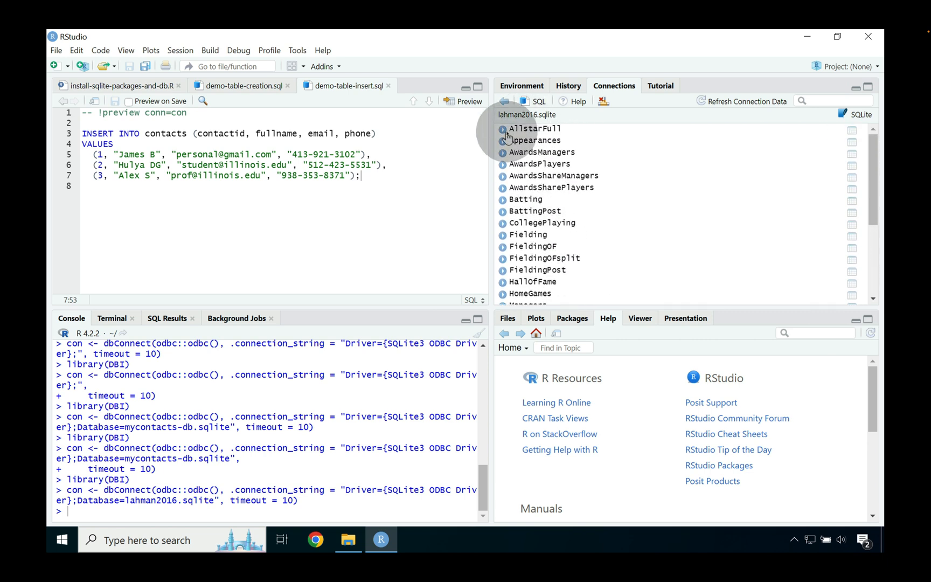
pyautogui.click(503, 128)
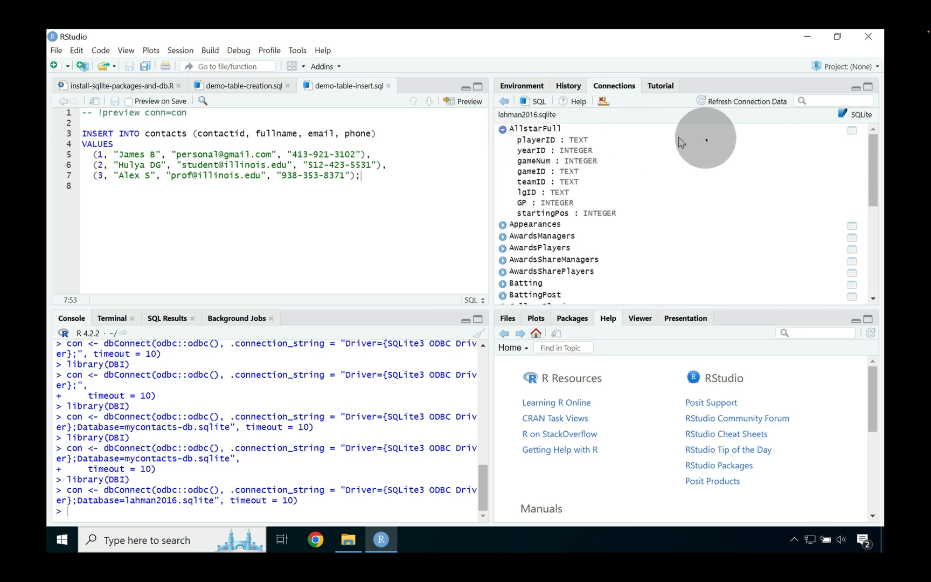
pyautogui.moveTo(853, 133)
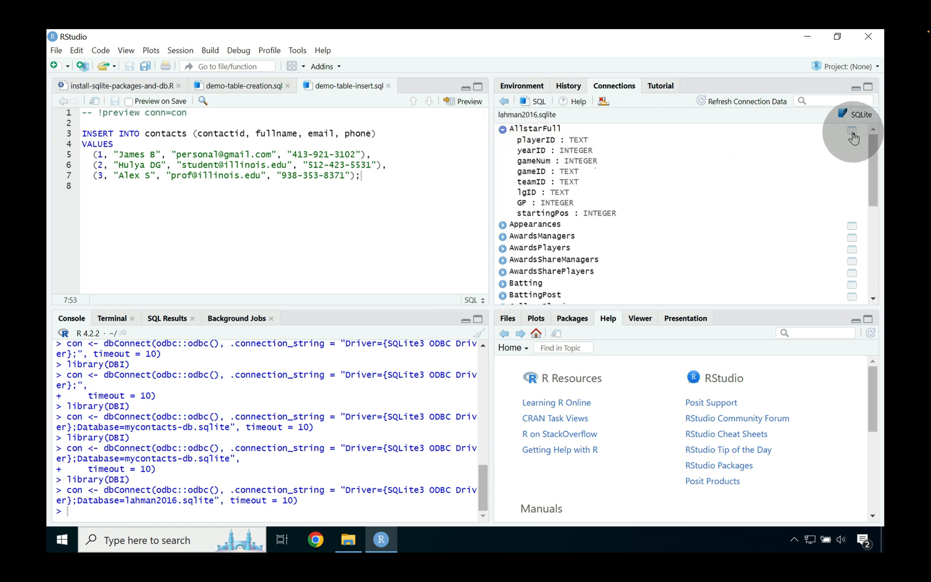
# Step: Preview AllstarFull's records in the data viewer and browse down through them
pyautogui.click(851, 131)
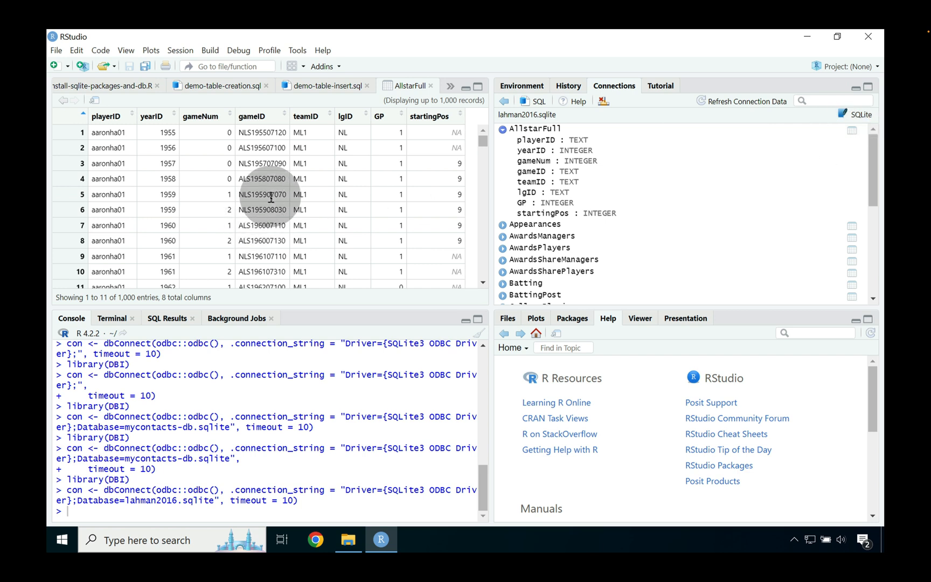
pyautogui.moveTo(269, 194)
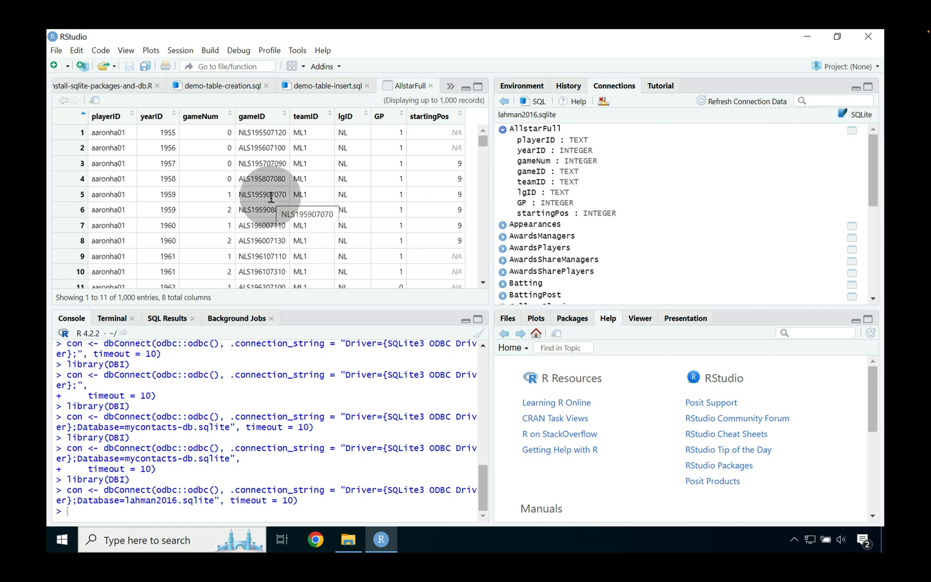
pyautogui.scroll(-3)
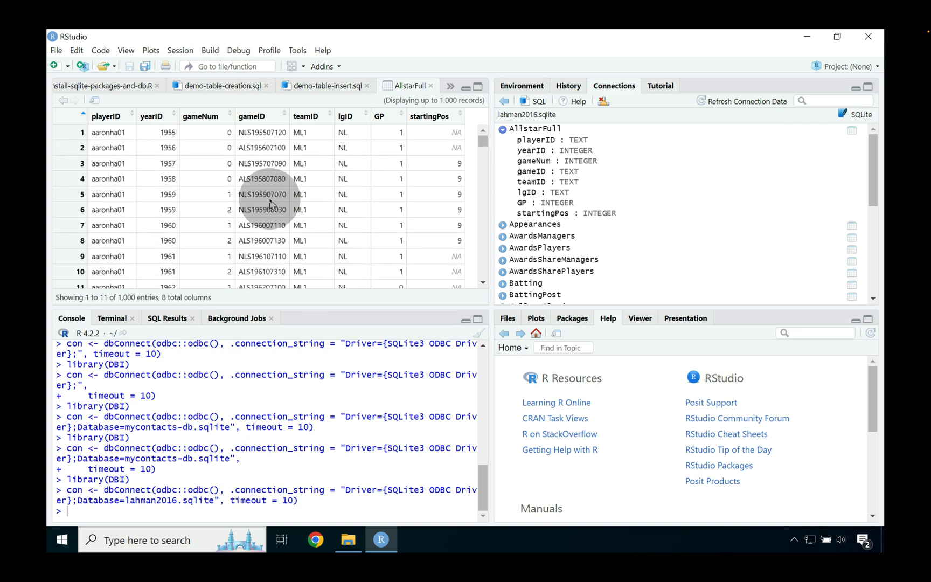
pyautogui.scroll(-3)
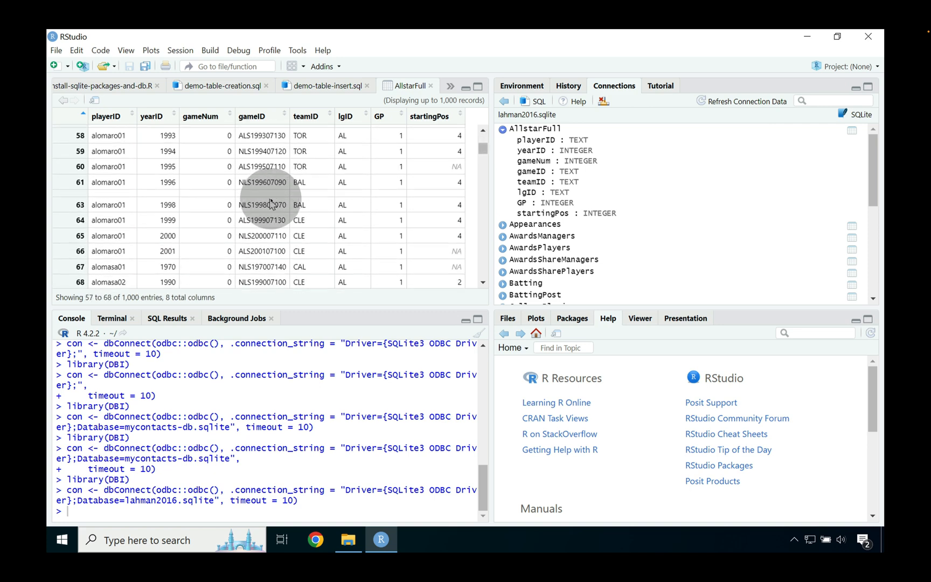
pyautogui.scroll(-3)
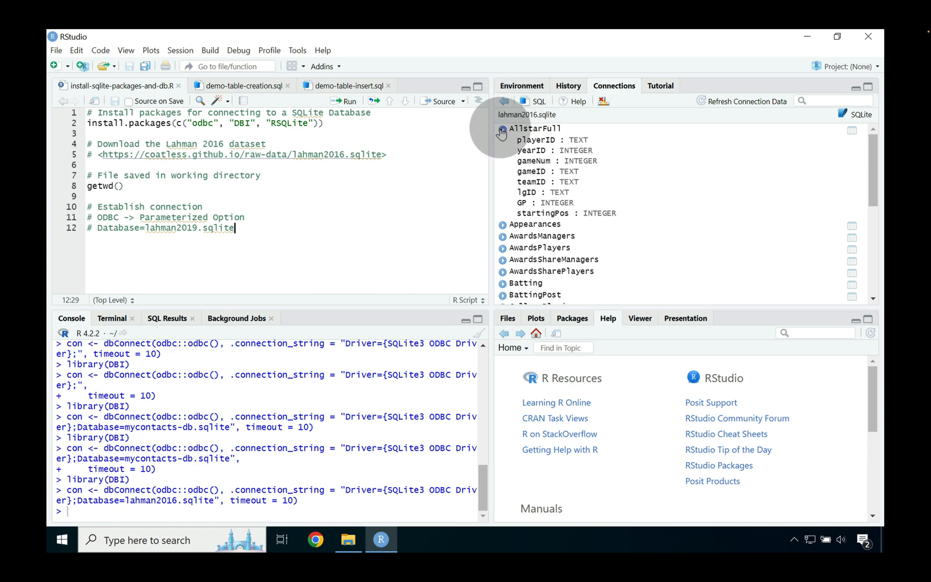
# Step: Return to the connections overview and select the lahman2016.sqlite and mycontacts-db.sqlite rows
pyautogui.click(502, 129)
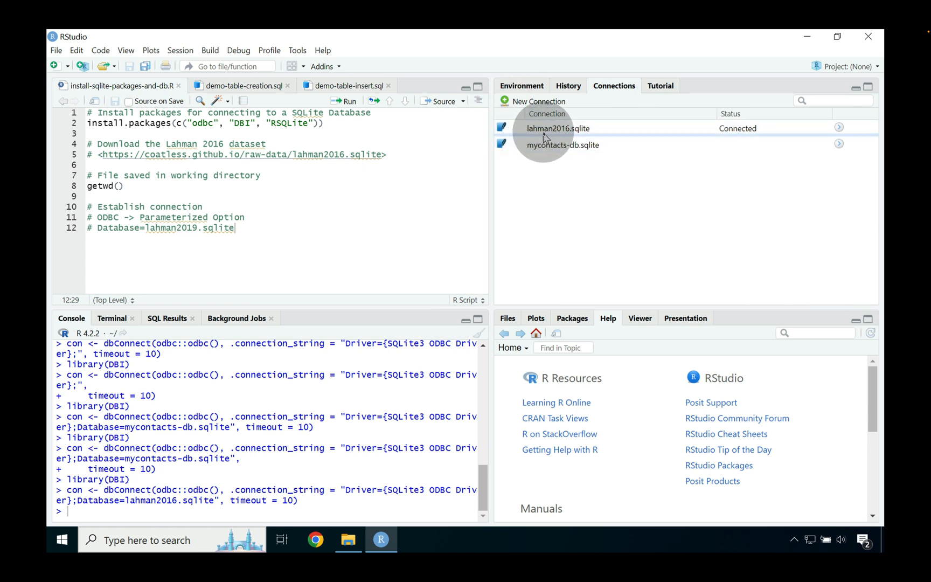
pyautogui.click(559, 128)
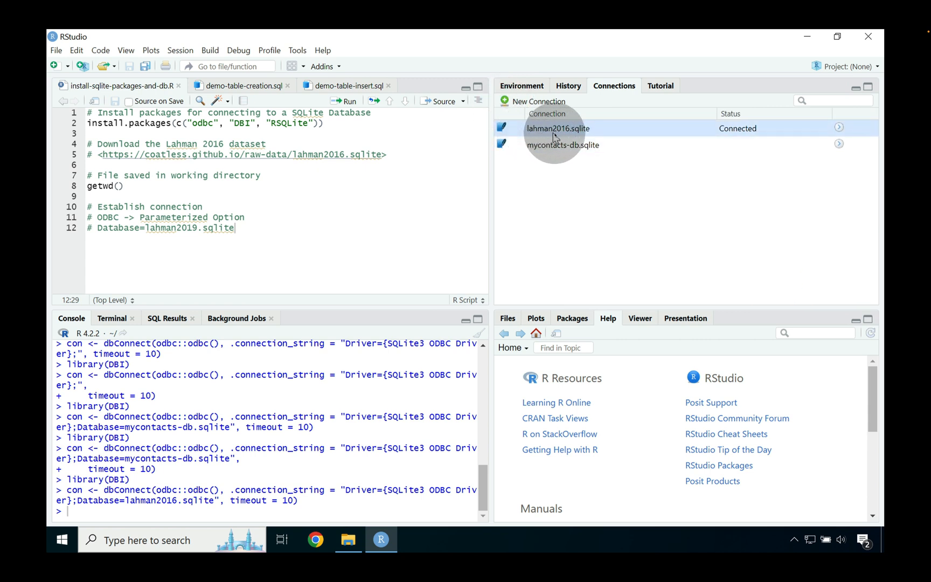
pyautogui.click(563, 144)
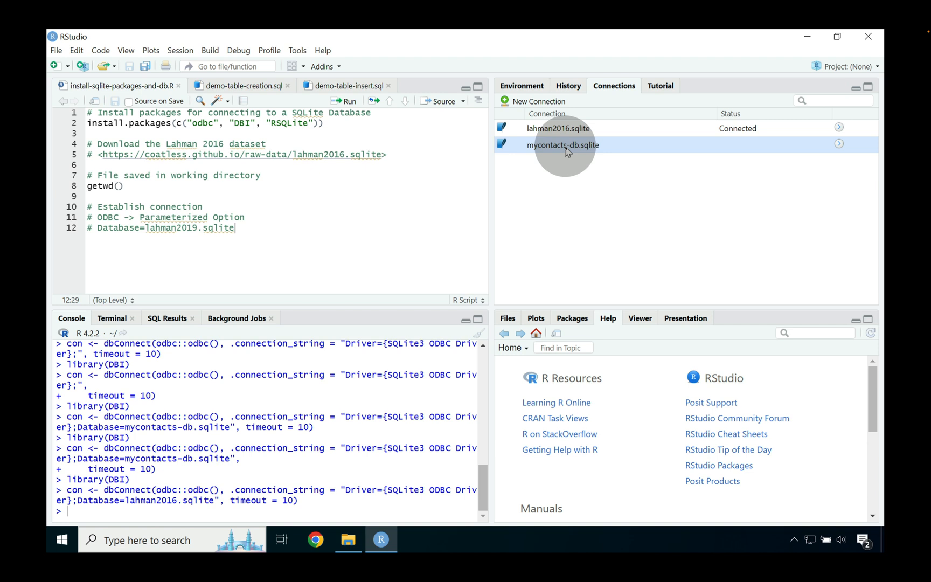
pyautogui.click(558, 129)
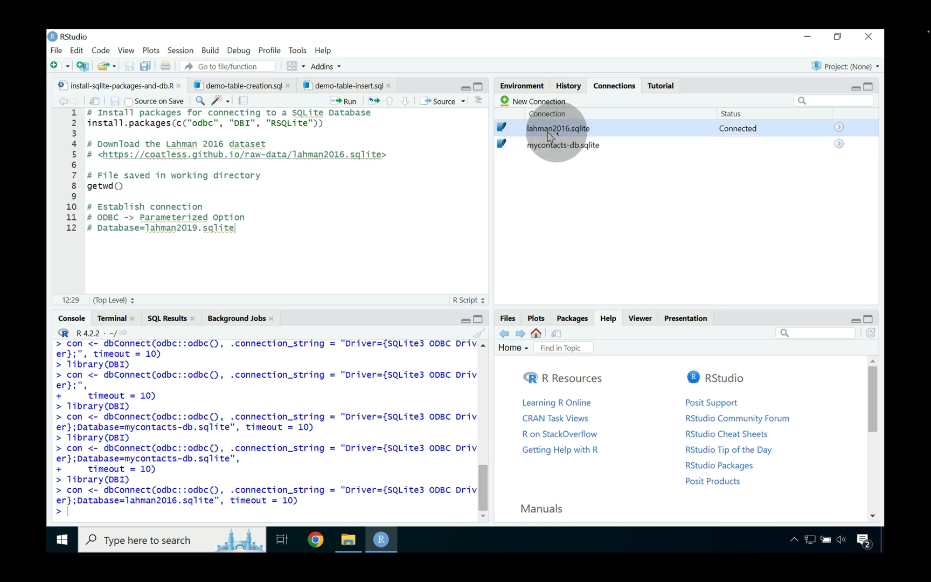
pyautogui.click(562, 145)
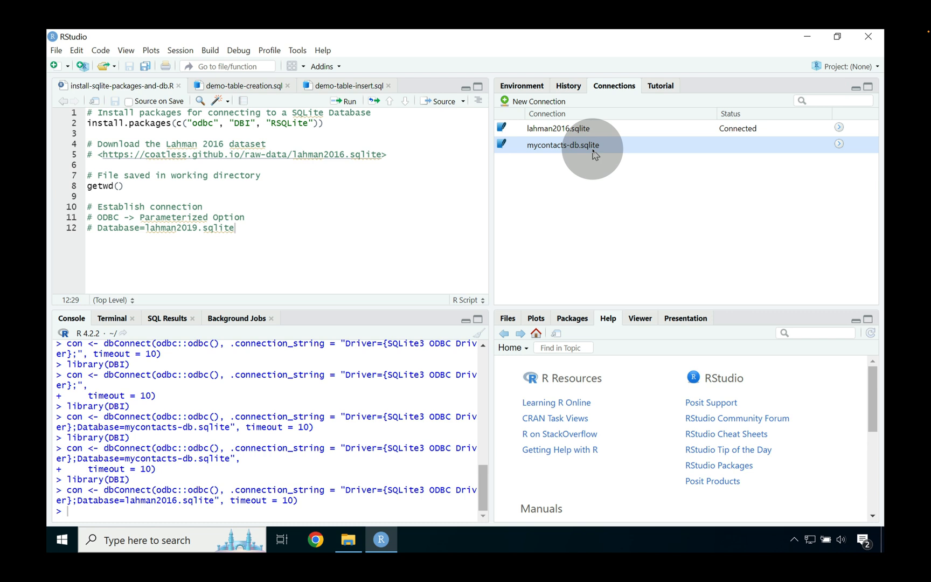
pyautogui.moveTo(474, 165)
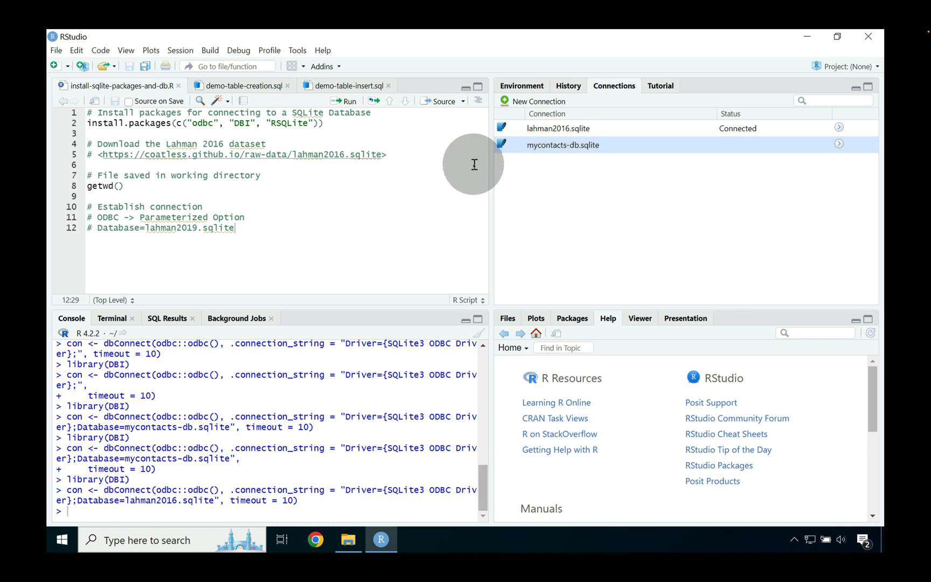